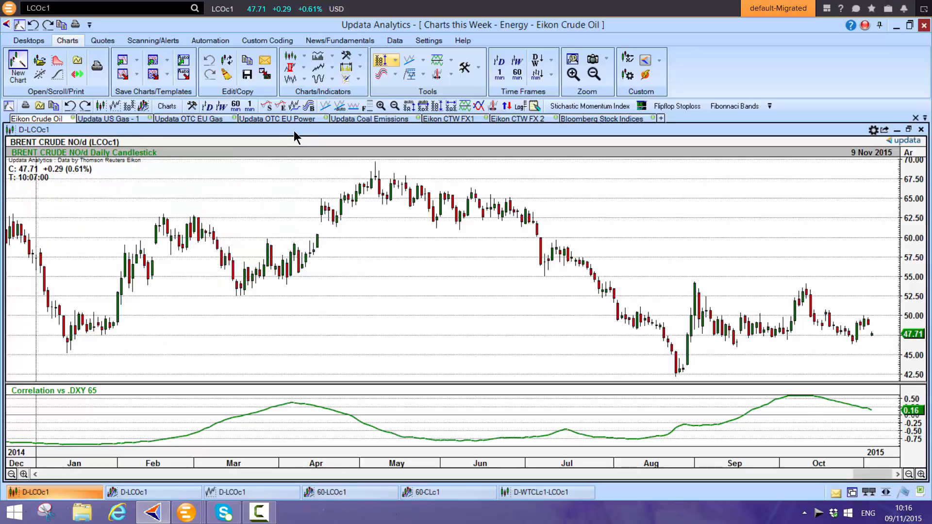
mouse_move(470, 351)
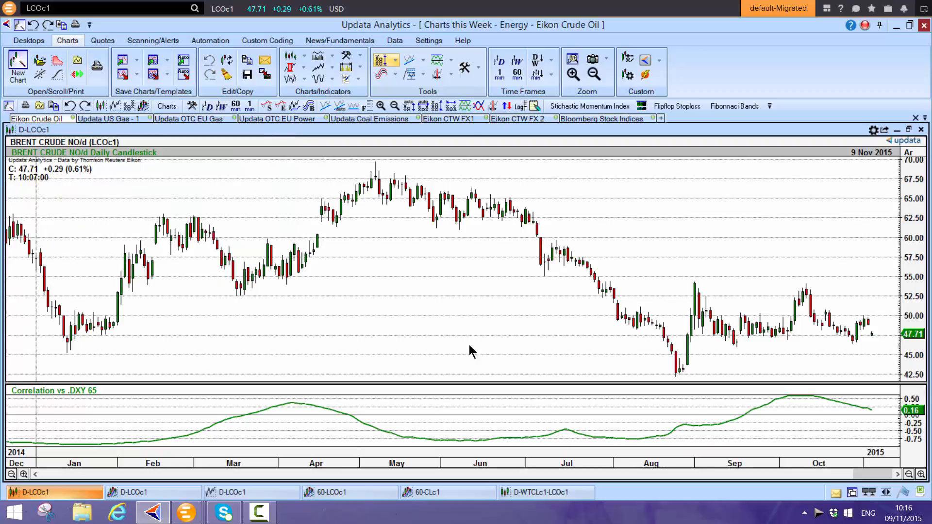
mouse_move(852, 333)
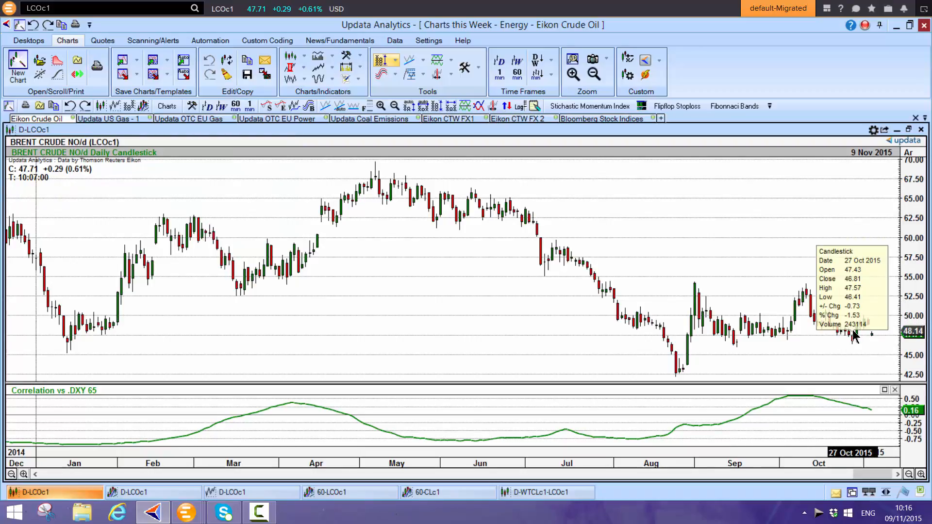
mouse_move(773, 241)
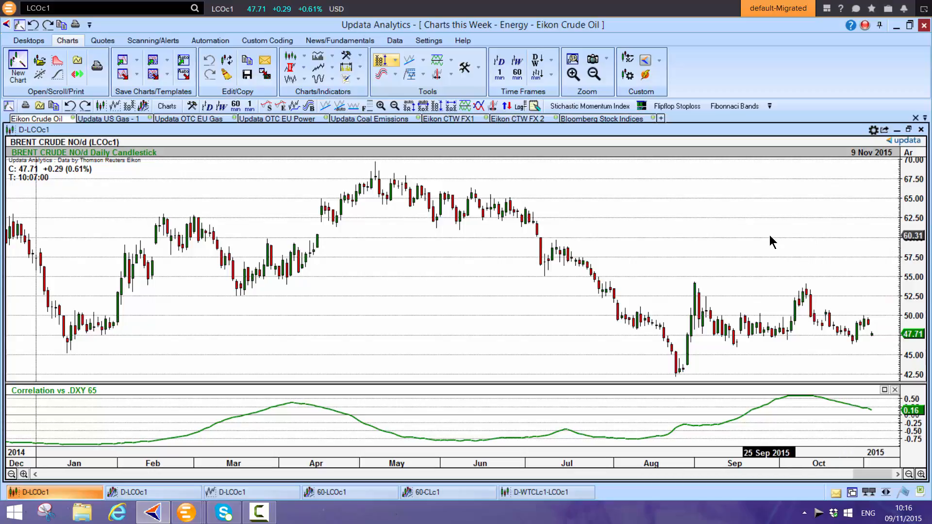
mouse_move(798, 401)
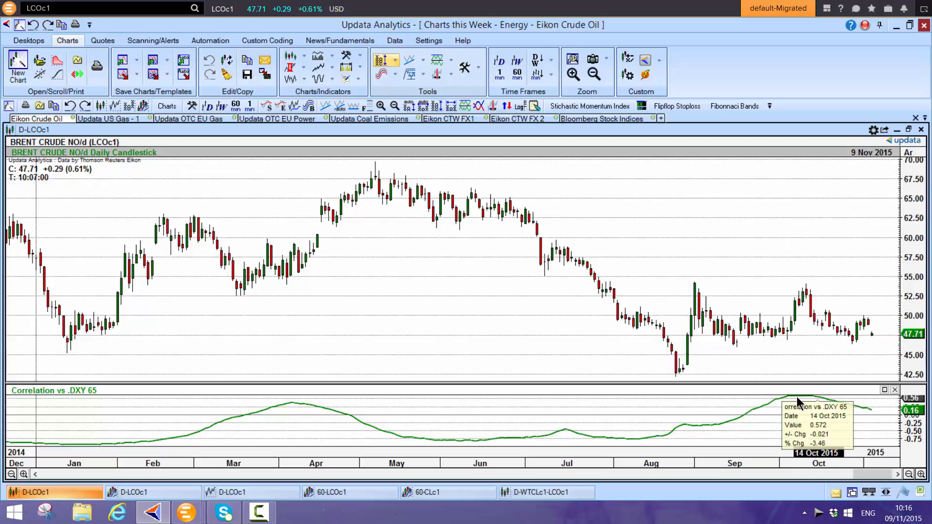
mouse_move(867, 420)
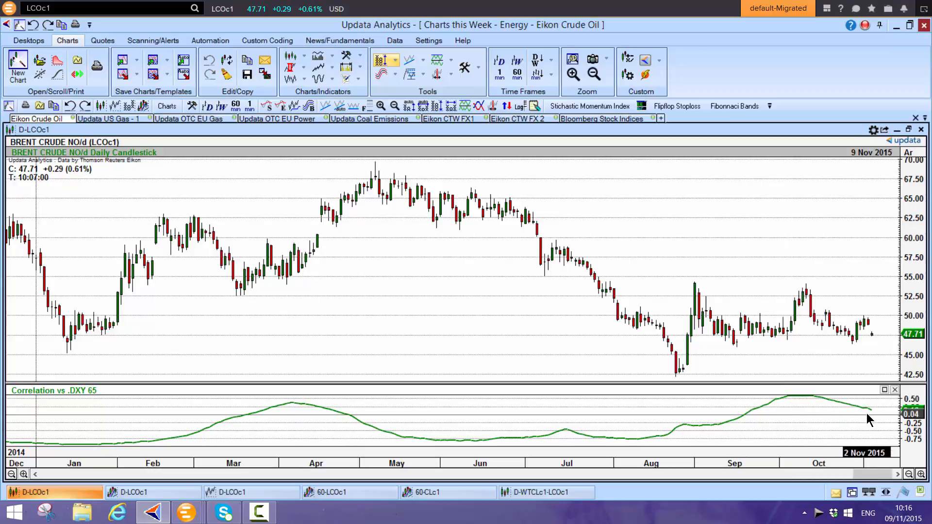
mouse_move(849, 313)
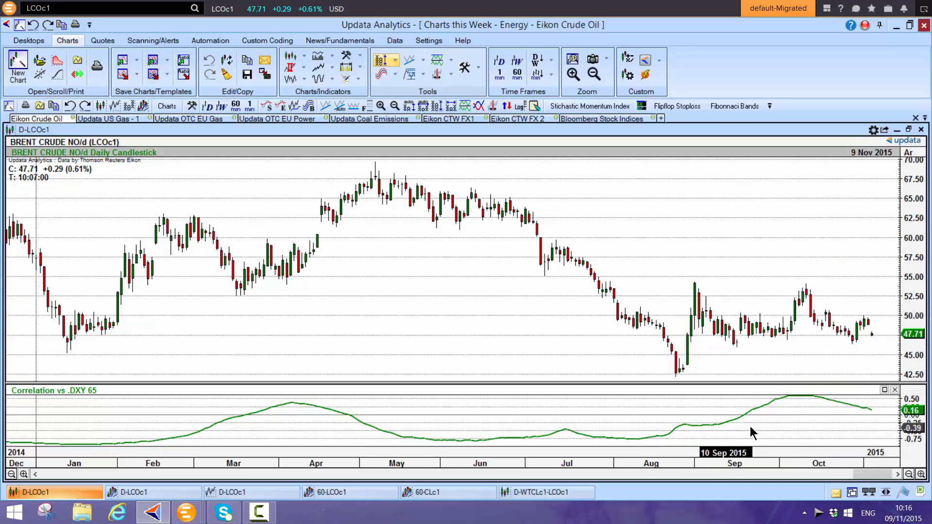
mouse_move(751, 433)
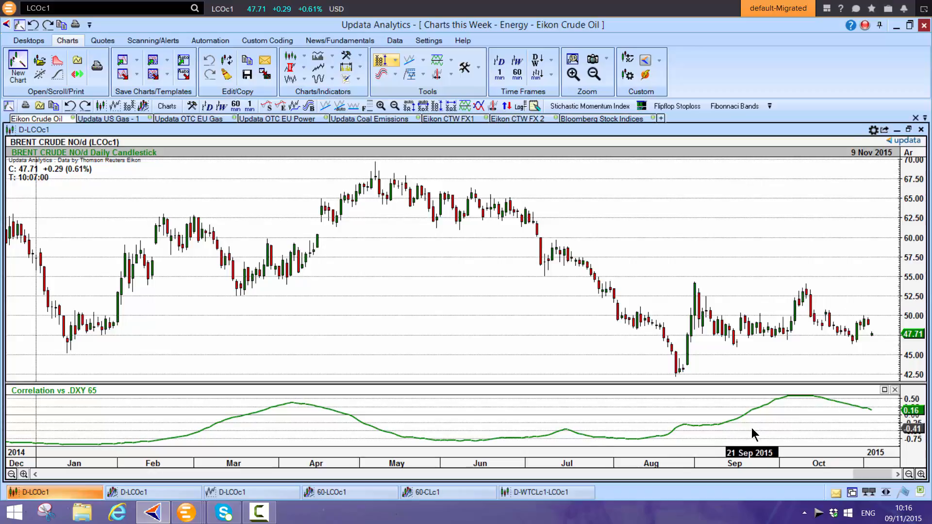
mouse_move(864, 297)
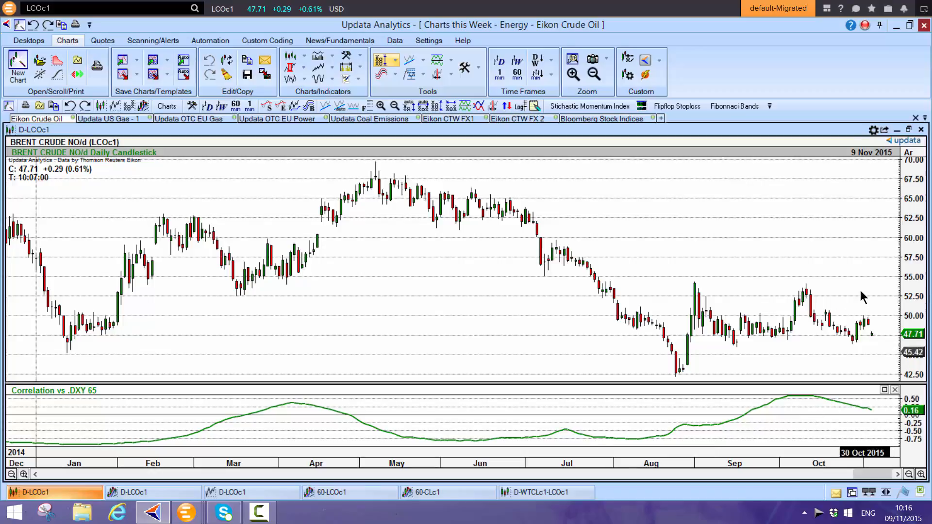
mouse_move(872, 428)
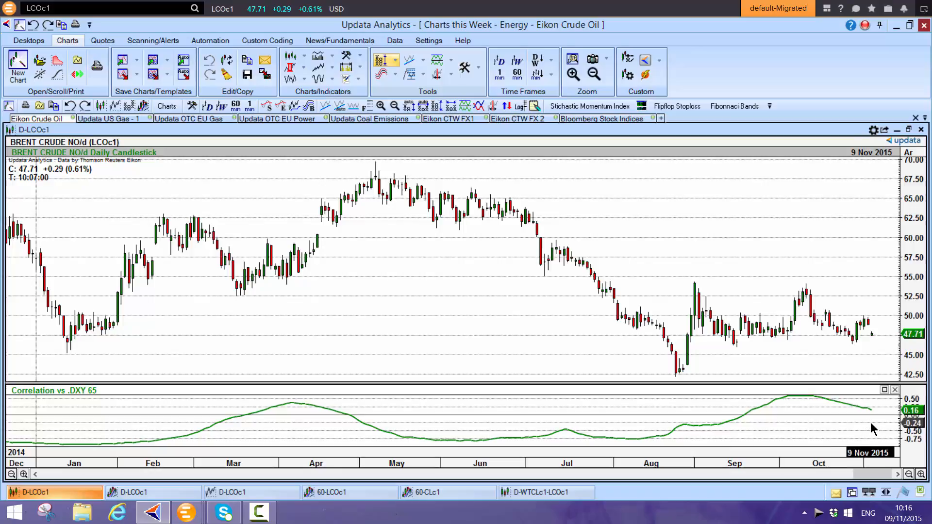
mouse_move(858, 423)
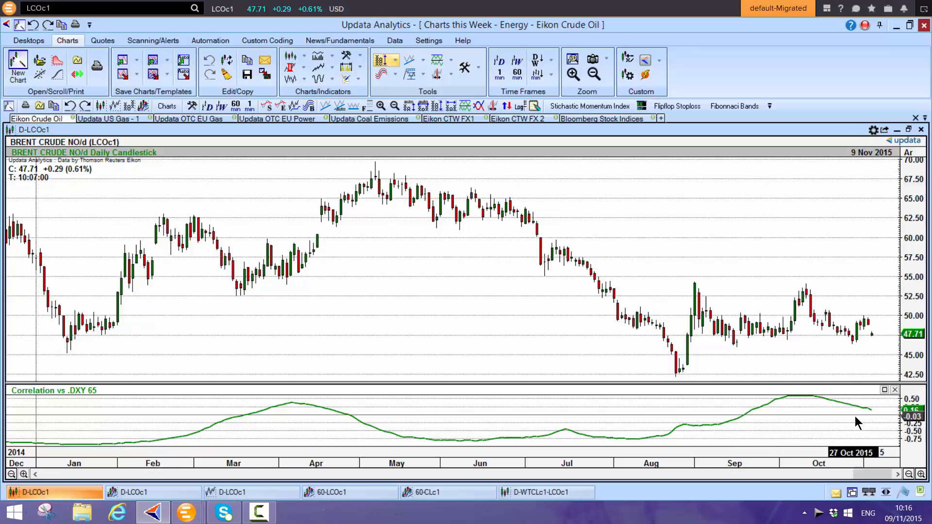
mouse_move(867, 333)
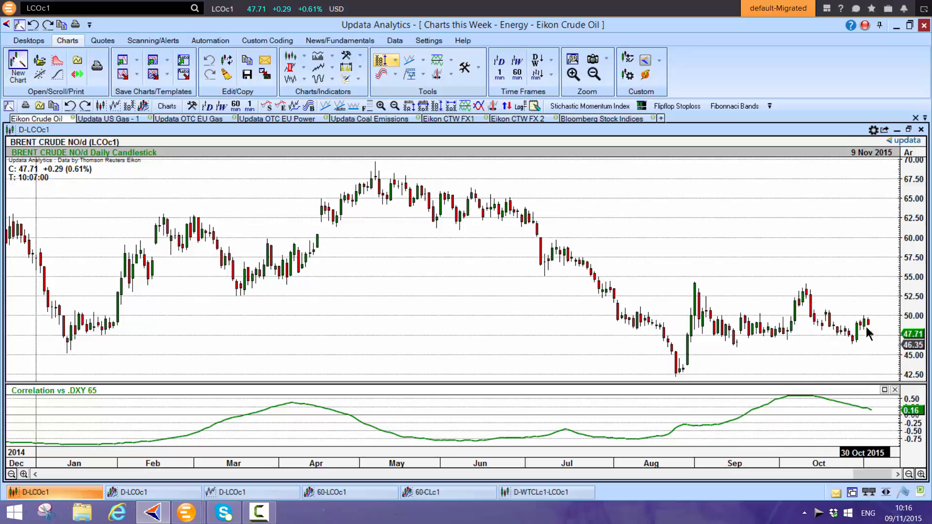
mouse_move(877, 348)
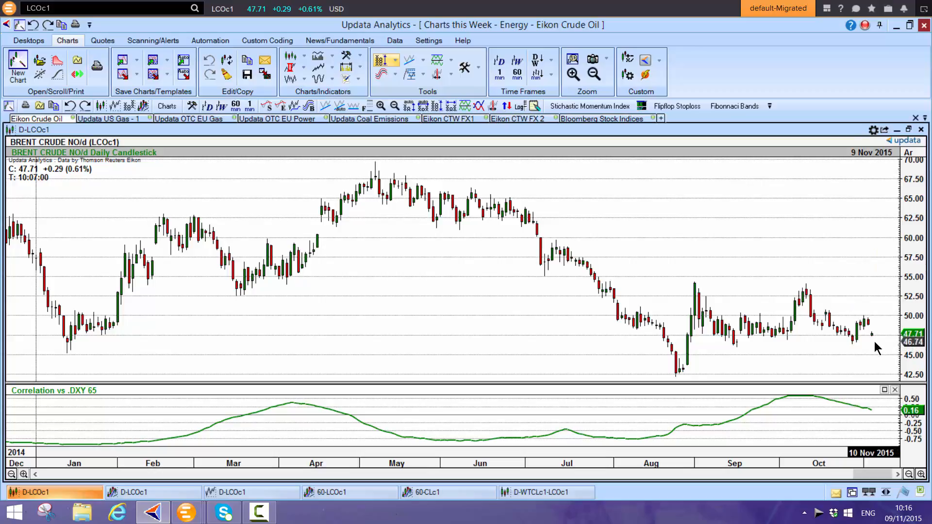
mouse_move(804, 238)
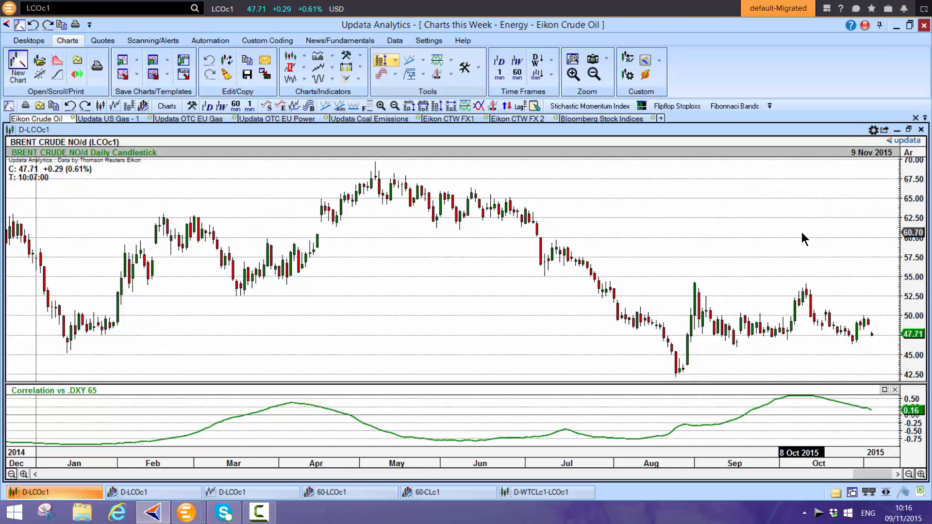
mouse_move(822, 224)
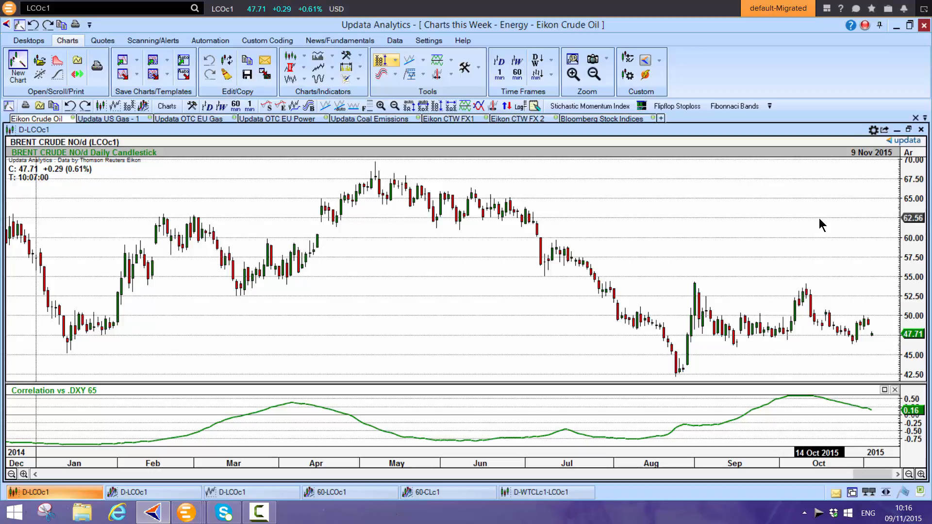
mouse_move(812, 314)
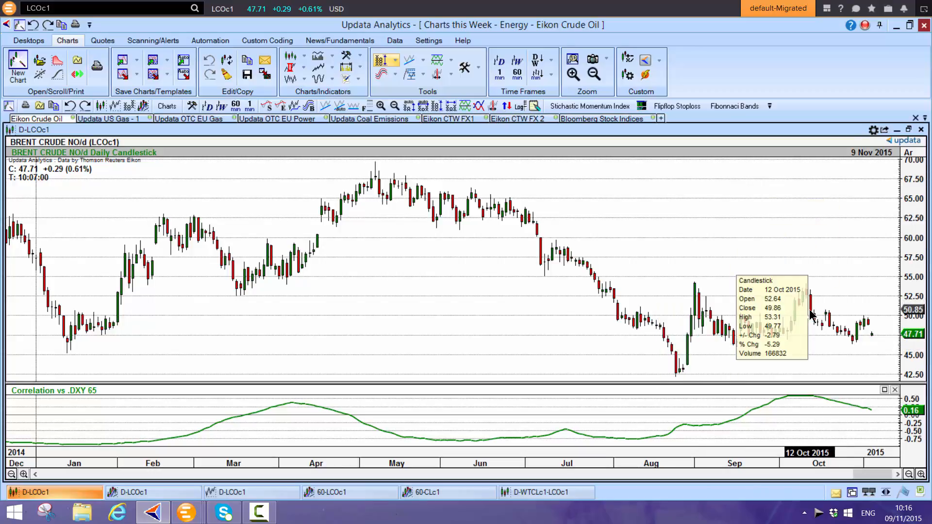
mouse_move(740, 347)
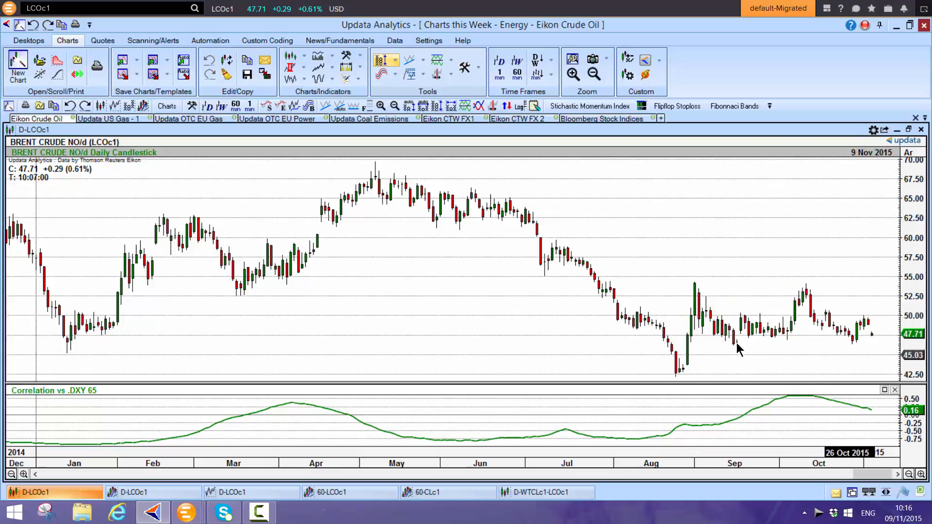
mouse_move(741, 348)
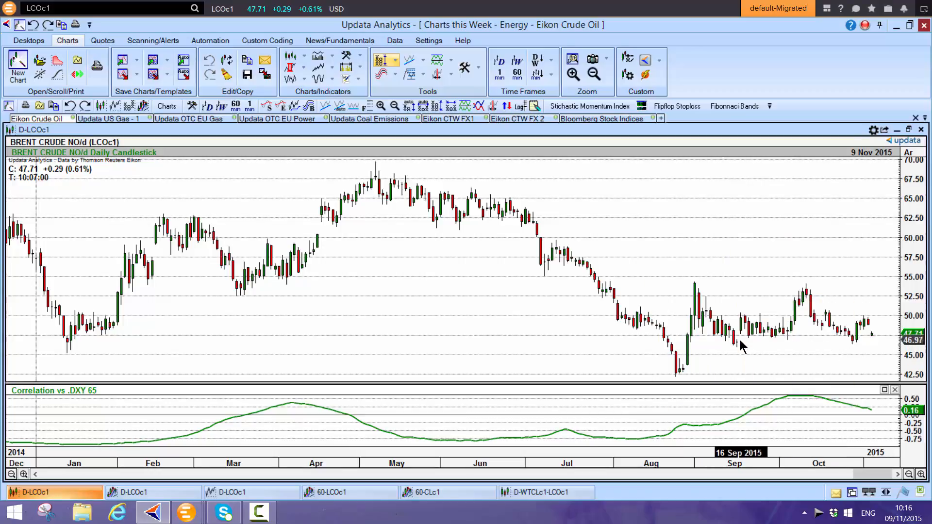
mouse_move(718, 359)
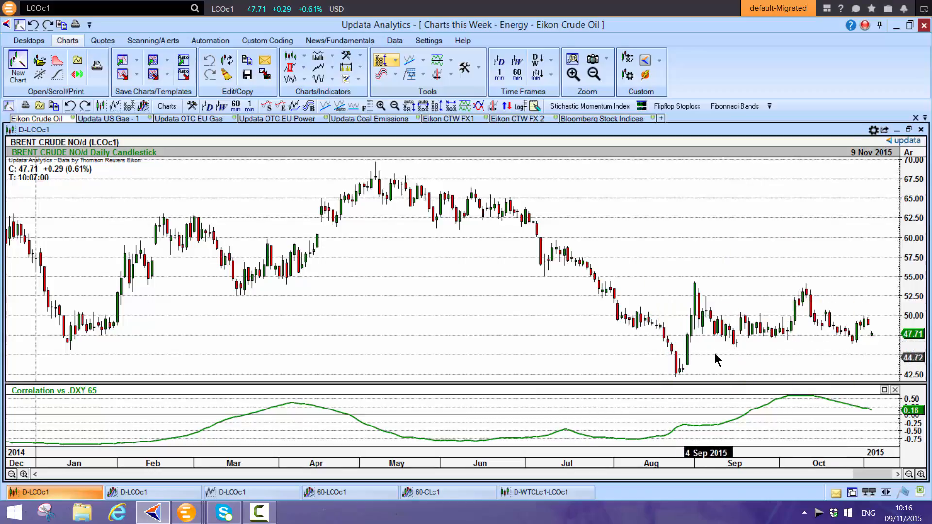
mouse_move(730, 353)
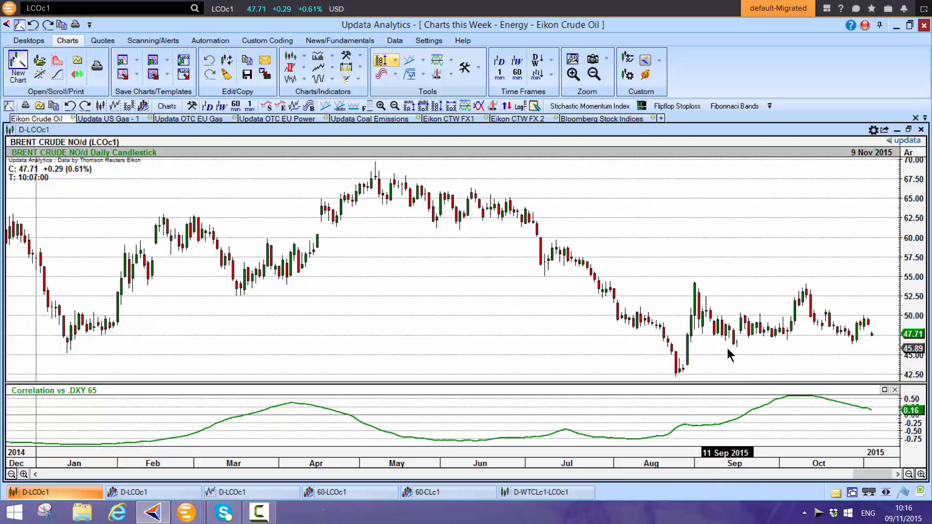
mouse_move(830, 352)
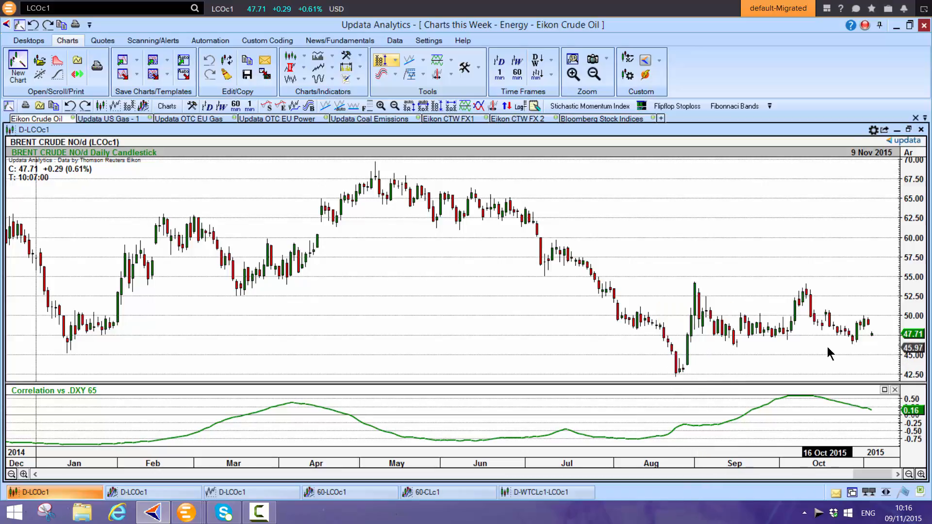
mouse_move(848, 358)
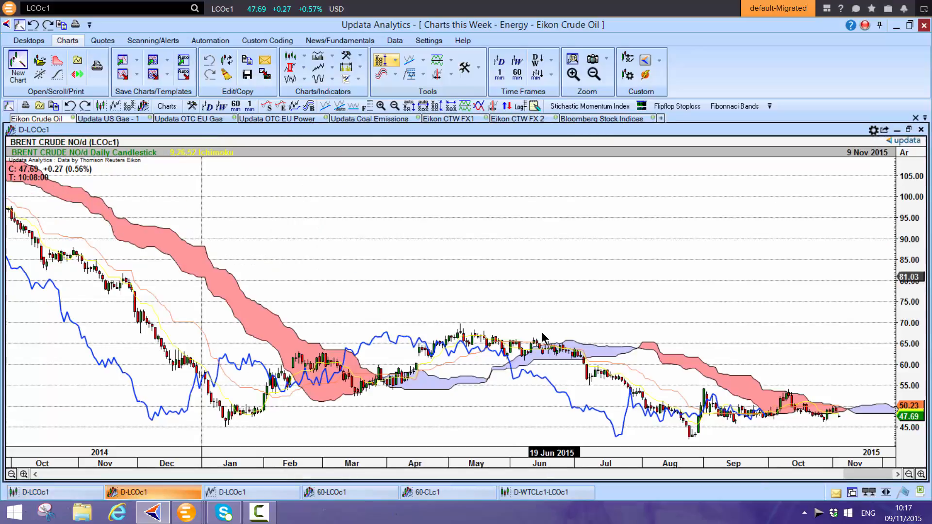
mouse_move(249, 278)
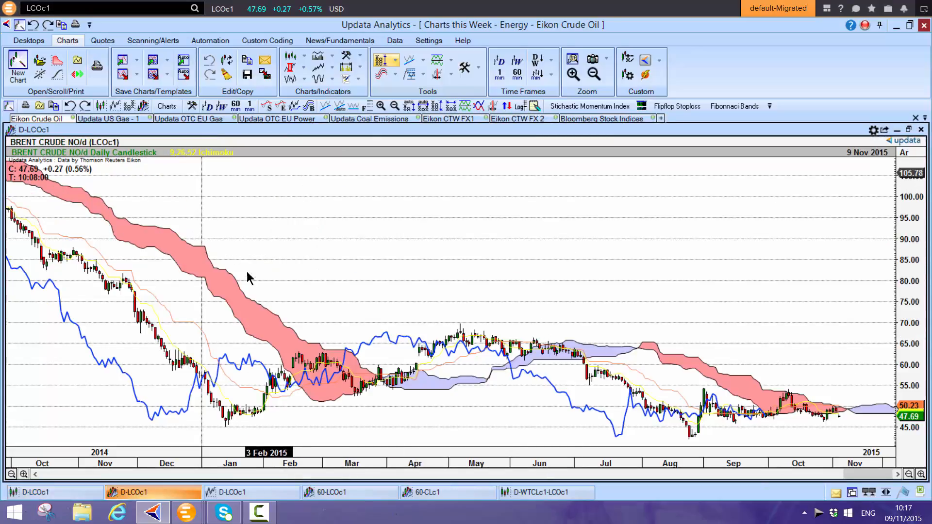
mouse_move(433, 393)
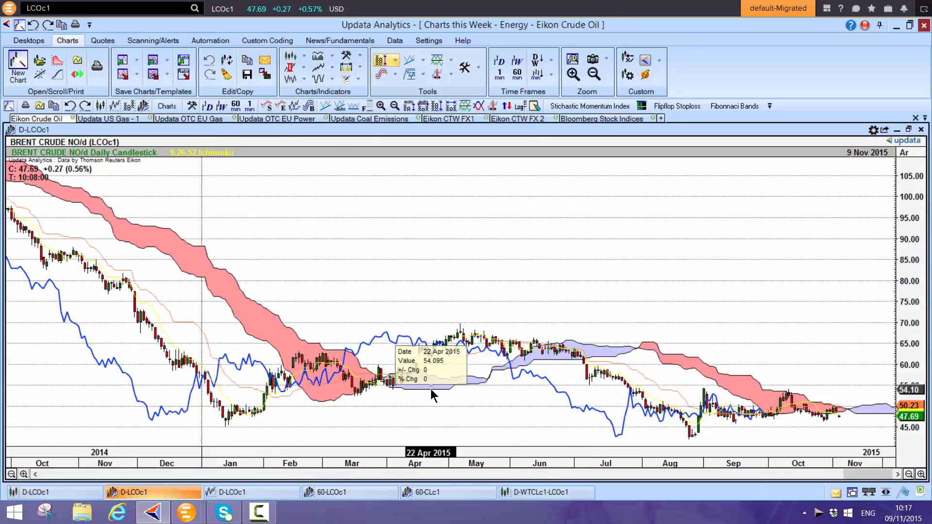
mouse_move(445, 367)
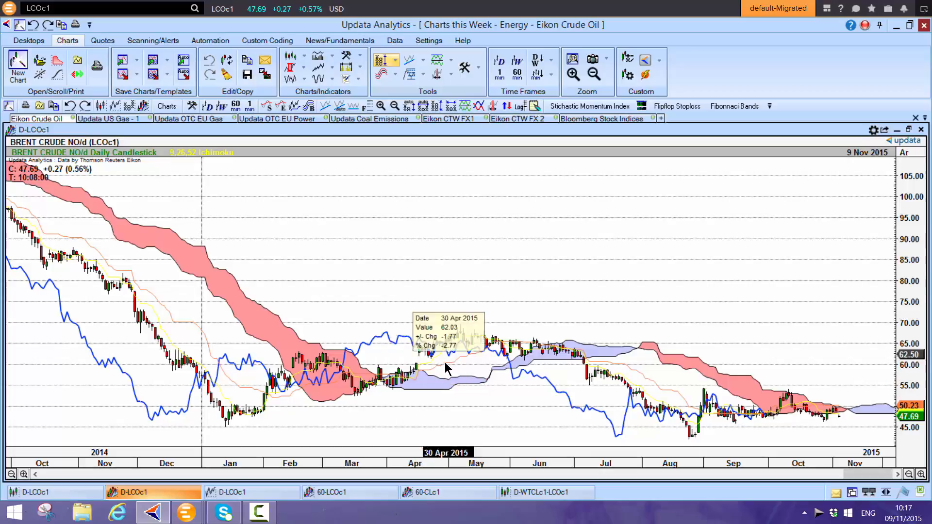
mouse_move(541, 344)
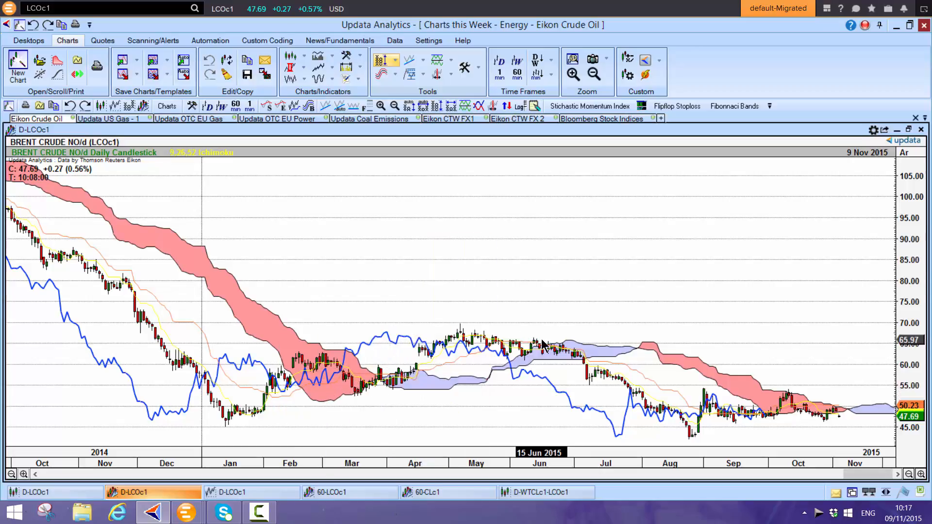
mouse_move(707, 417)
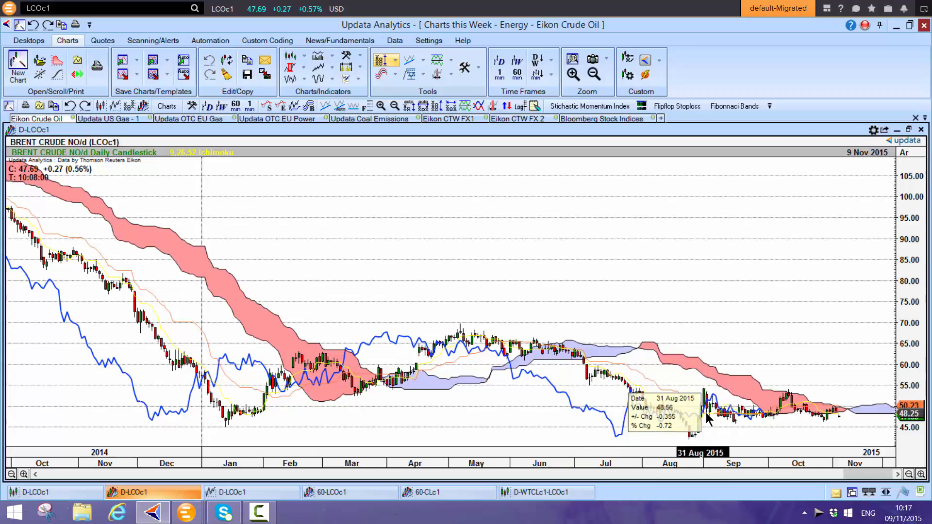
mouse_move(826, 414)
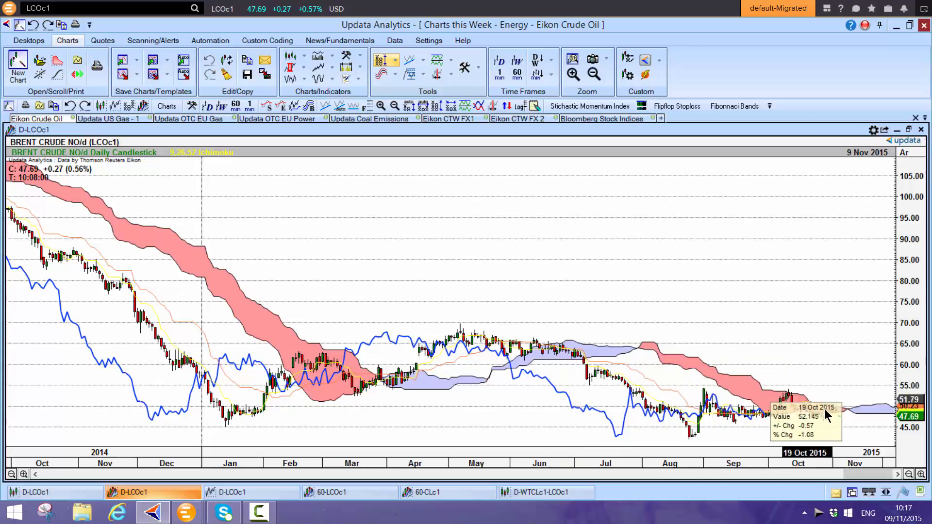
mouse_move(838, 418)
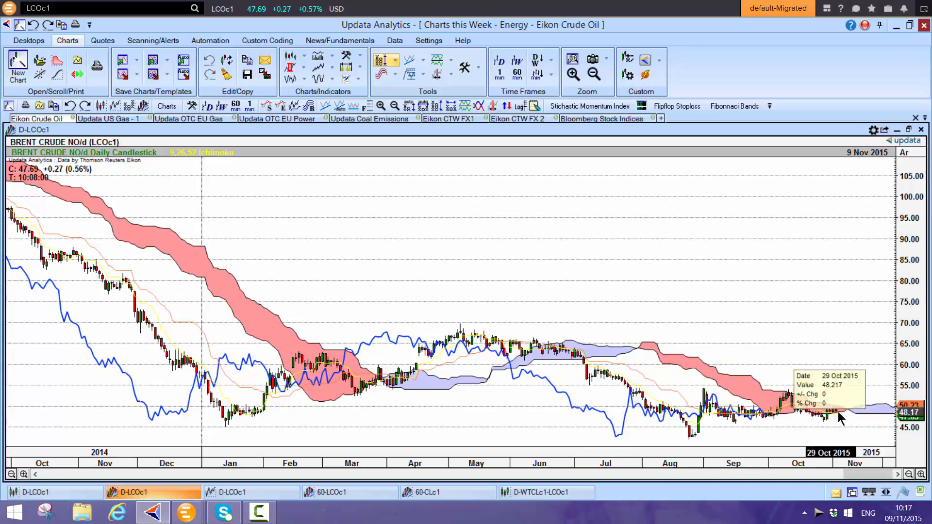
mouse_move(773, 416)
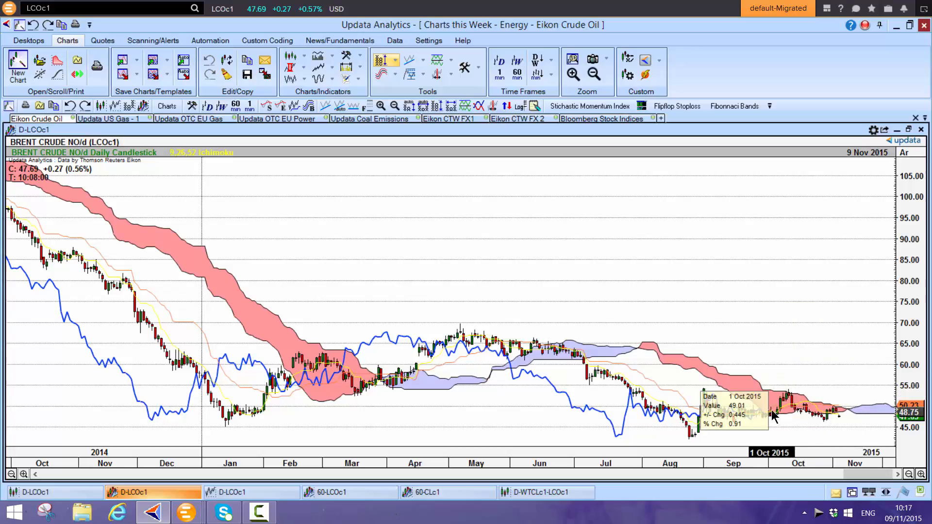
mouse_move(776, 406)
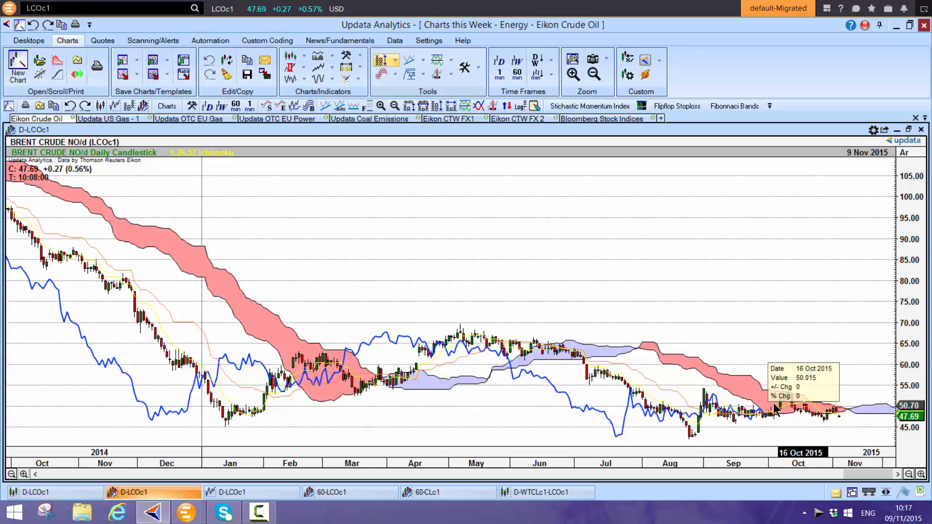
mouse_move(796, 428)
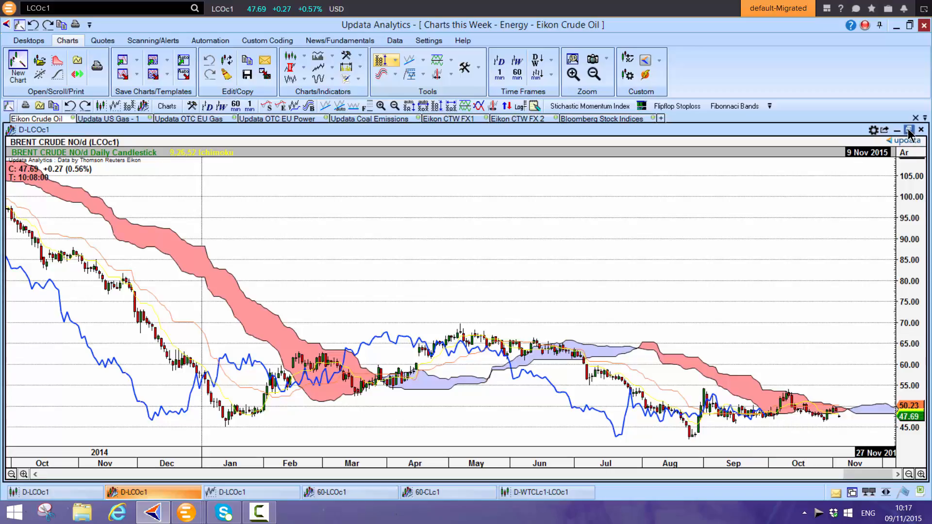
- Restore the daily Brent Ichimoku chart to the tiled crude oil layout
left_click(908, 129)
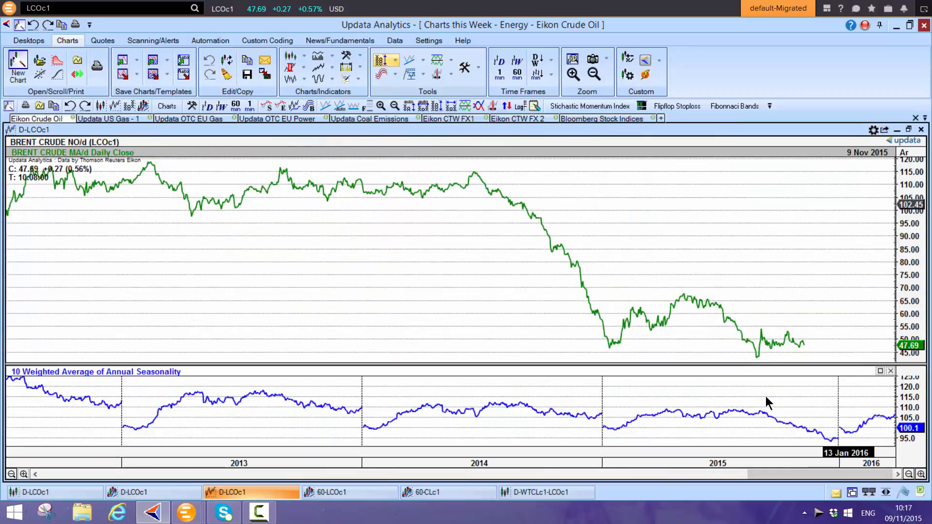
mouse_move(834, 442)
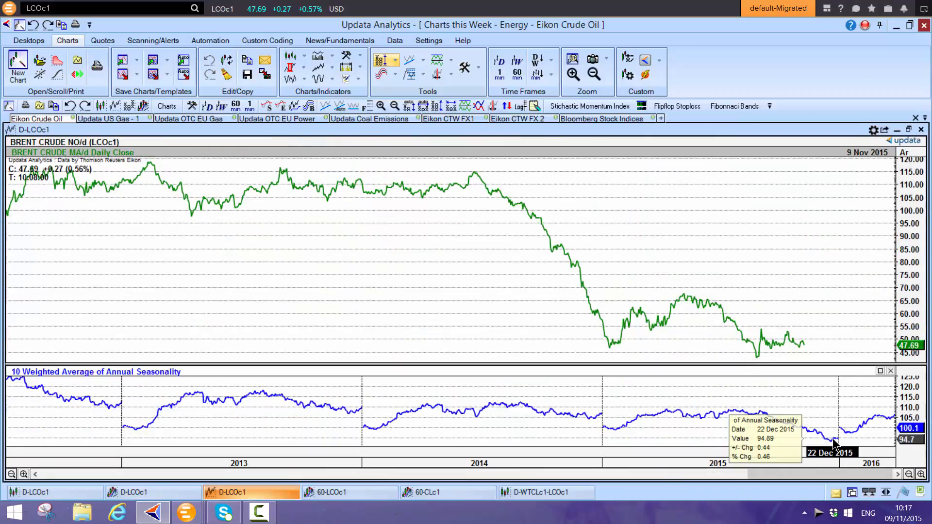
mouse_move(837, 446)
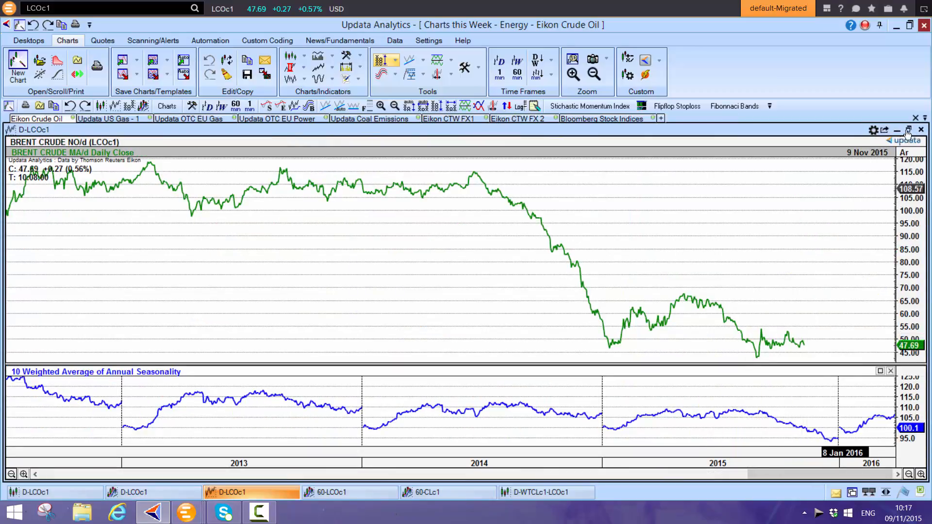
- Restore the seasonality chart and maximise the 60-minute Brent Ichimoku chart
left_click(906, 130)
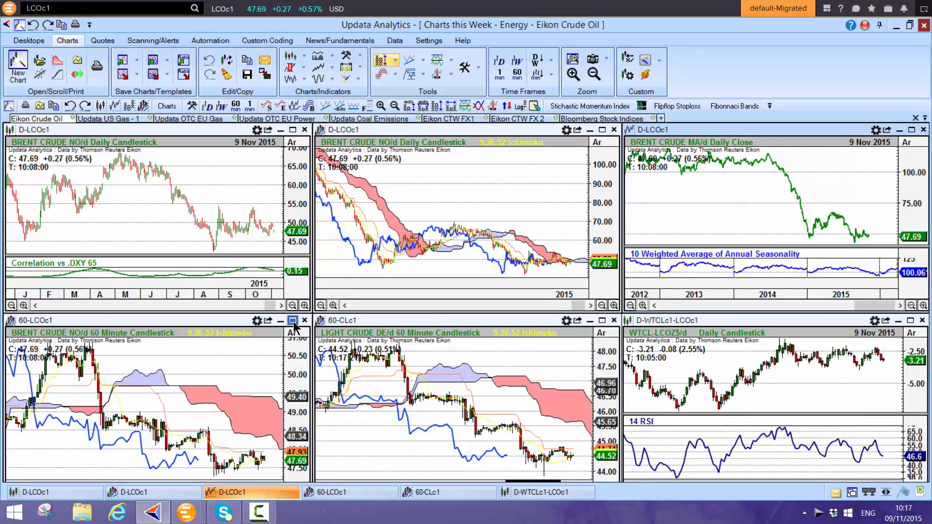
left_click(292, 322)
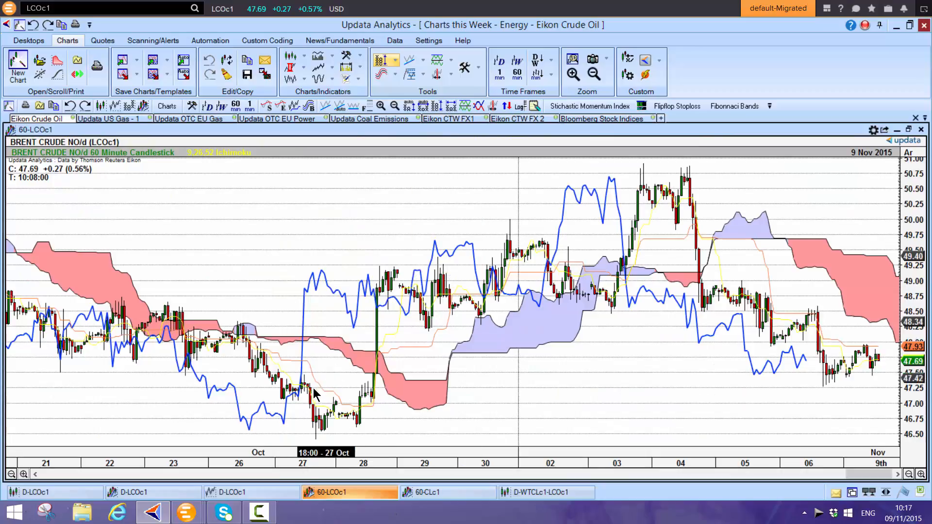
mouse_move(448, 268)
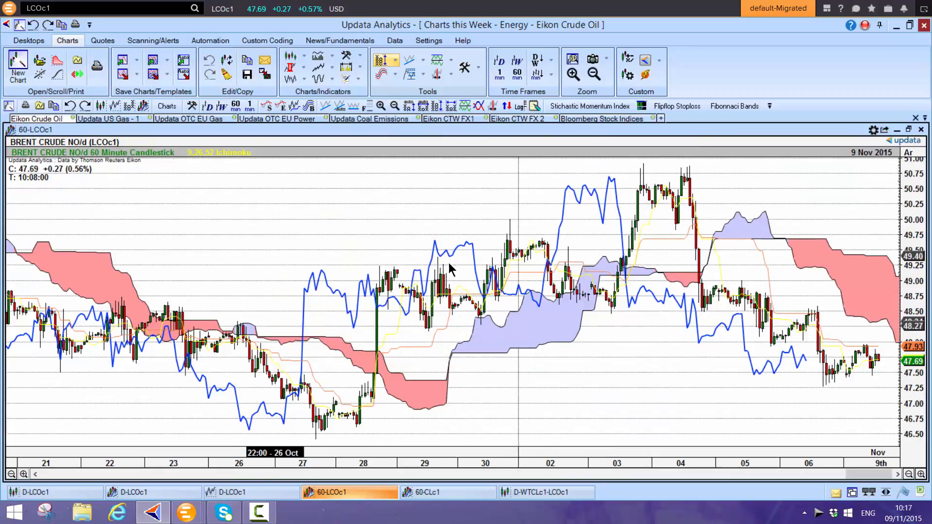
mouse_move(618, 217)
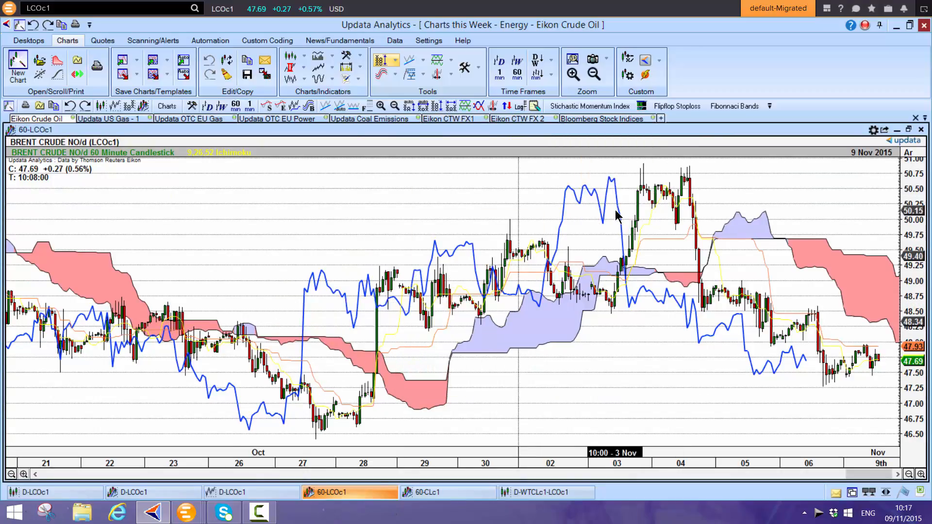
mouse_move(207, 378)
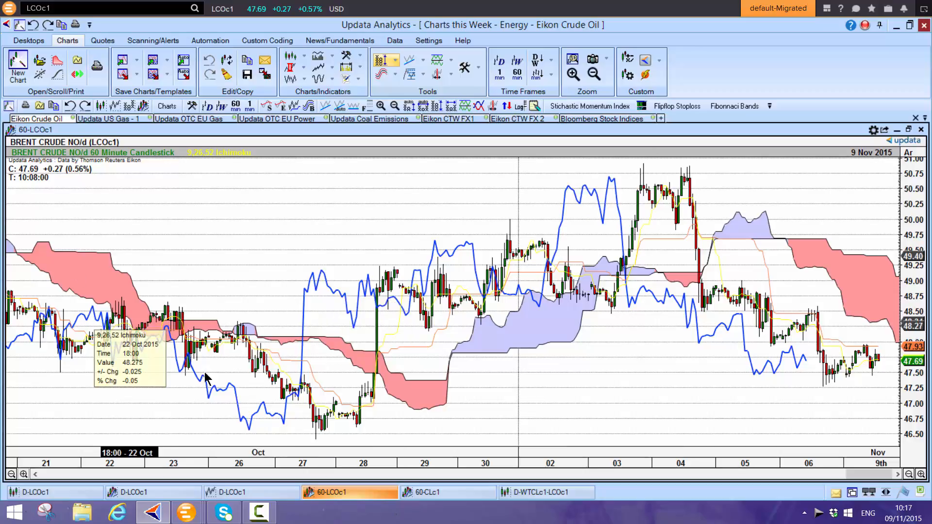
mouse_move(443, 331)
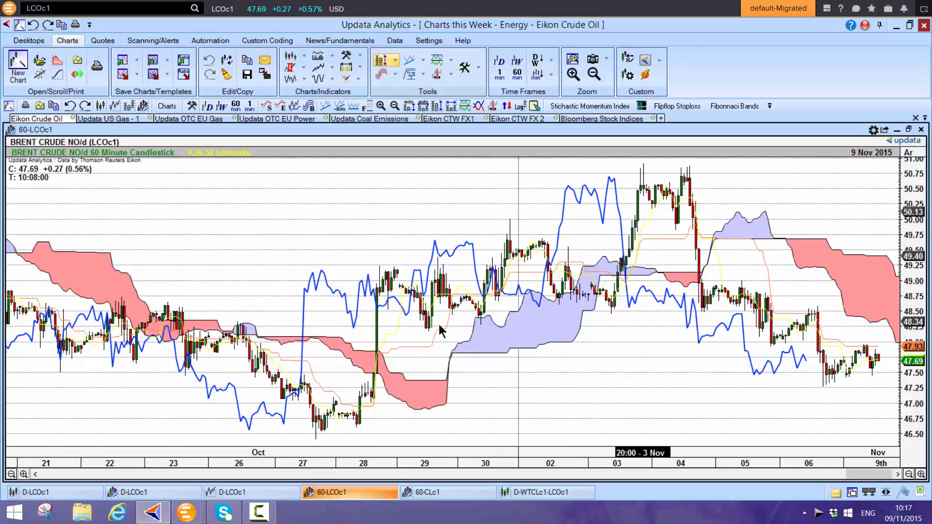
mouse_move(766, 336)
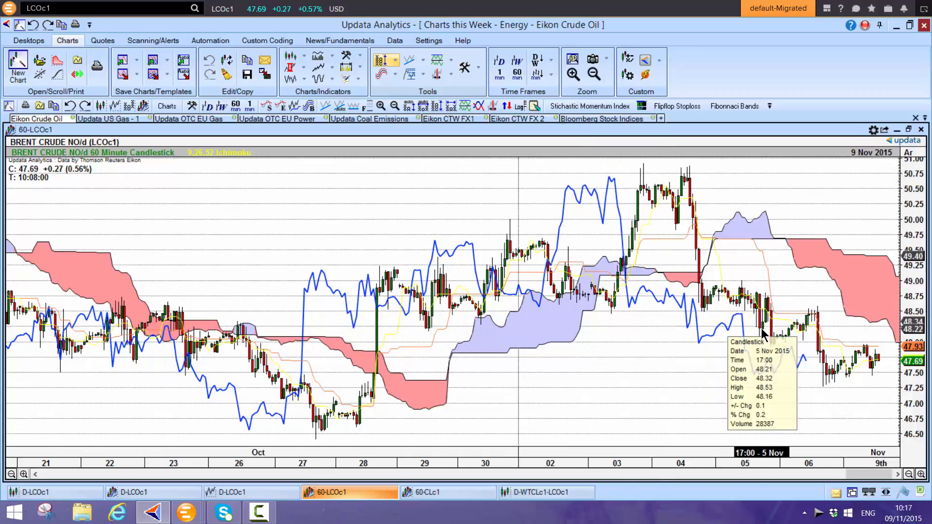
mouse_move(639, 378)
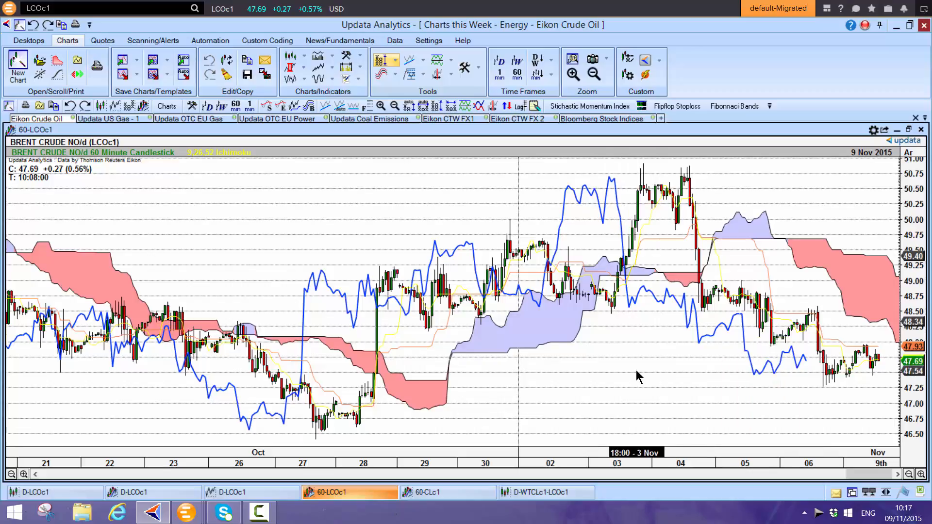
mouse_move(305, 454)
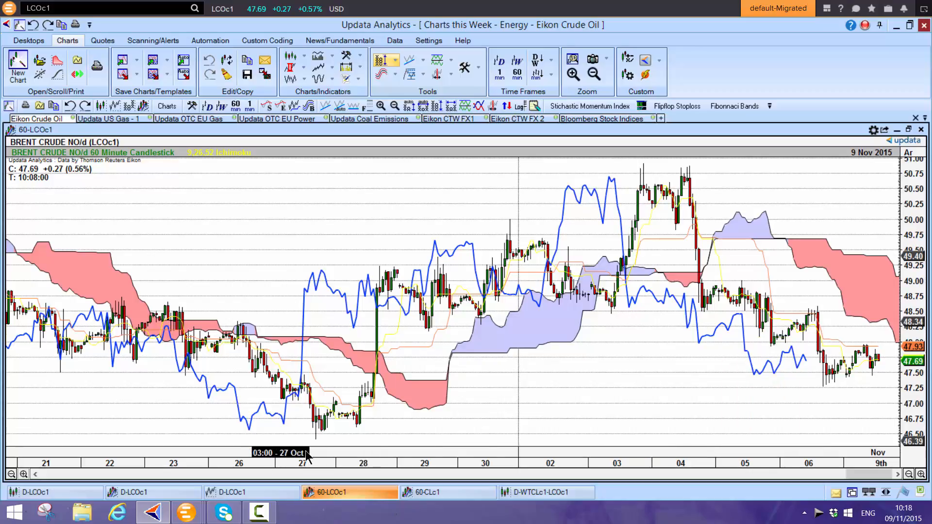
mouse_move(499, 436)
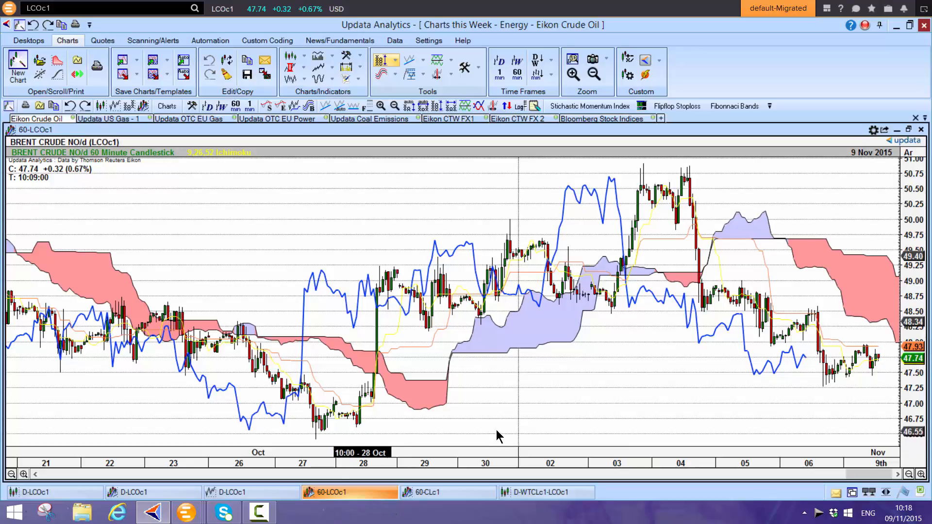
mouse_move(567, 314)
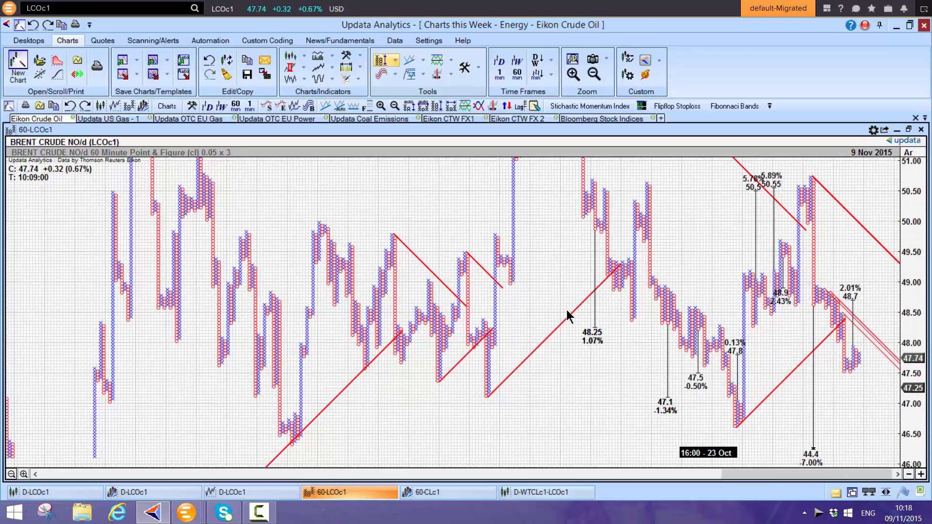
mouse_move(856, 440)
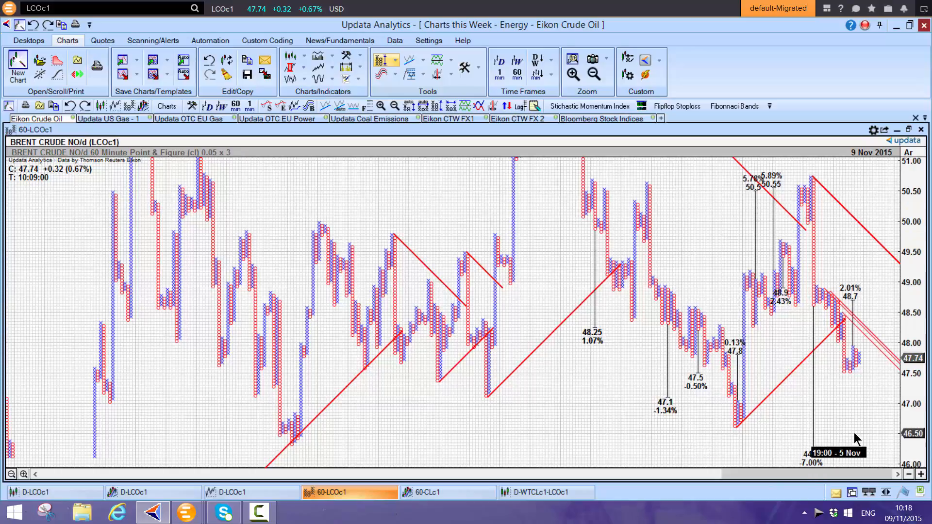
mouse_move(857, 457)
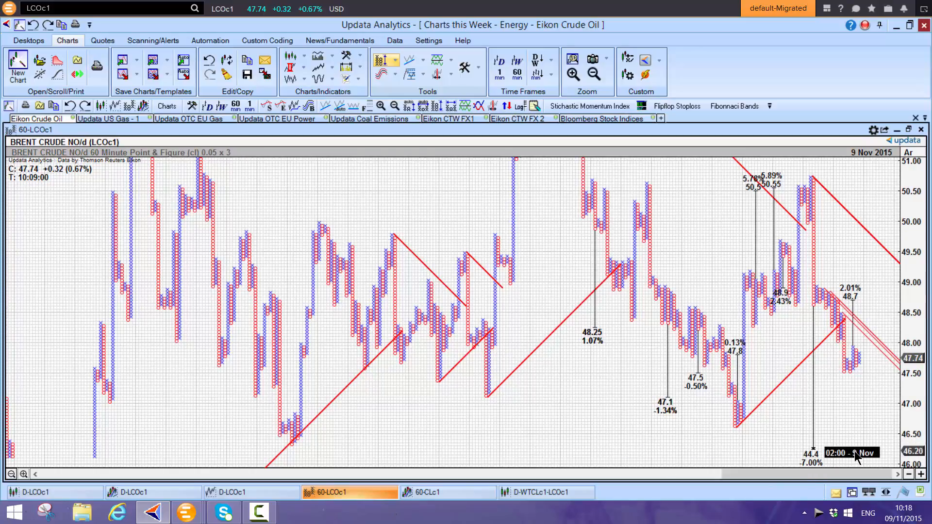
mouse_move(843, 462)
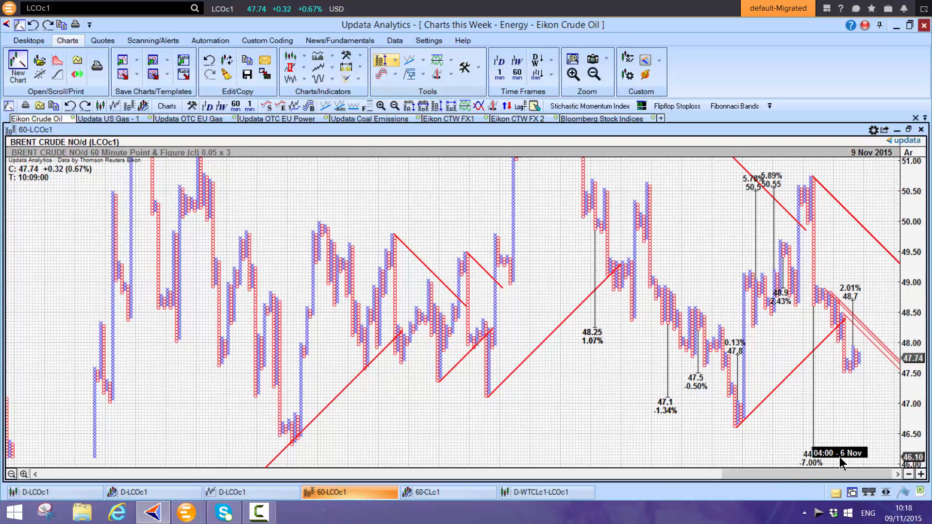
mouse_move(733, 281)
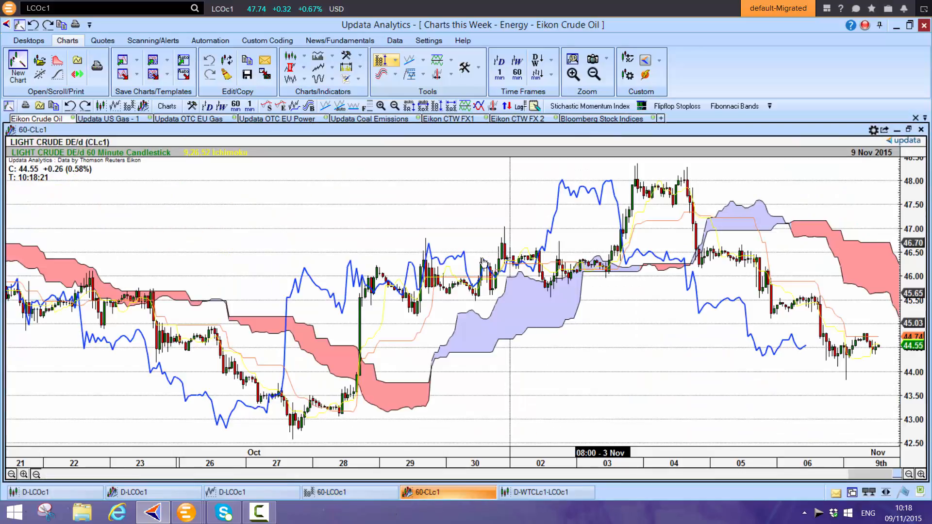
mouse_move(624, 339)
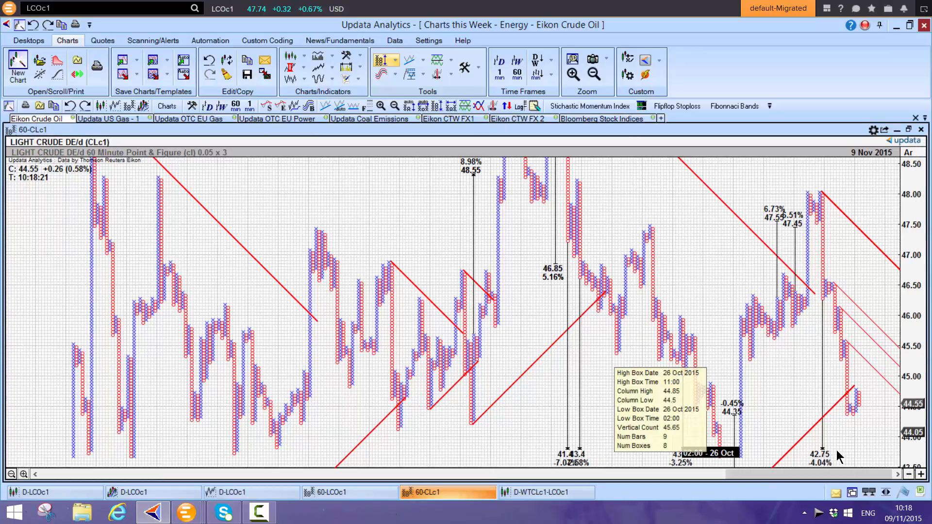
mouse_move(746, 364)
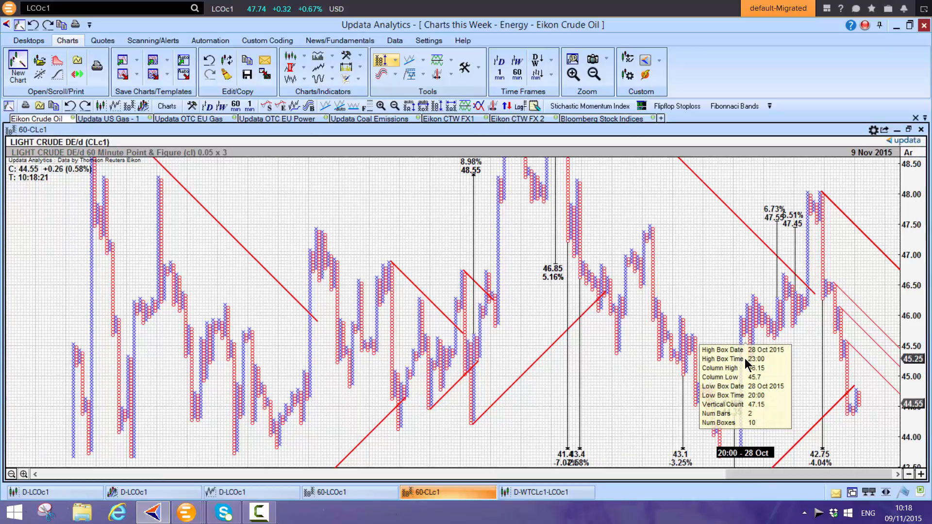
mouse_move(907, 148)
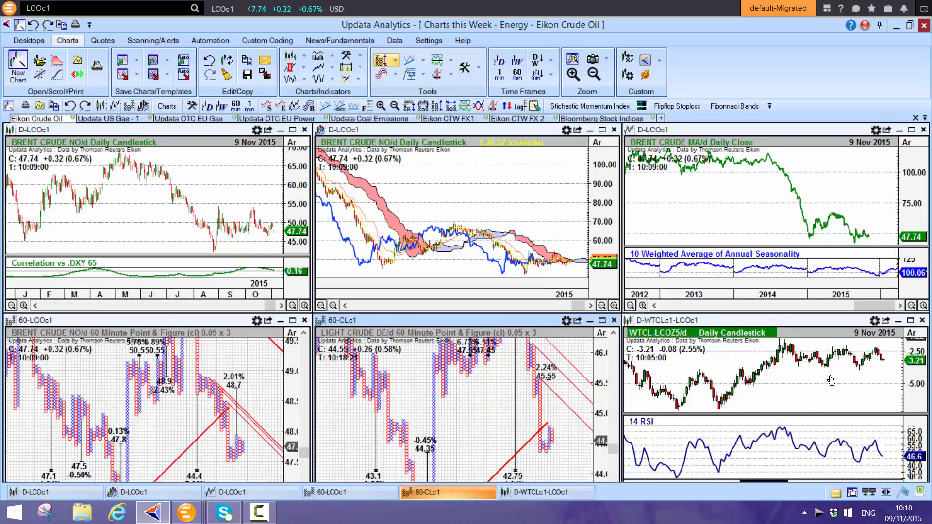
mouse_move(873, 369)
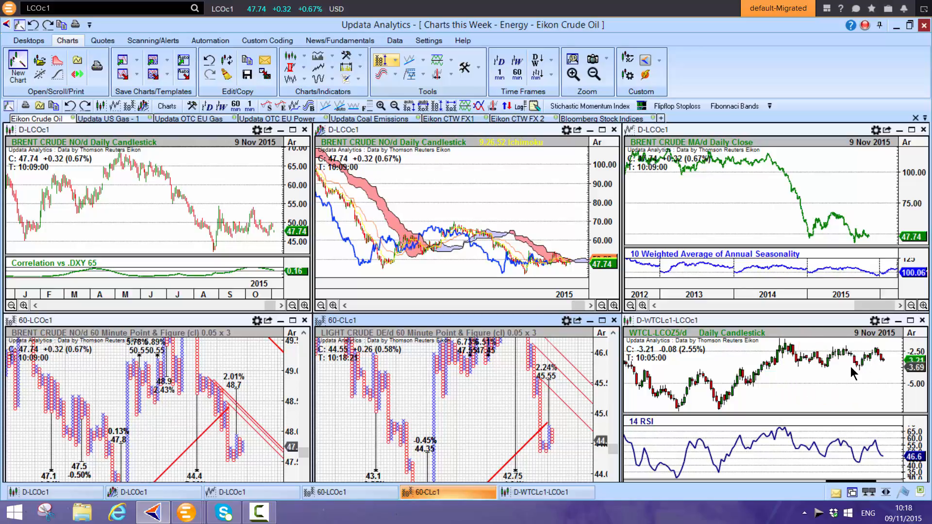
mouse_move(843, 380)
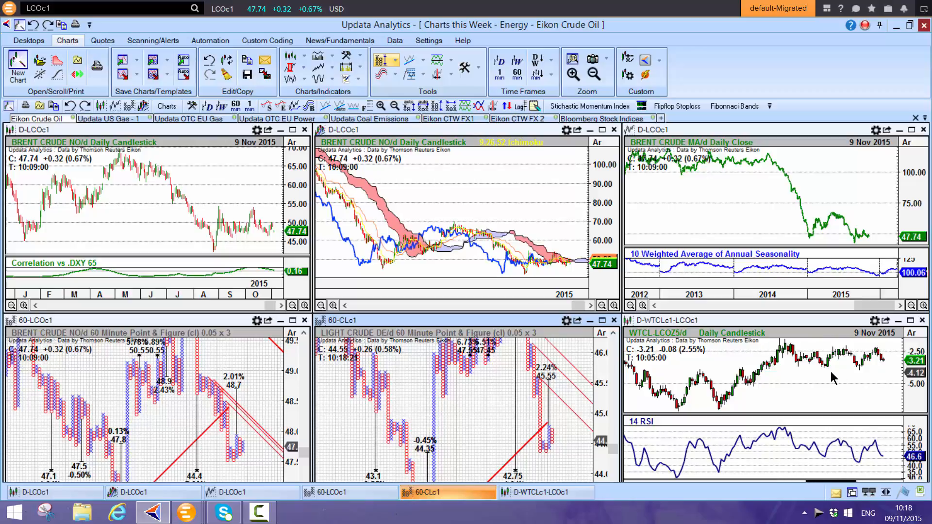
mouse_move(484, 208)
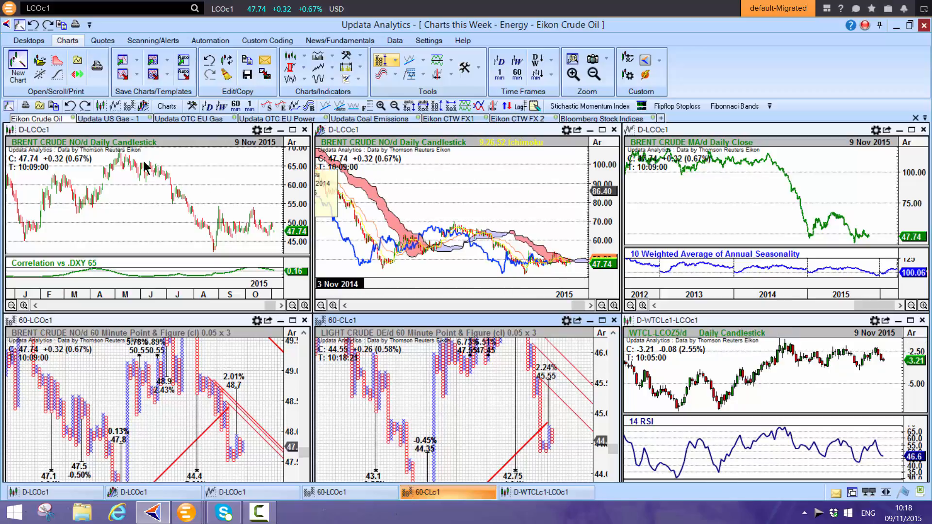
- Switch to the US natural gas desktop of Henry Hub charts
left_click(110, 118)
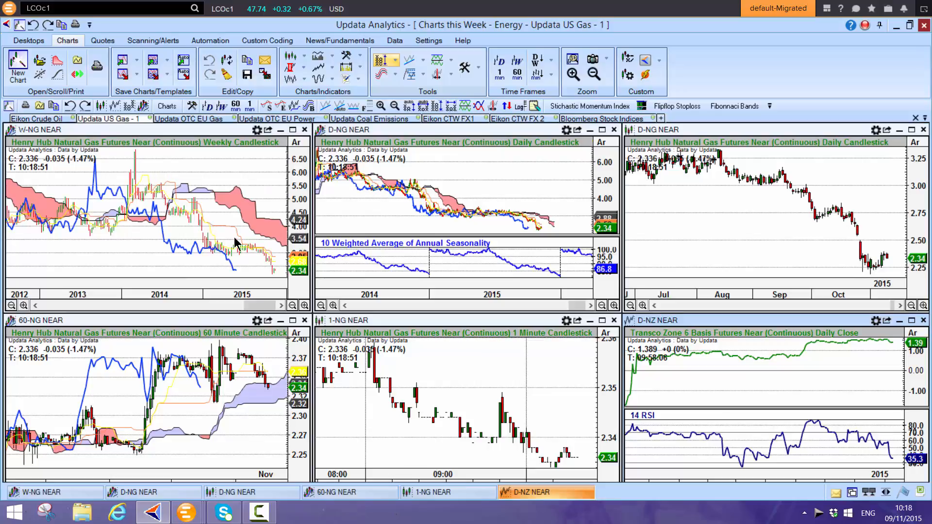
mouse_move(241, 249)
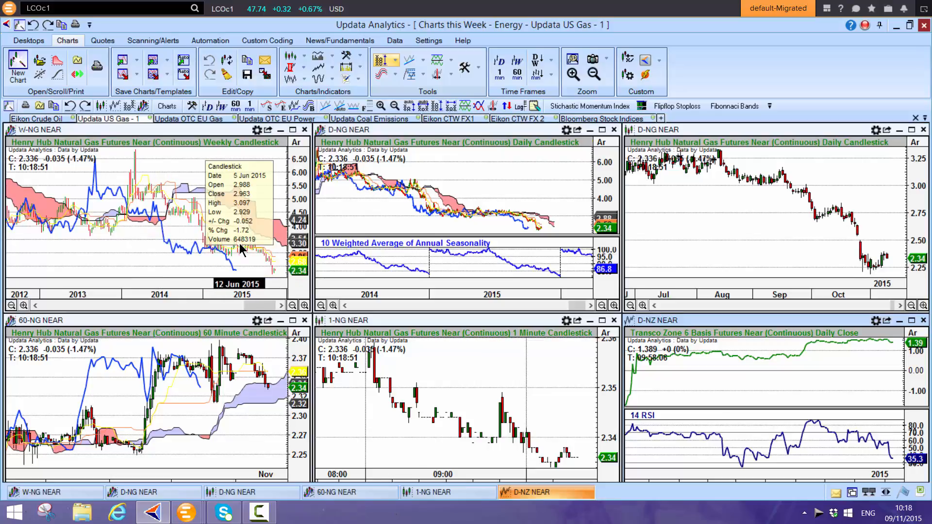
mouse_move(490, 258)
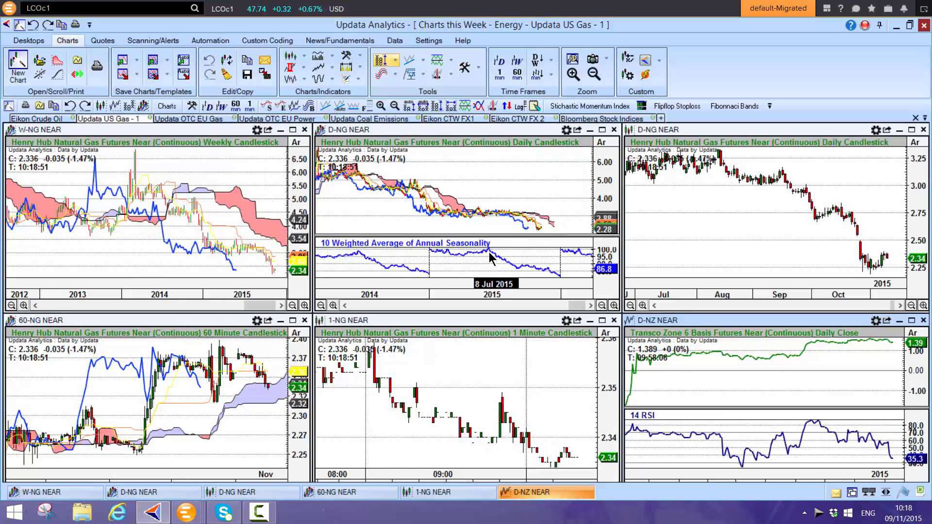
mouse_move(518, 260)
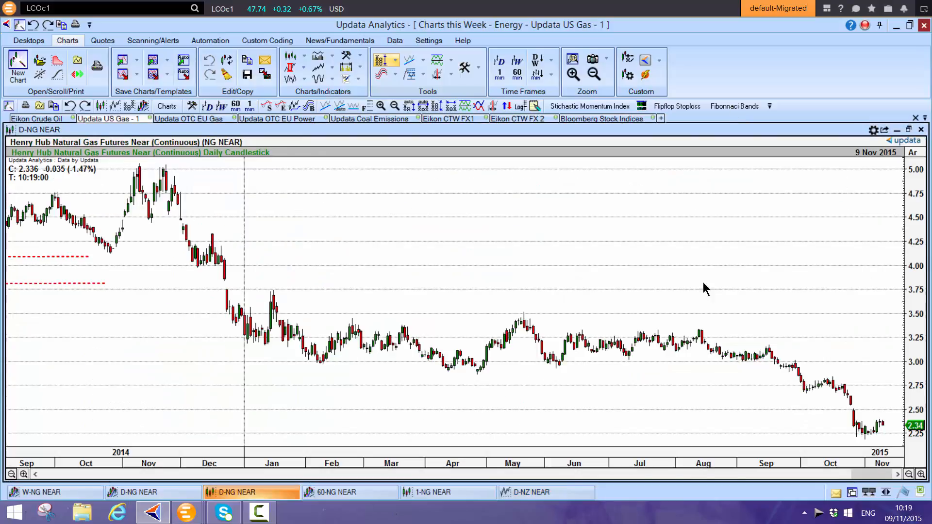
mouse_move(550, 394)
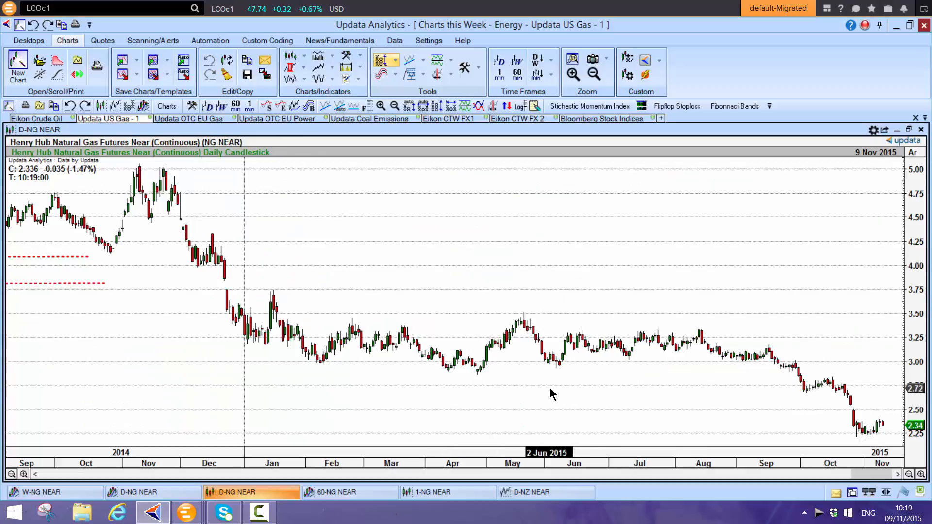
mouse_move(433, 369)
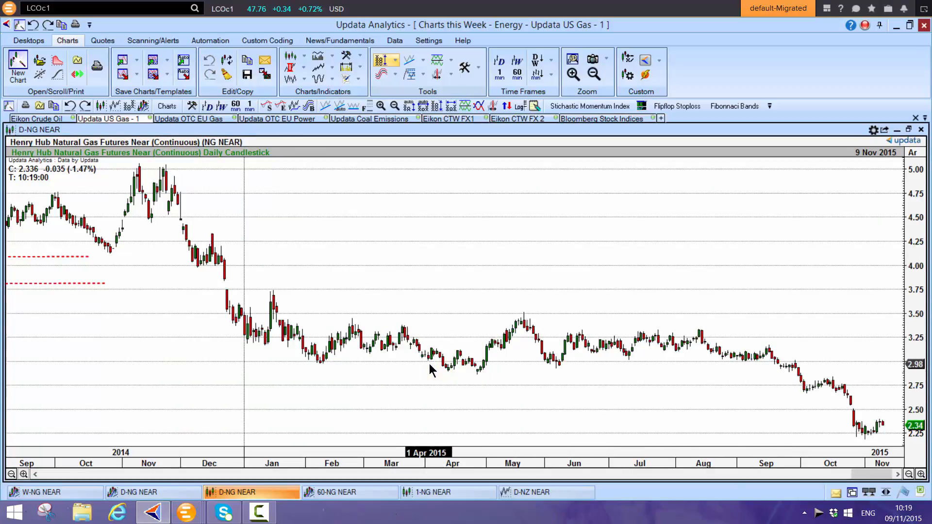
mouse_move(809, 362)
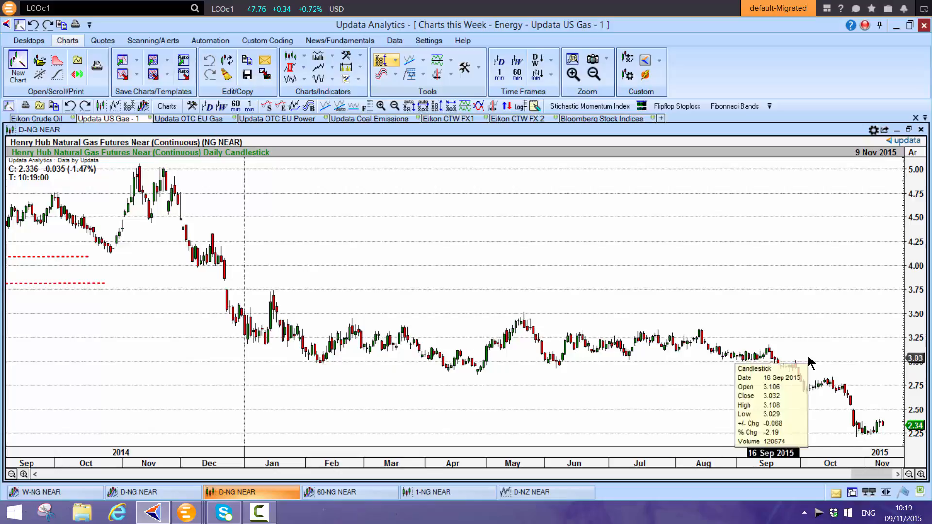
mouse_move(853, 443)
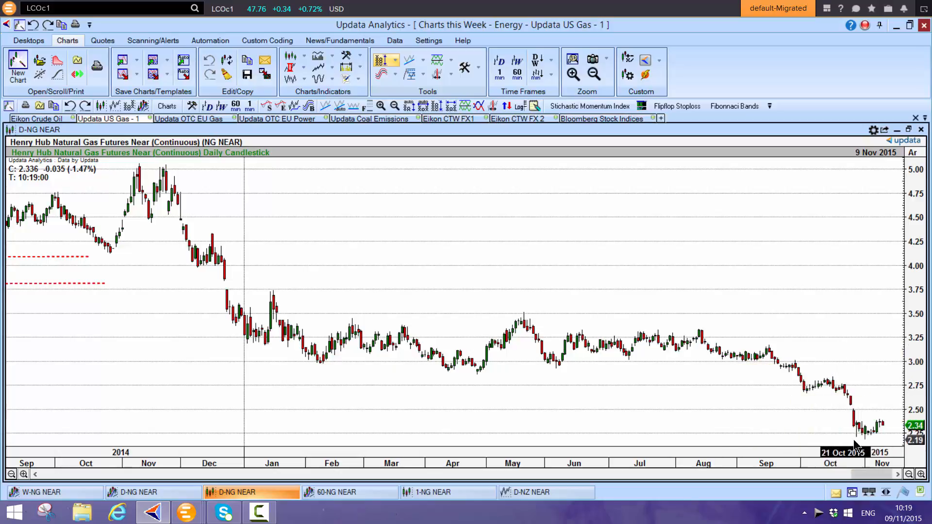
mouse_move(904, 134)
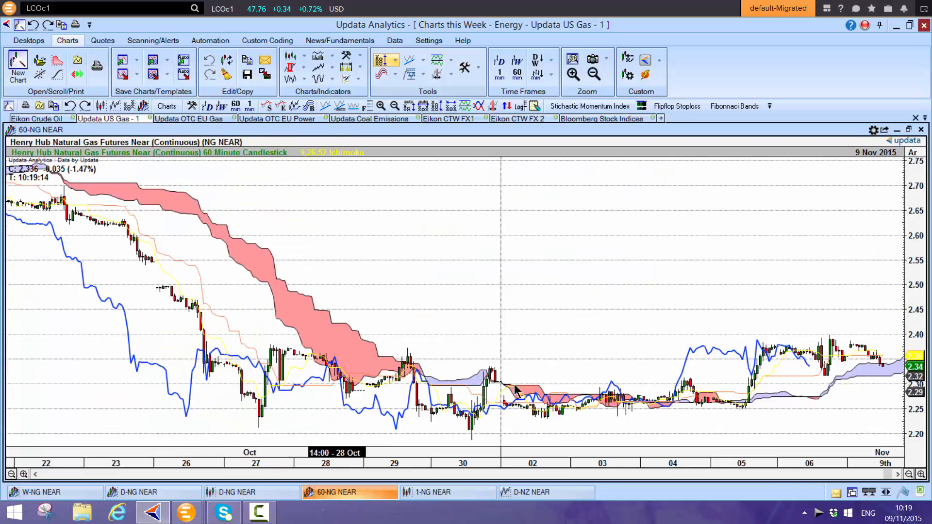
mouse_move(499, 422)
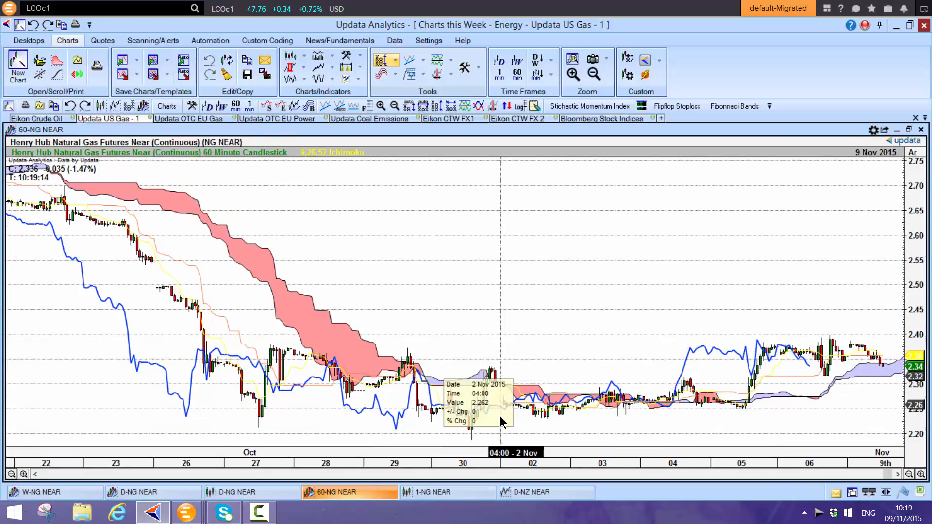
mouse_move(361, 440)
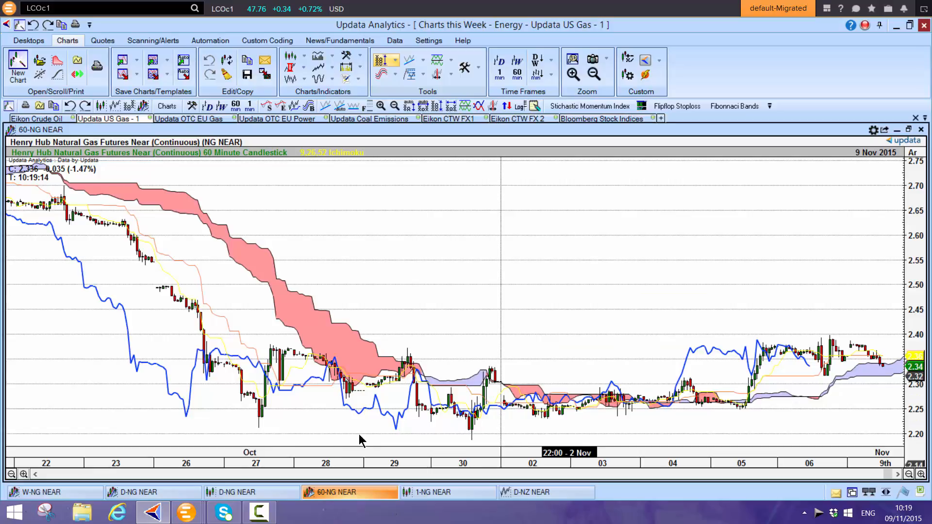
mouse_move(502, 224)
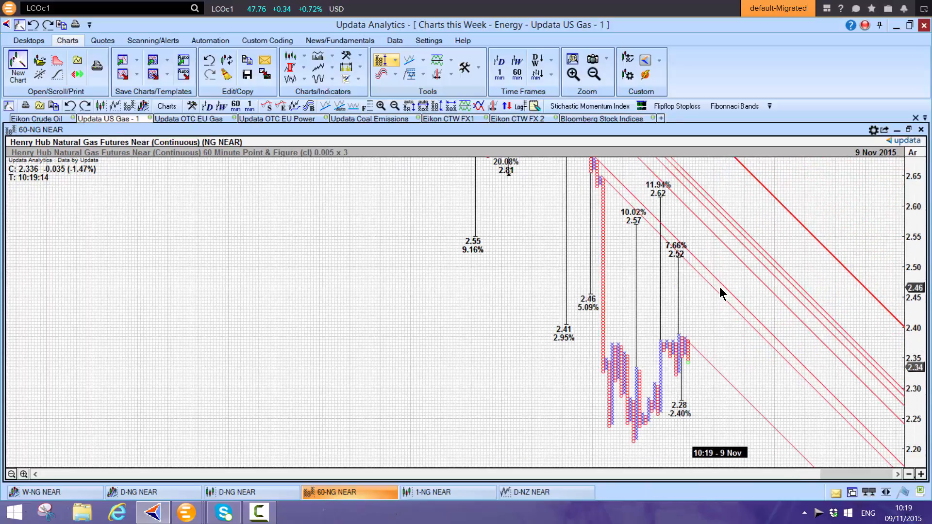
mouse_move(651, 207)
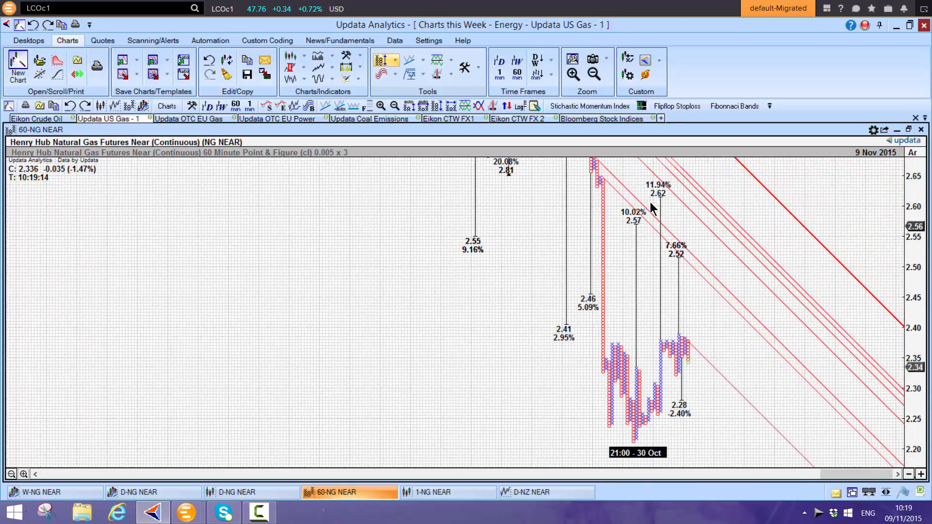
mouse_move(624, 244)
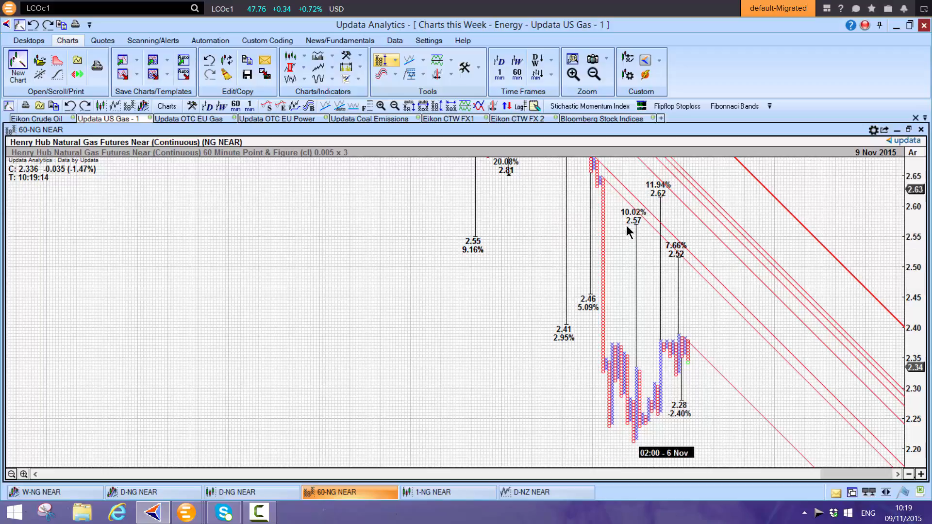
mouse_move(782, 292)
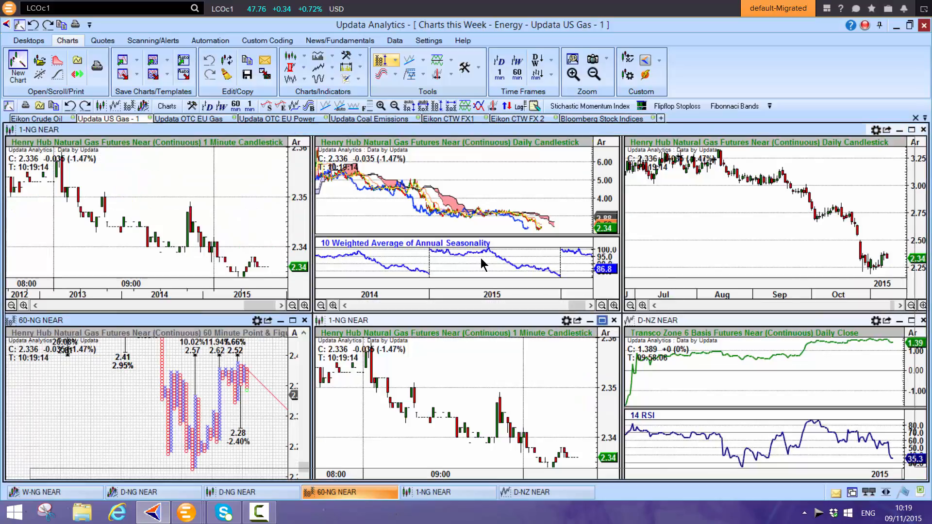
- Maximise the 1-minute Henry Hub chart and set its point and figure box size to 0.001 x 3
left_click(910, 129)
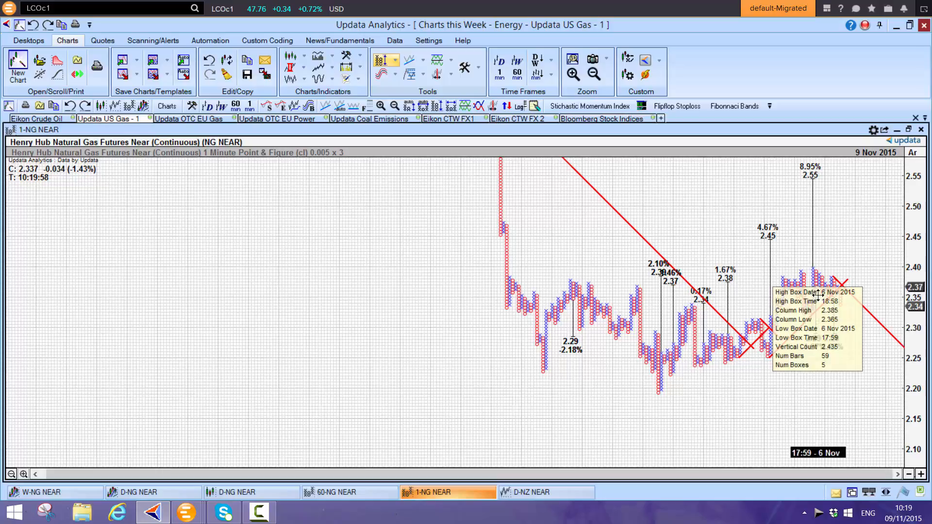
mouse_move(835, 377)
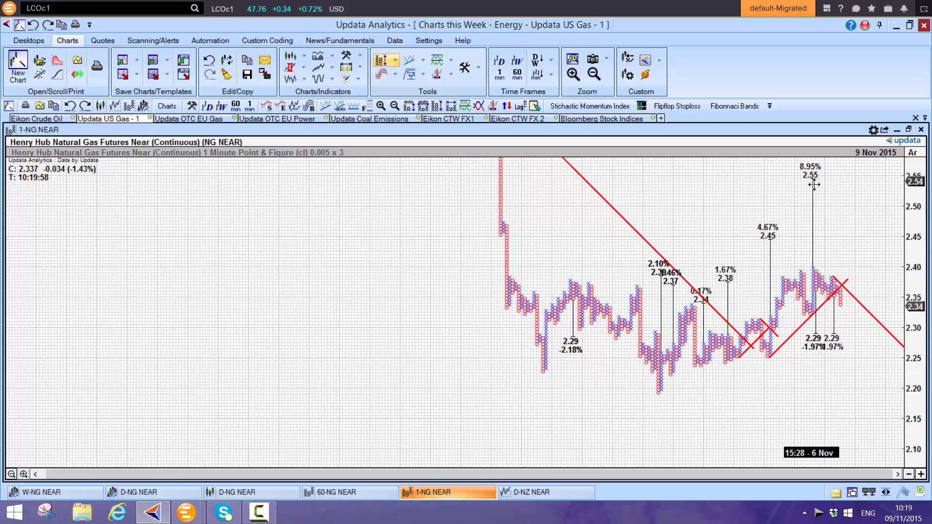
mouse_move(814, 272)
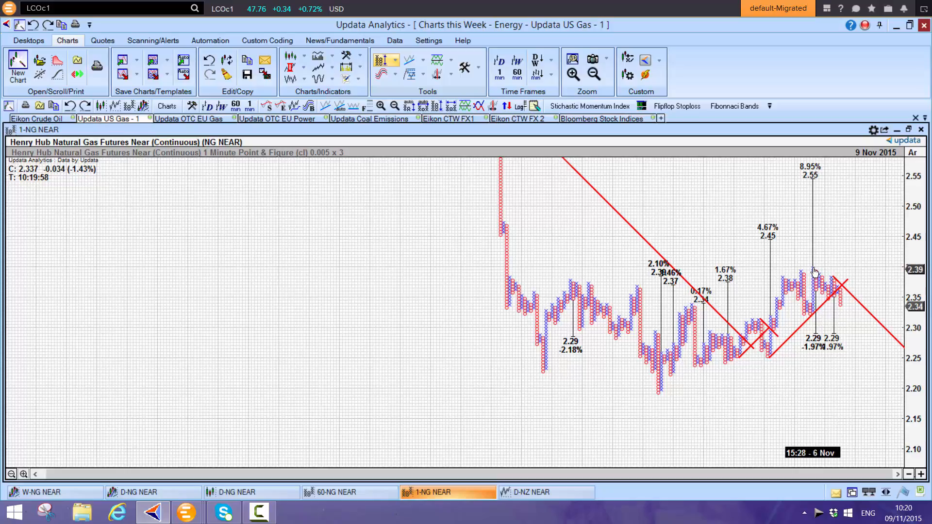
mouse_move(819, 205)
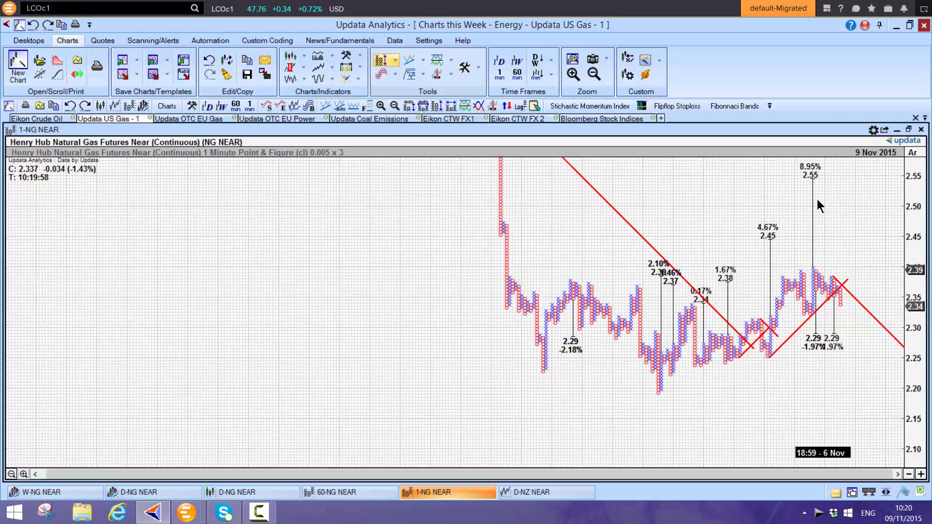
left_click(909, 474)
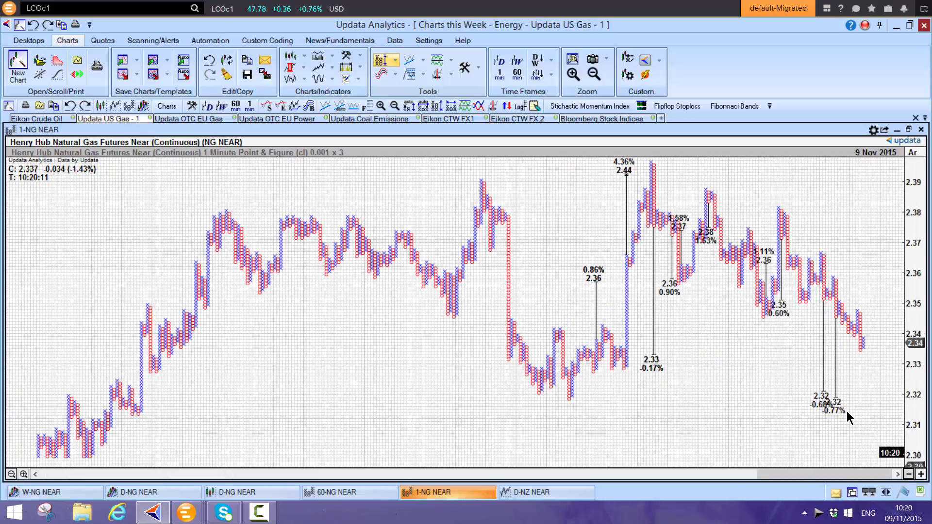
mouse_move(840, 429)
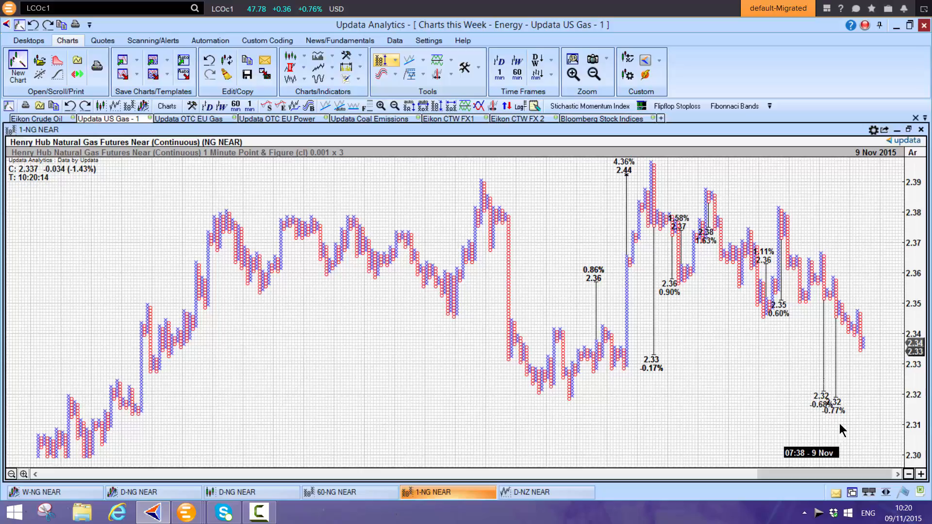
mouse_move(653, 407)
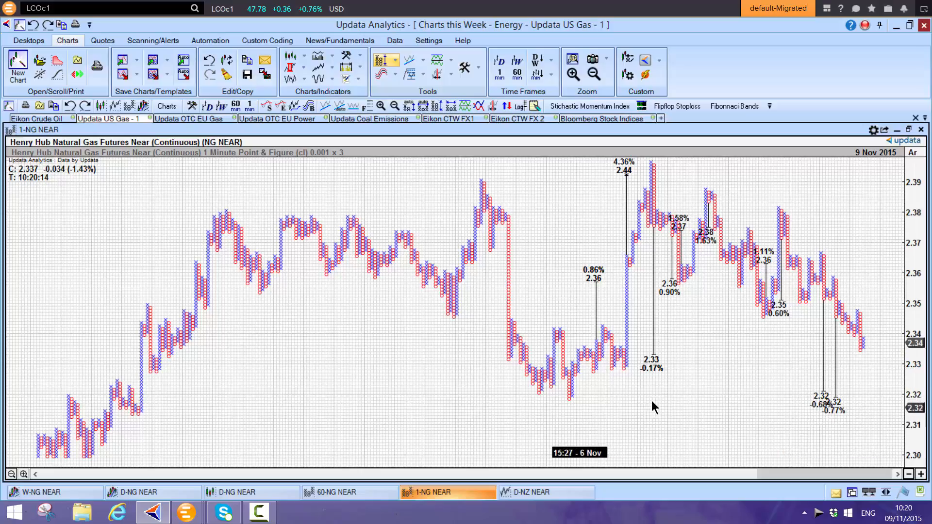
mouse_move(541, 398)
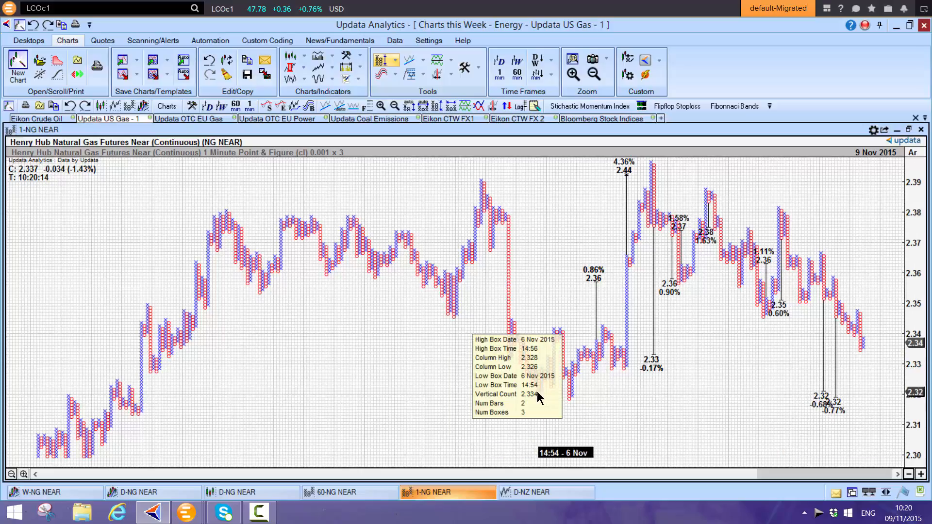
mouse_move(630, 398)
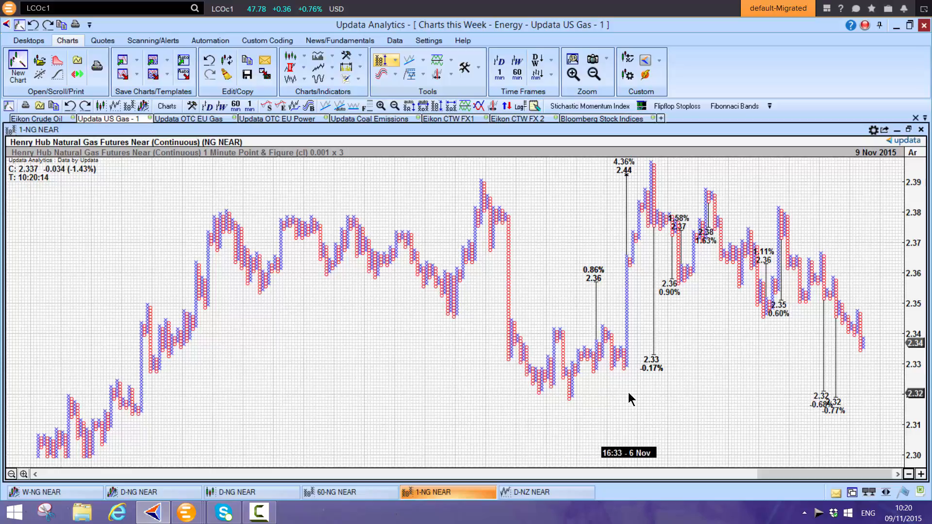
mouse_move(728, 107)
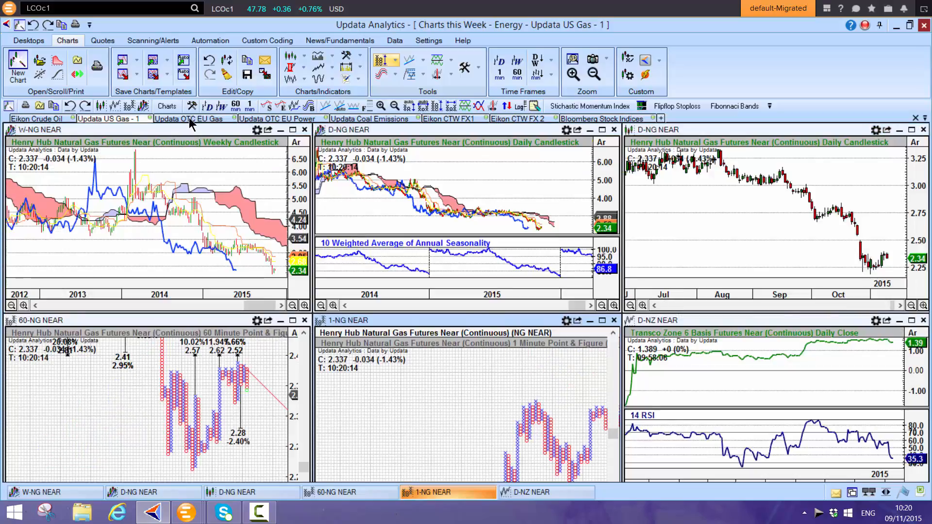
- Switch to the OTC European gas desktop with NBP, TTF, NCG and Gaspool charts
left_click(190, 119)
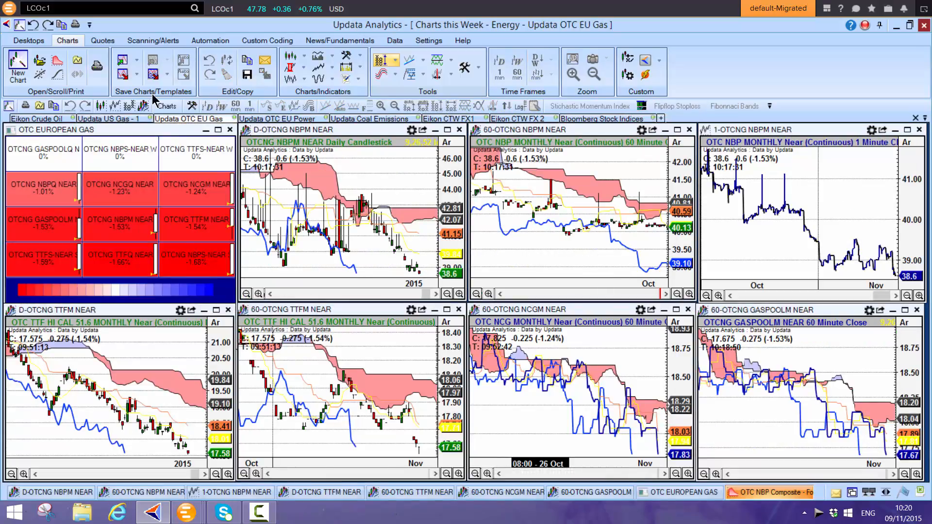
mouse_move(165, 219)
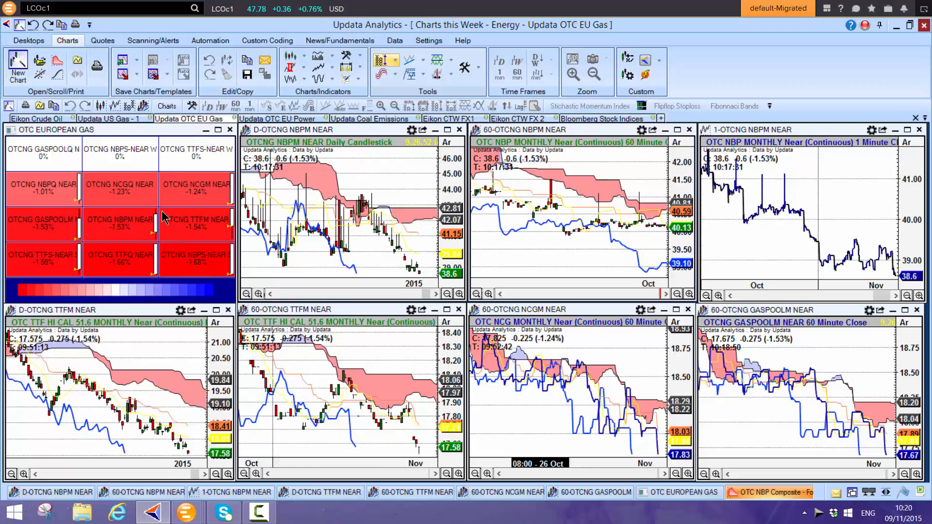
mouse_move(285, 274)
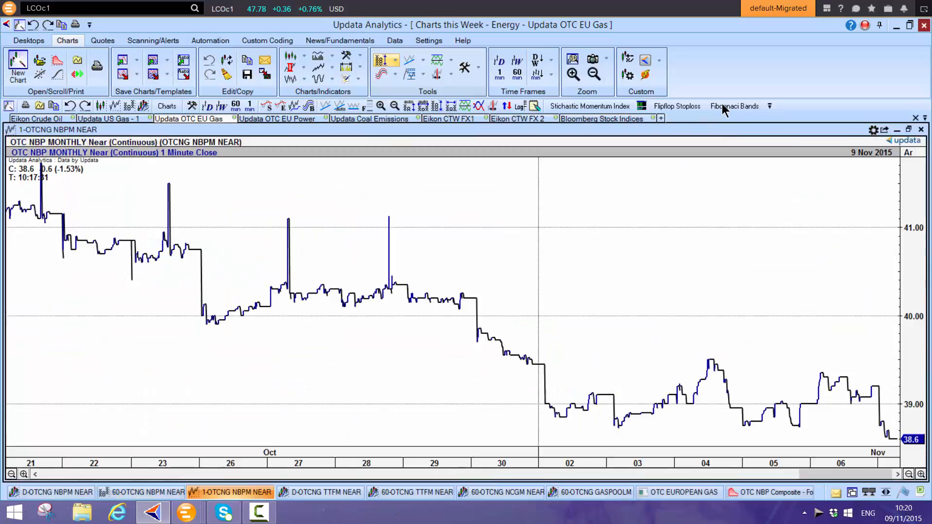
mouse_move(792, 209)
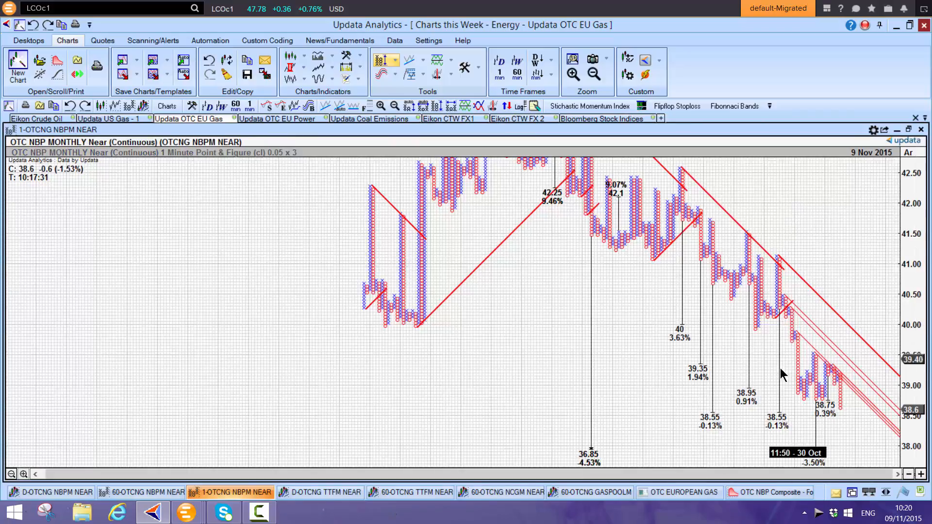
mouse_move(826, 466)
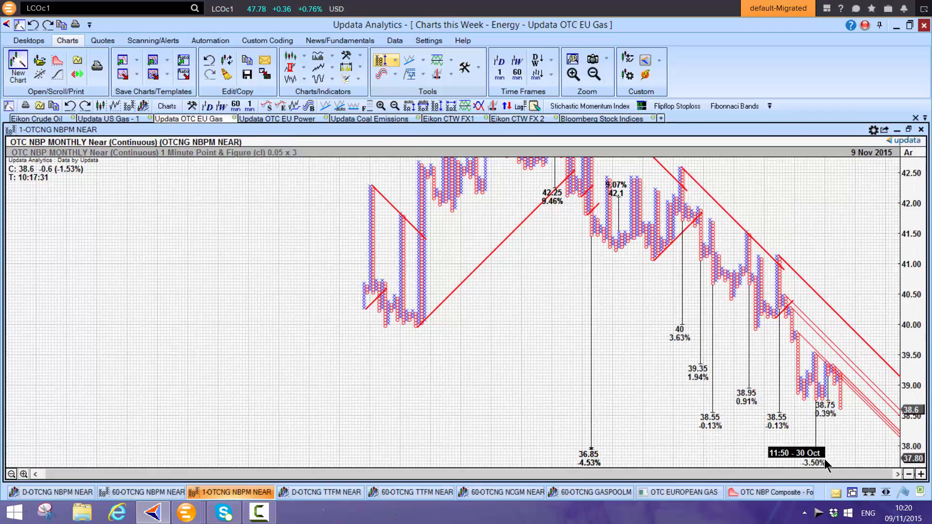
mouse_move(856, 224)
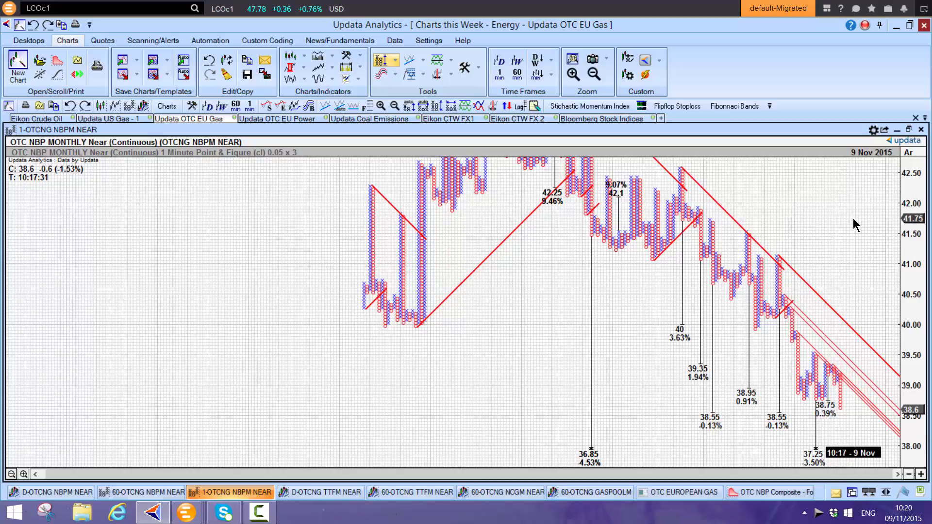
mouse_move(728, 107)
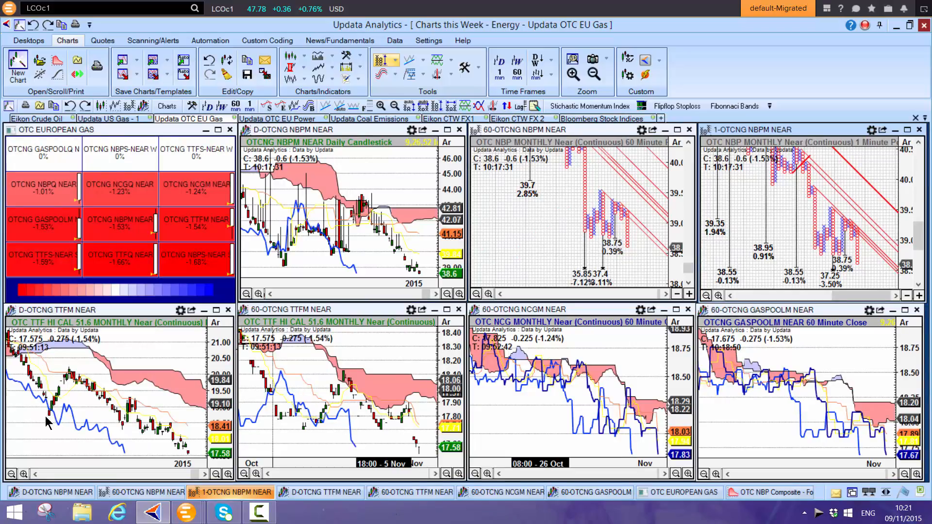
mouse_move(187, 462)
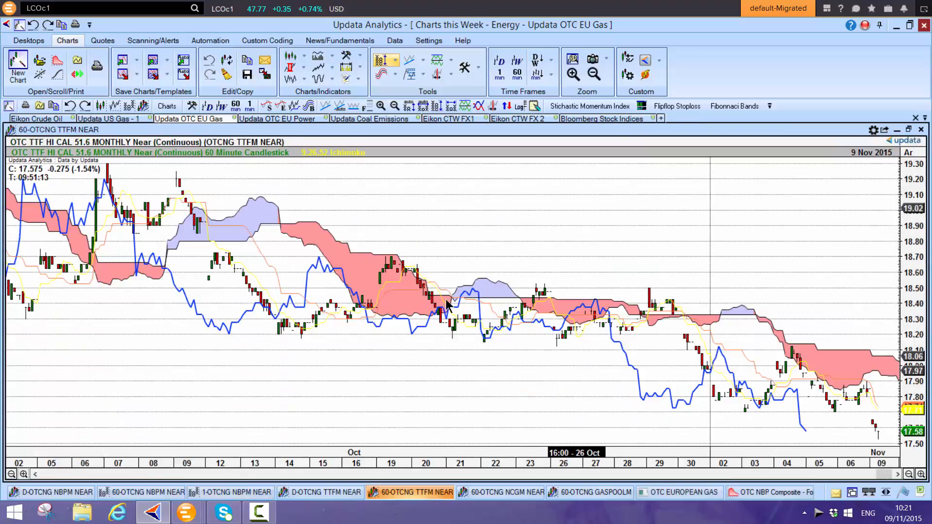
mouse_move(623, 224)
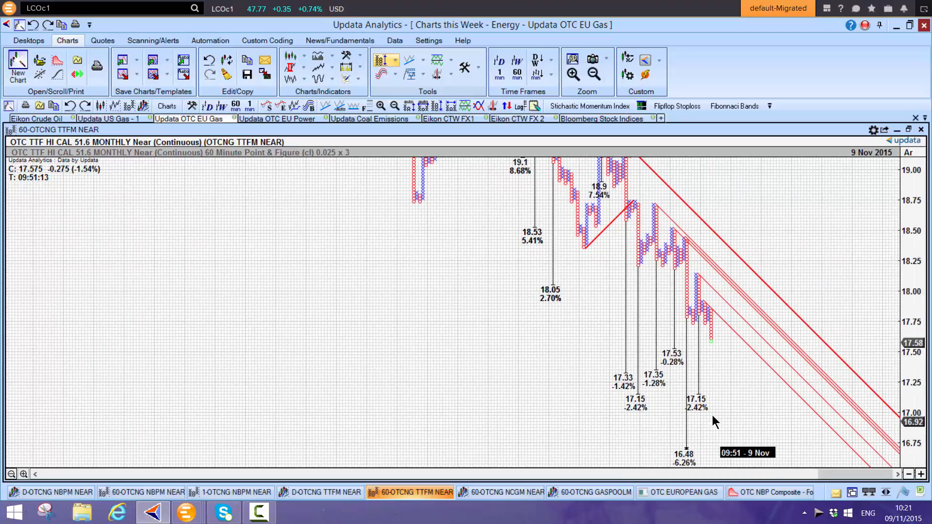
mouse_move(720, 419)
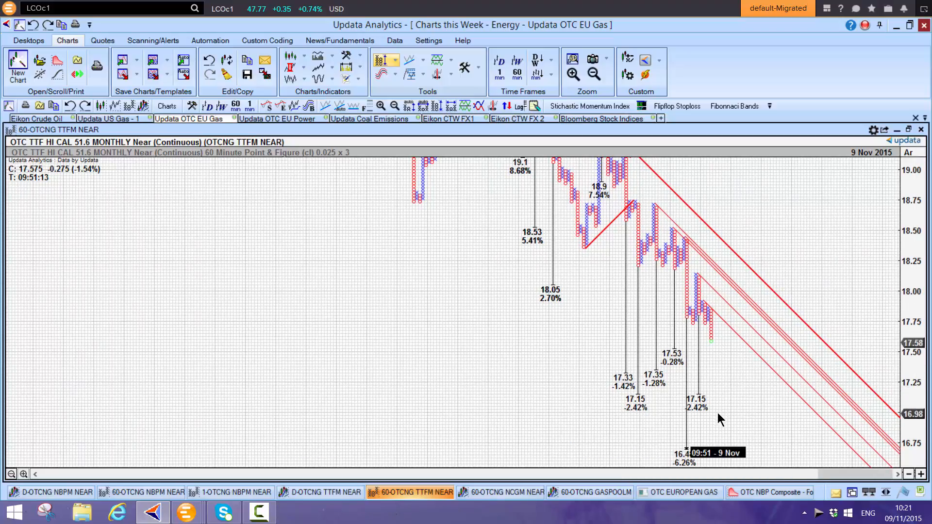
mouse_move(862, 210)
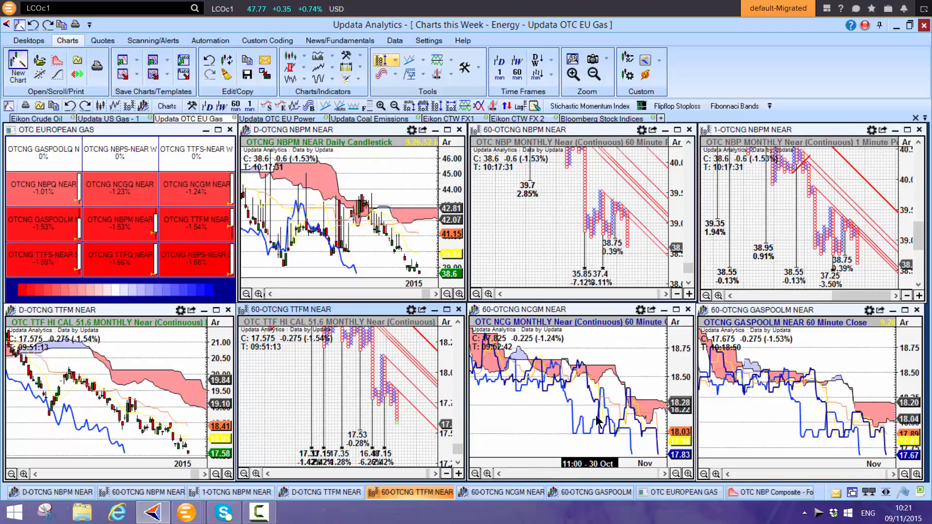
mouse_move(837, 456)
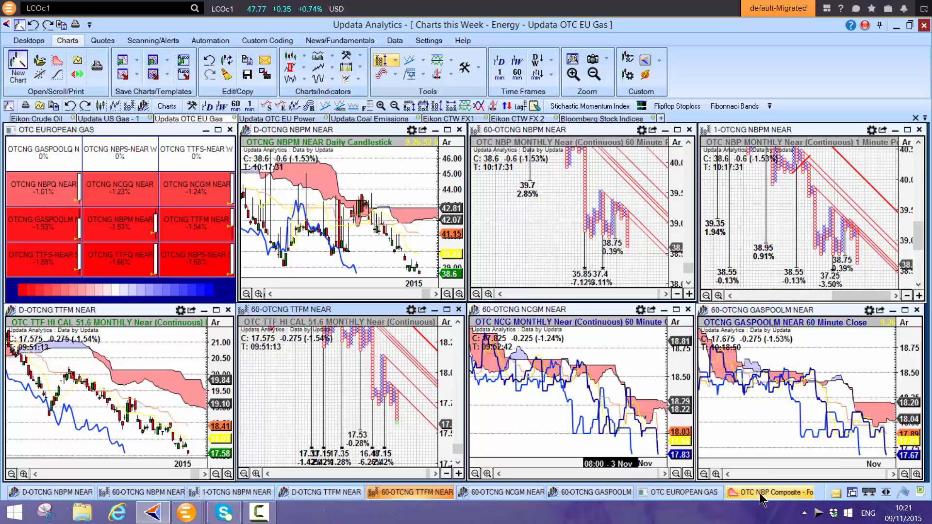
left_click(772, 492)
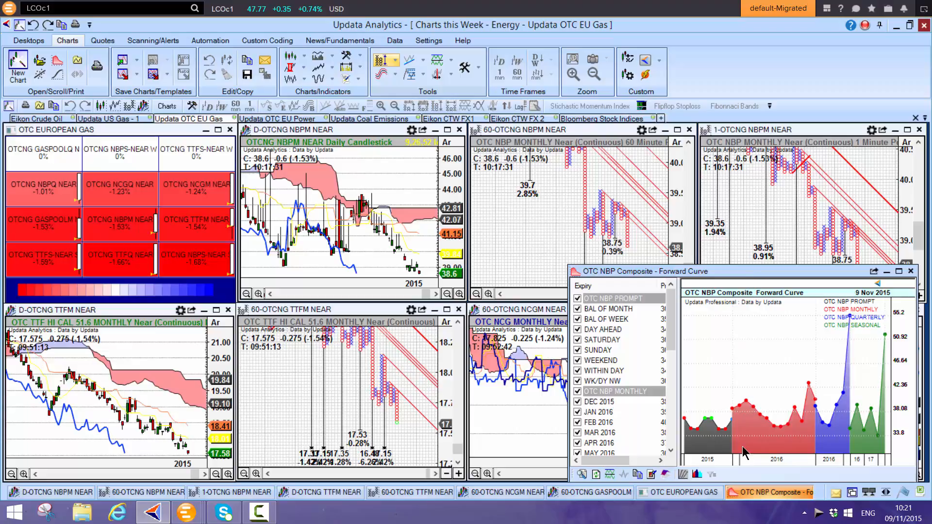
mouse_move(804, 415)
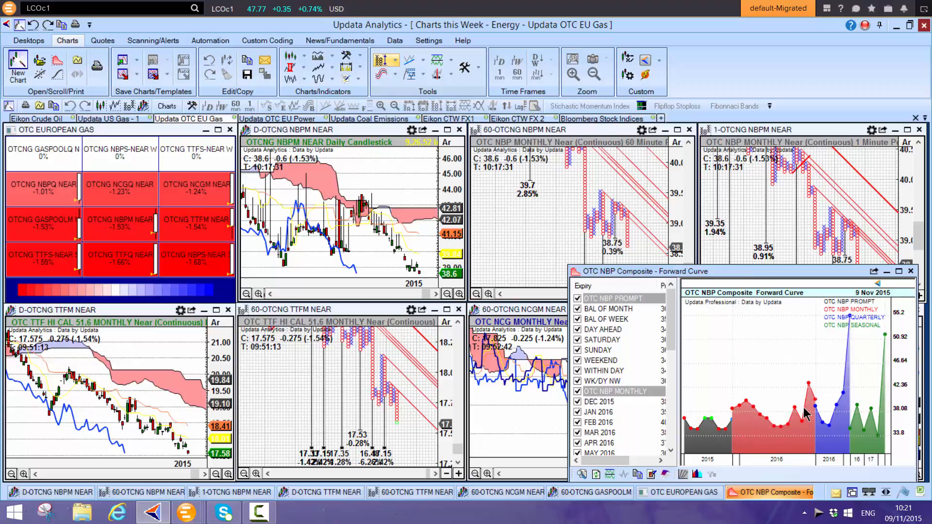
mouse_move(545, 202)
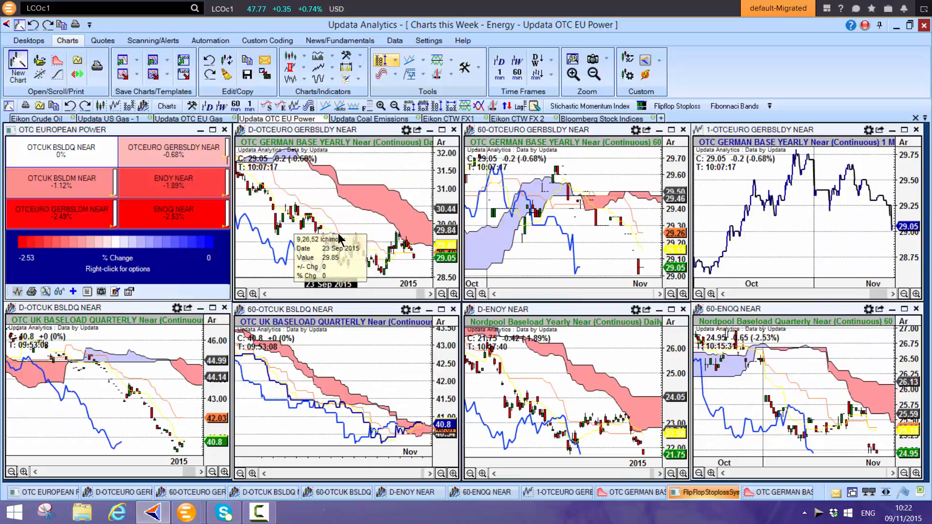
mouse_move(391, 231)
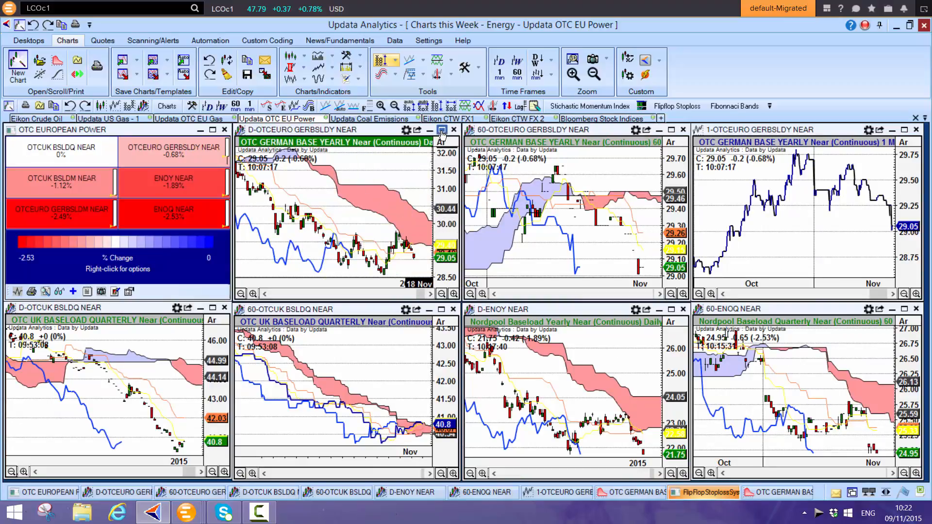
- Maximise the daily German base yearly candlestick chart
left_click(442, 130)
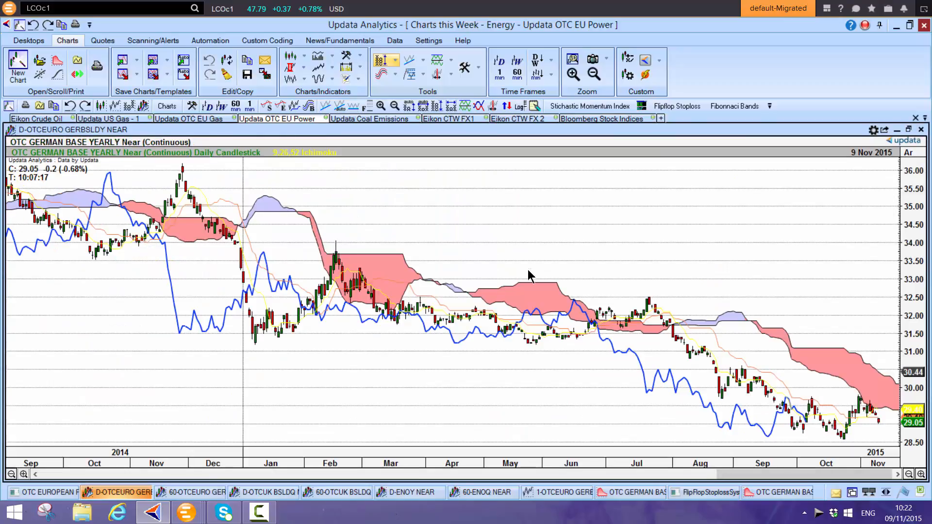
mouse_move(734, 416)
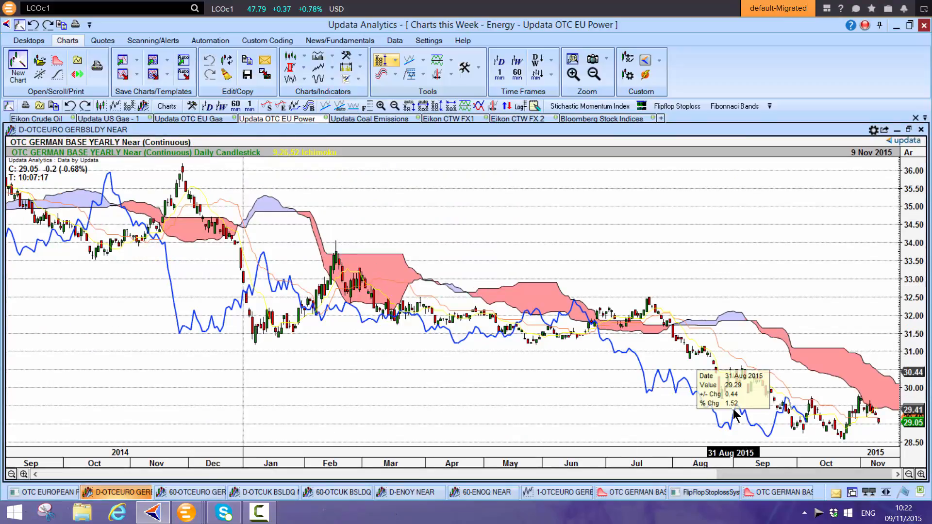
mouse_move(826, 410)
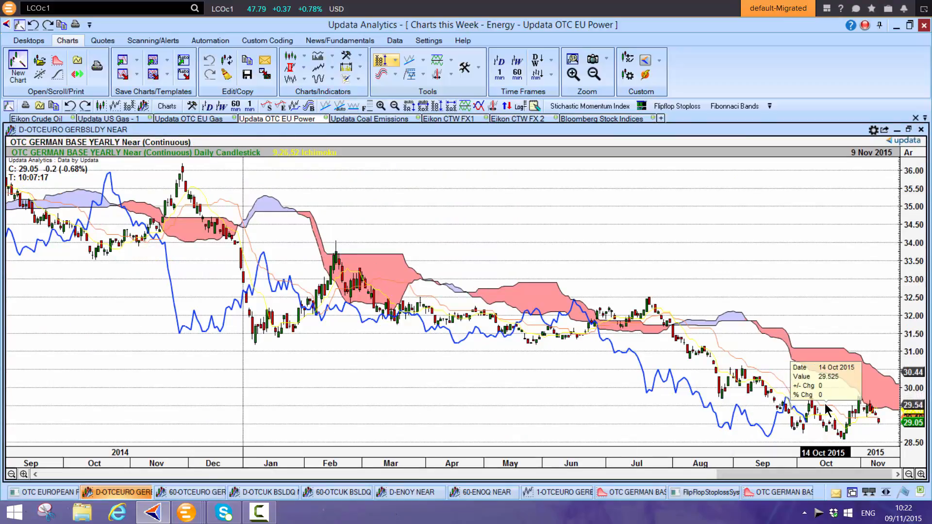
mouse_move(885, 383)
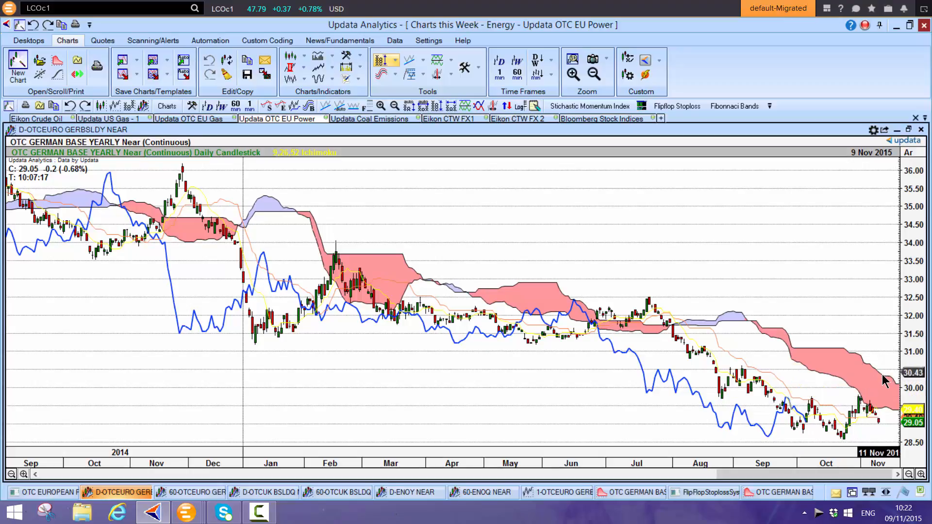
mouse_move(846, 353)
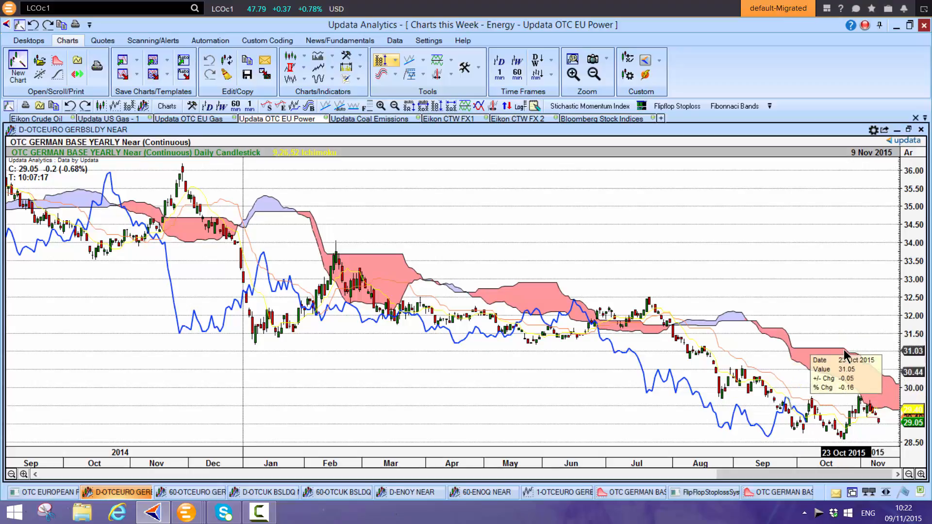
mouse_move(844, 295)
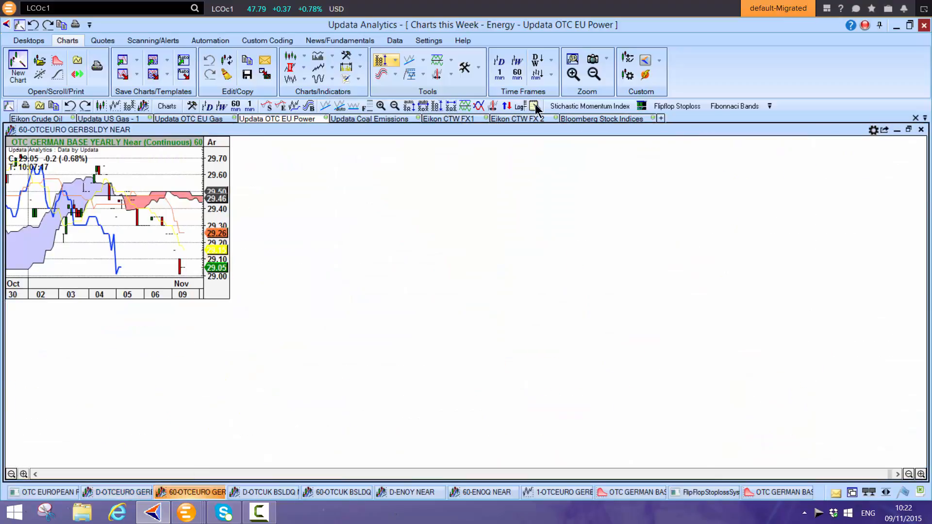
- Maximise the 60-minute German base yearly Ichimoku chart
left_click(908, 130)
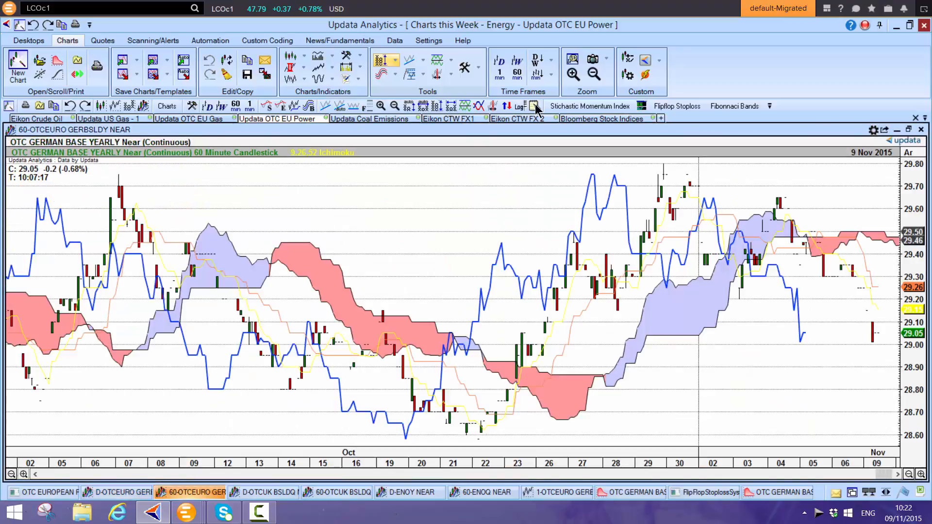
mouse_move(692, 255)
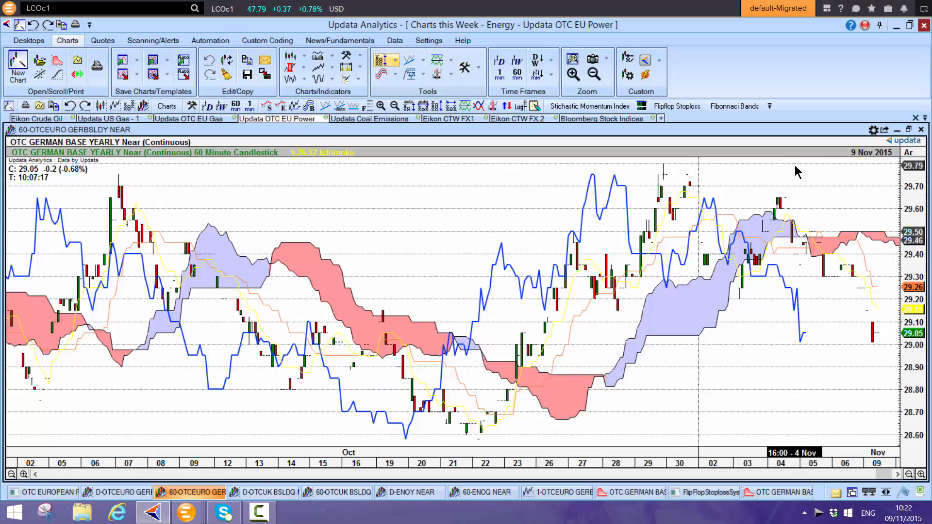
mouse_move(649, 153)
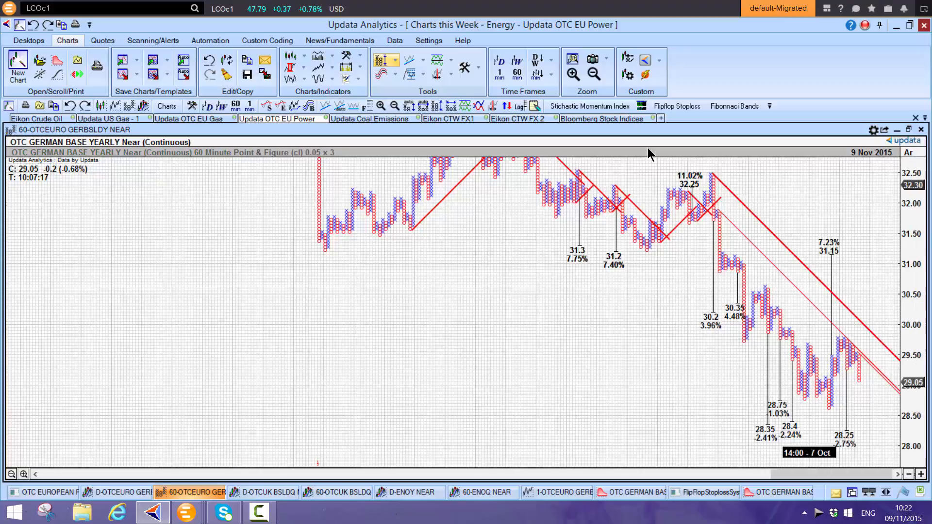
mouse_move(857, 263)
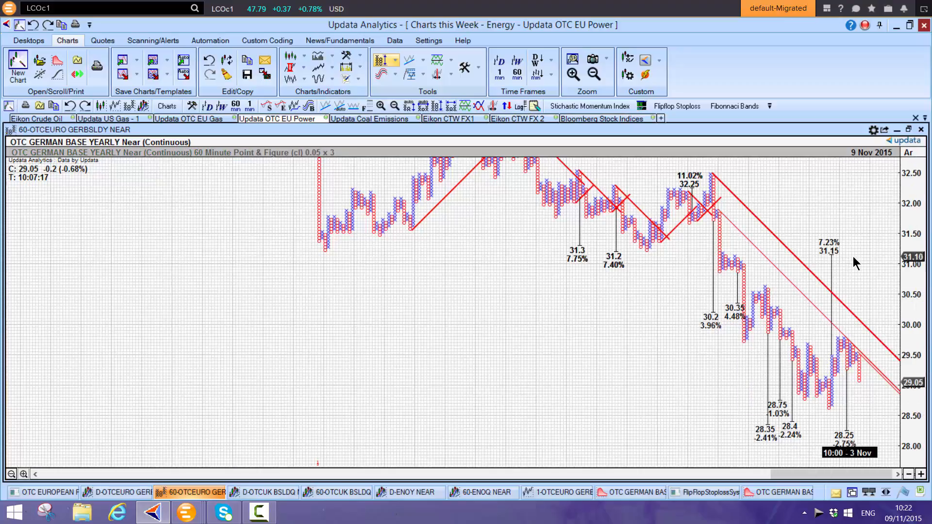
mouse_move(839, 325)
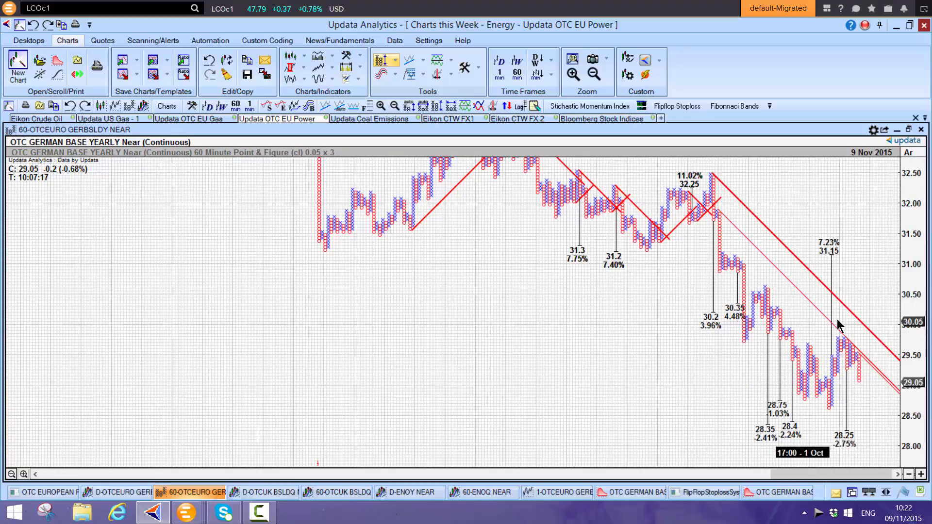
mouse_move(764, 447)
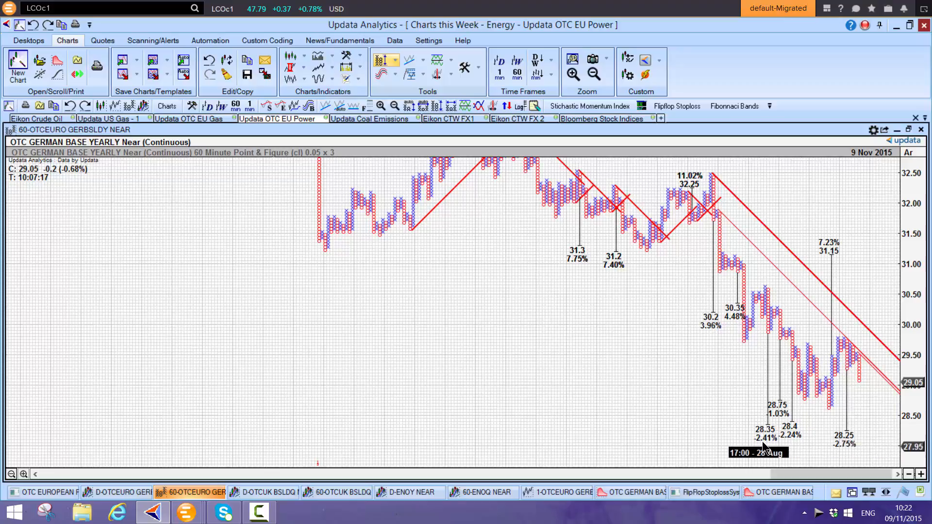
mouse_move(831, 445)
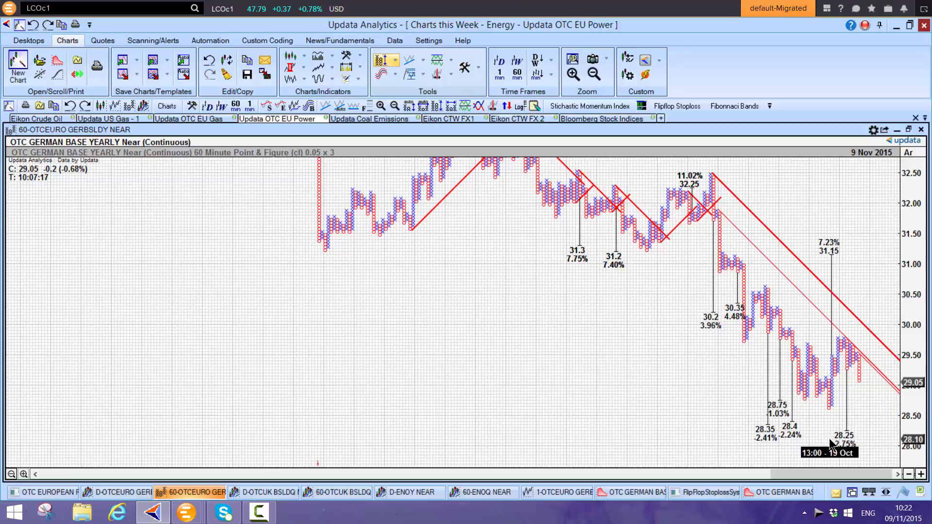
mouse_move(865, 184)
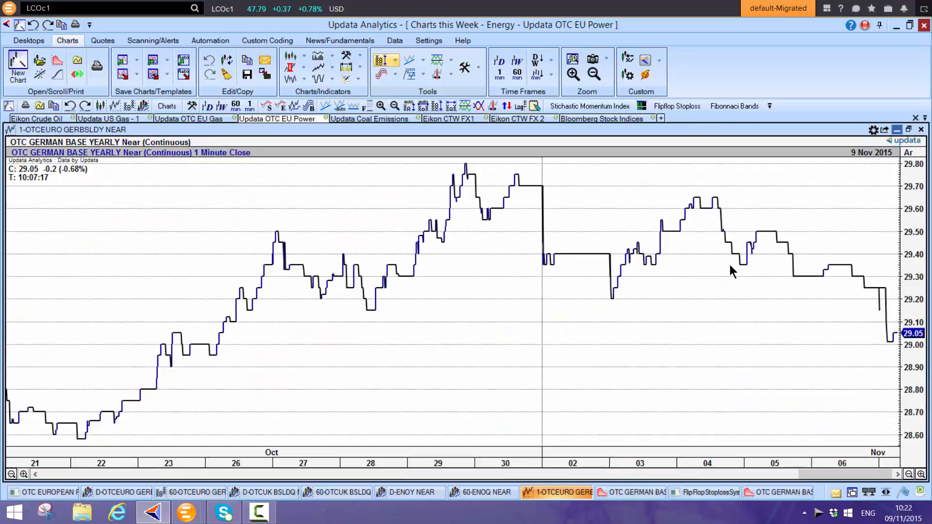
mouse_move(748, 208)
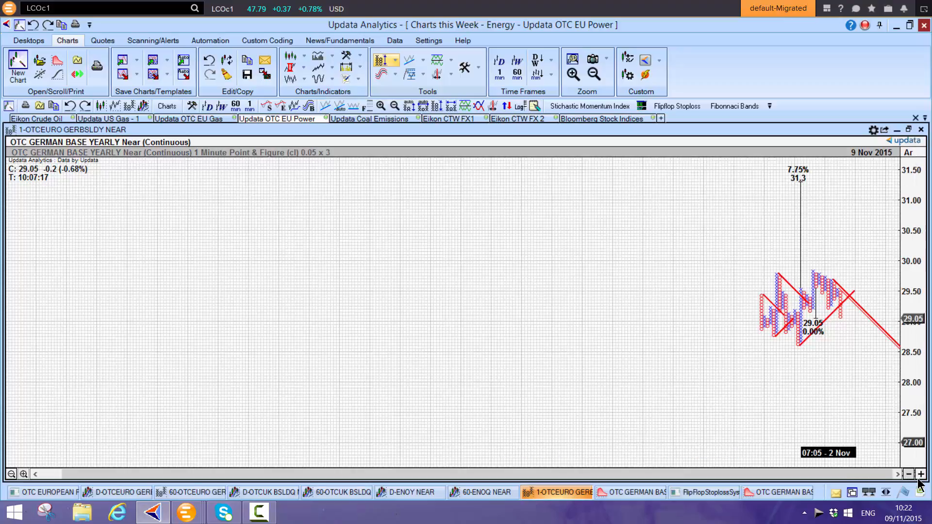
- Refine the 1-minute German base yearly point and figure boxes to 0.01, then restore the EU Power layout
left_click(920, 474)
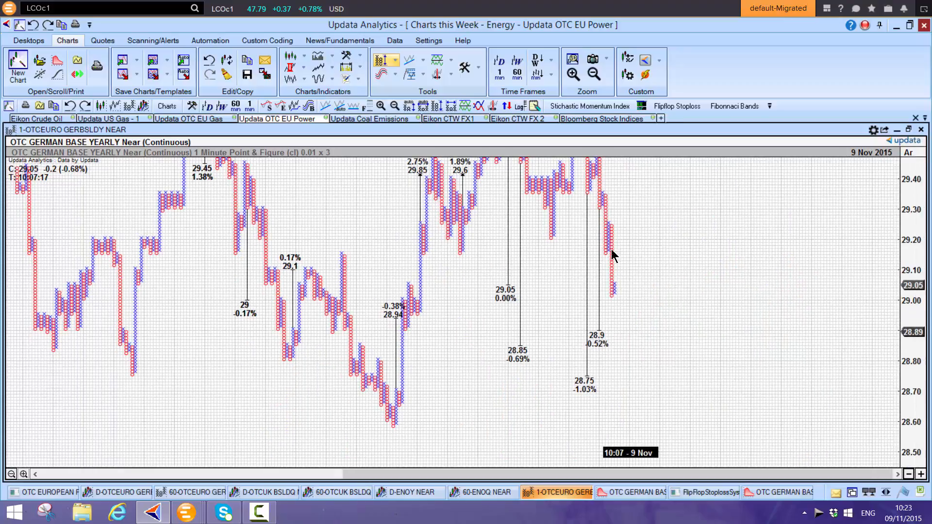
mouse_move(599, 207)
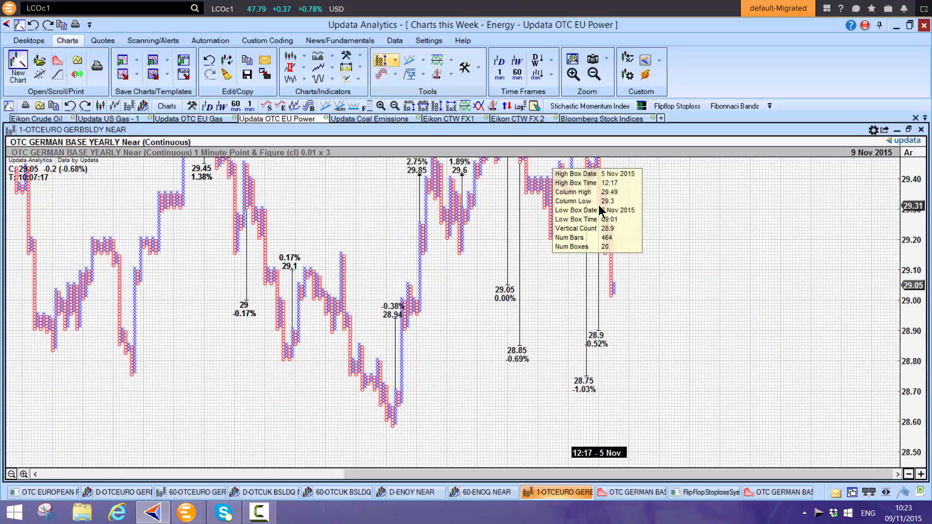
mouse_move(597, 200)
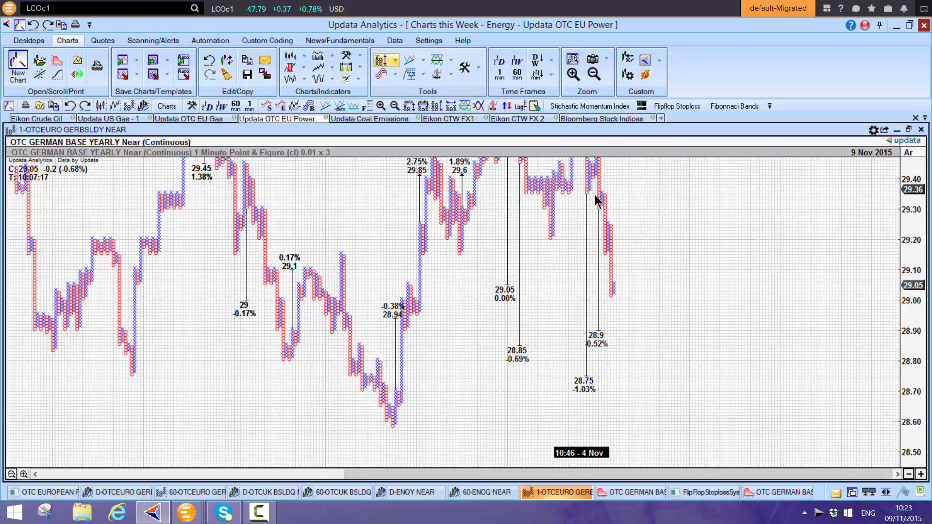
mouse_move(599, 407)
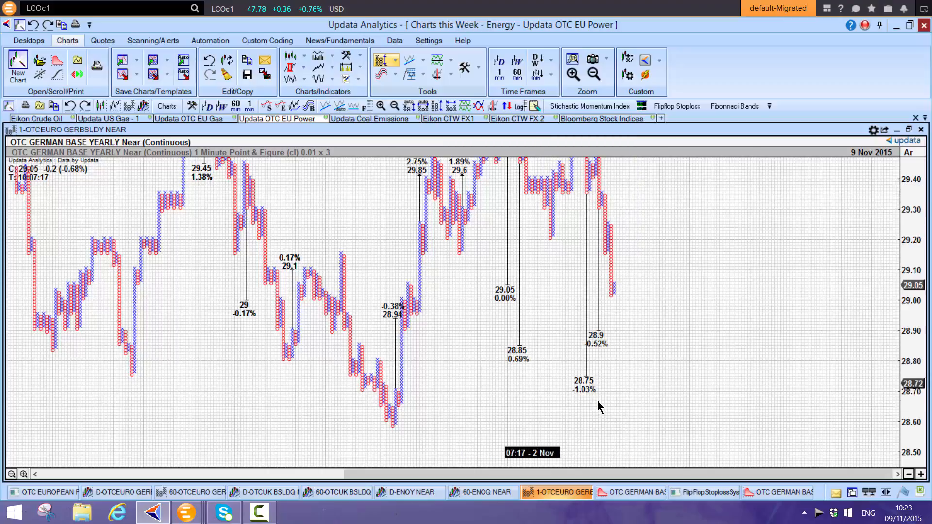
mouse_move(470, 312)
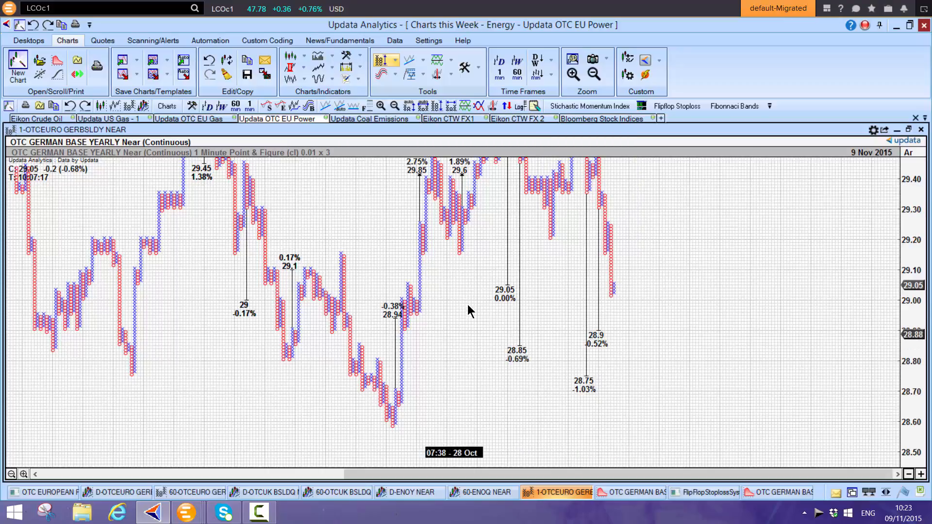
mouse_move(904, 143)
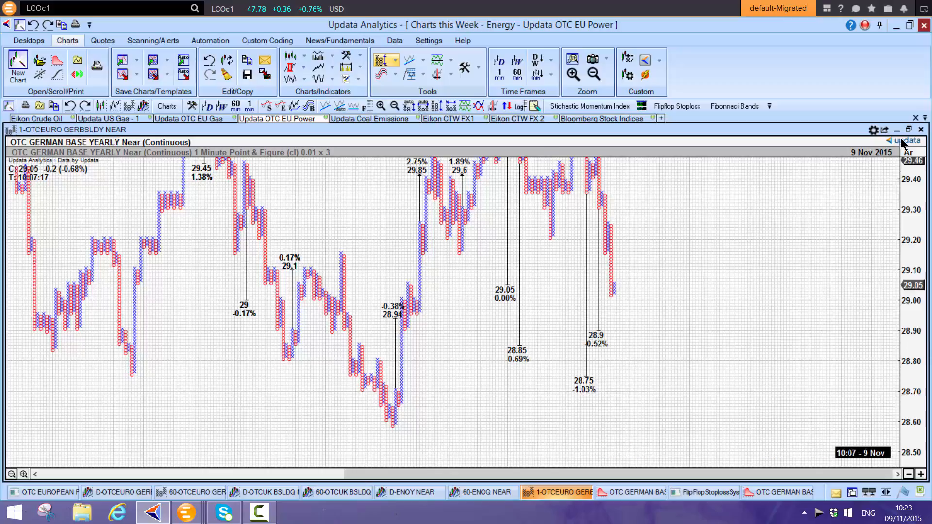
left_click(907, 129)
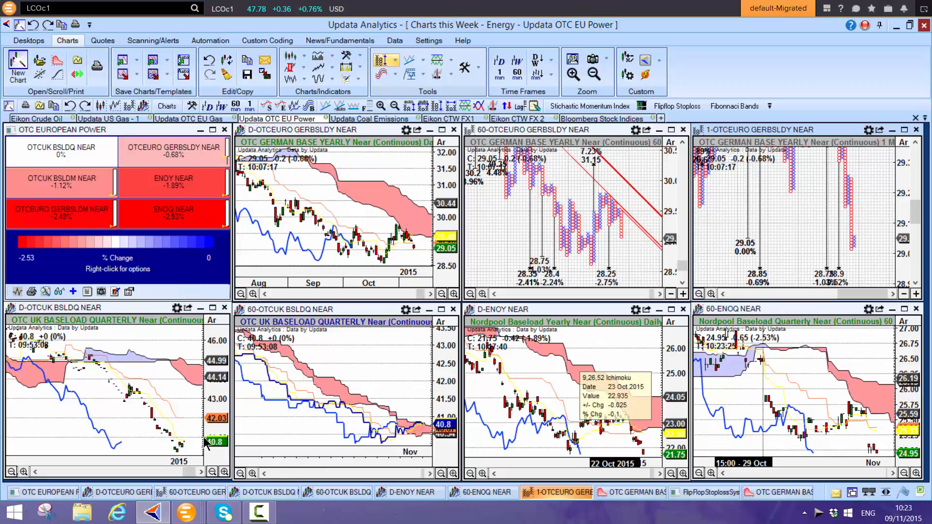
mouse_move(338, 448)
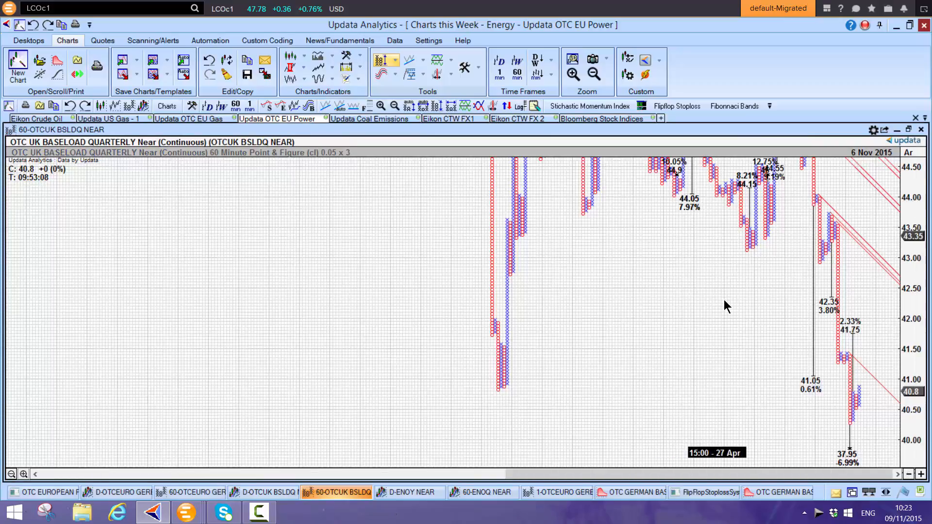
mouse_move(860, 345)
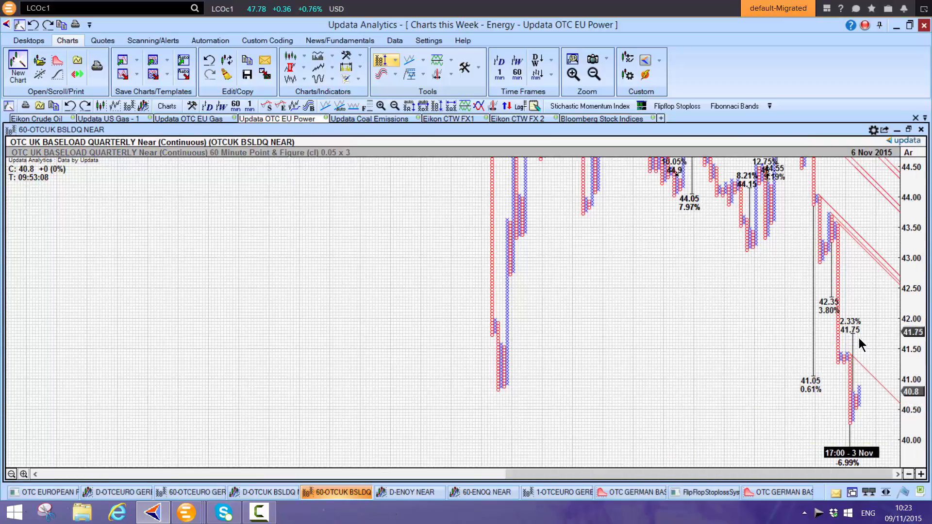
mouse_move(638, 395)
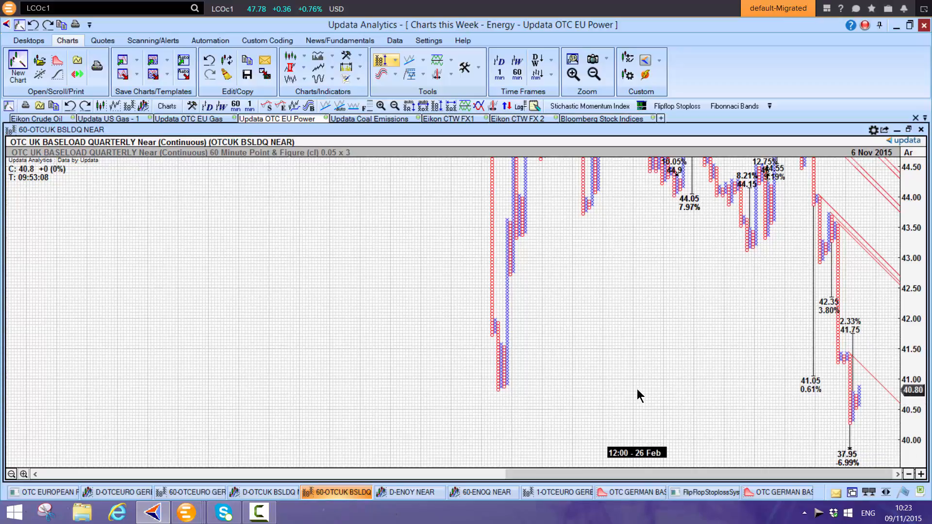
mouse_move(819, 449)
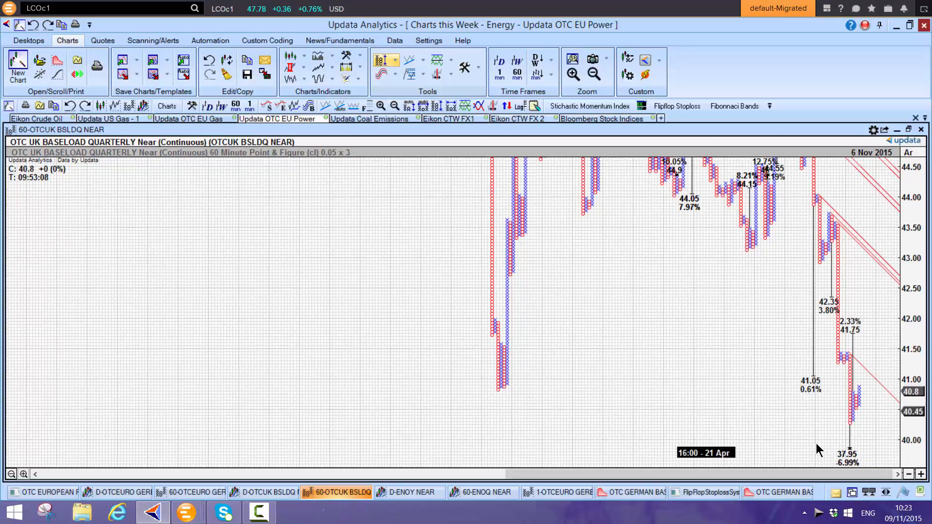
mouse_move(871, 234)
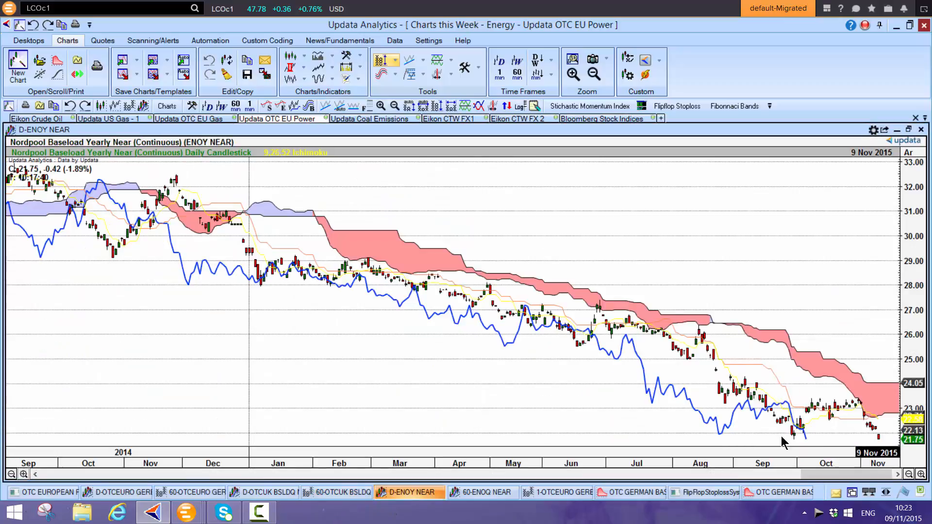
mouse_move(787, 362)
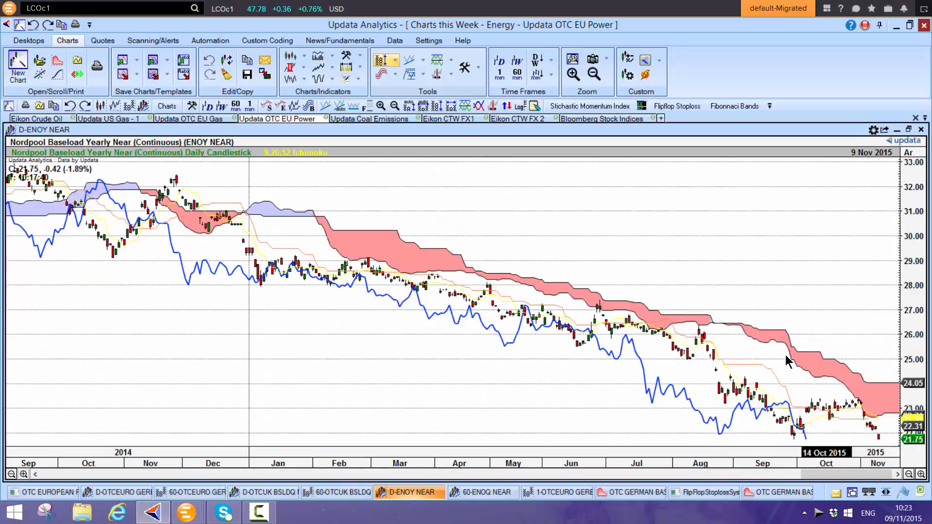
mouse_move(737, 264)
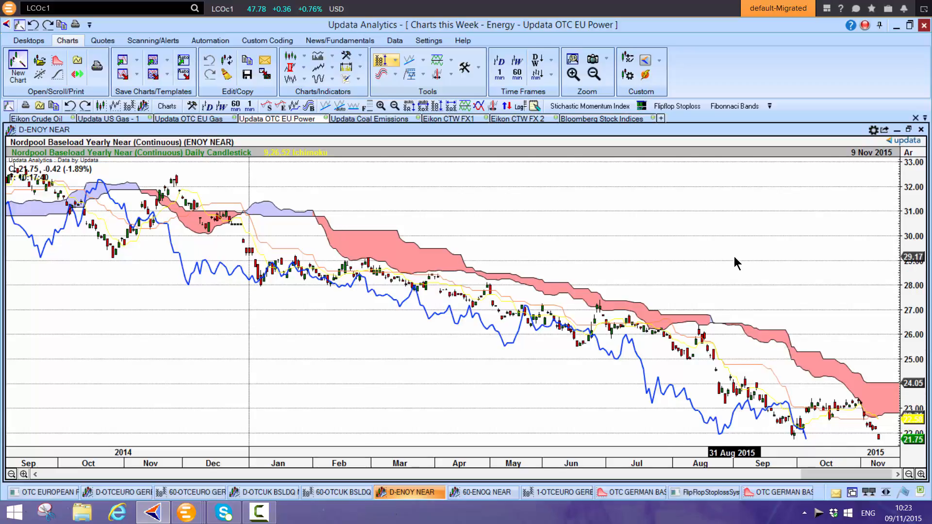
mouse_move(713, 406)
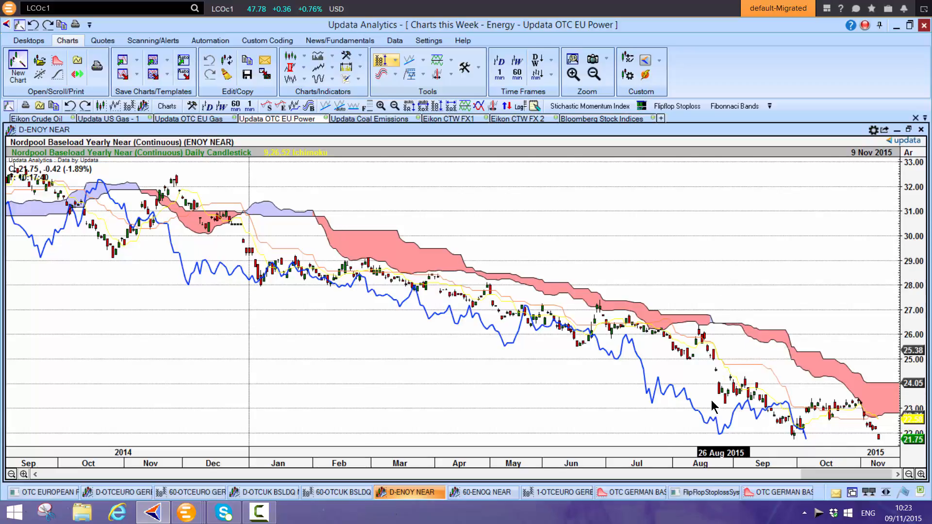
mouse_move(916, 132)
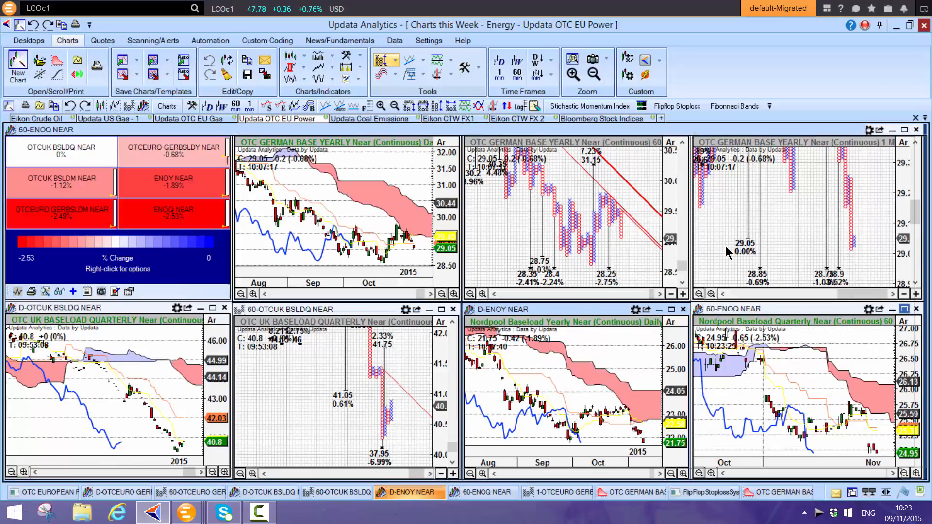
- Maximise the 60-minute Nordpool quarterly Ichimoku chart
left_click(908, 309)
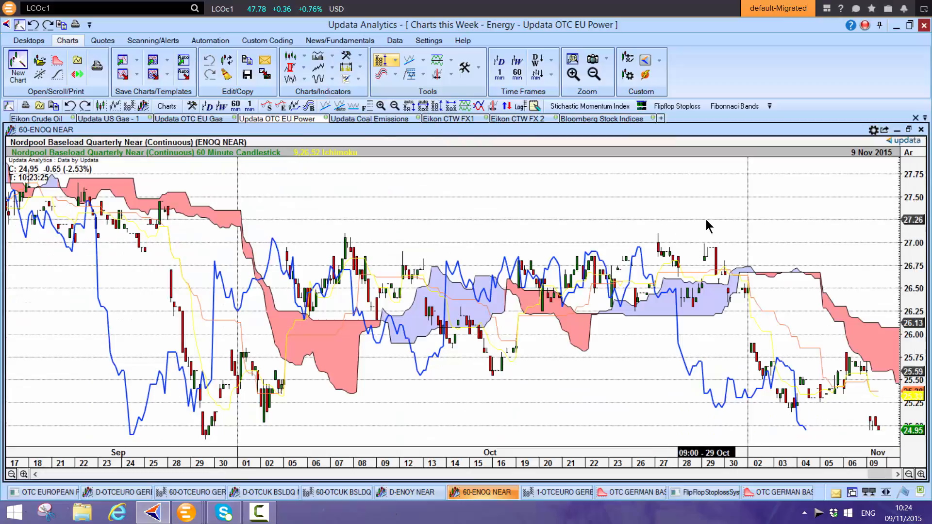
mouse_move(202, 442)
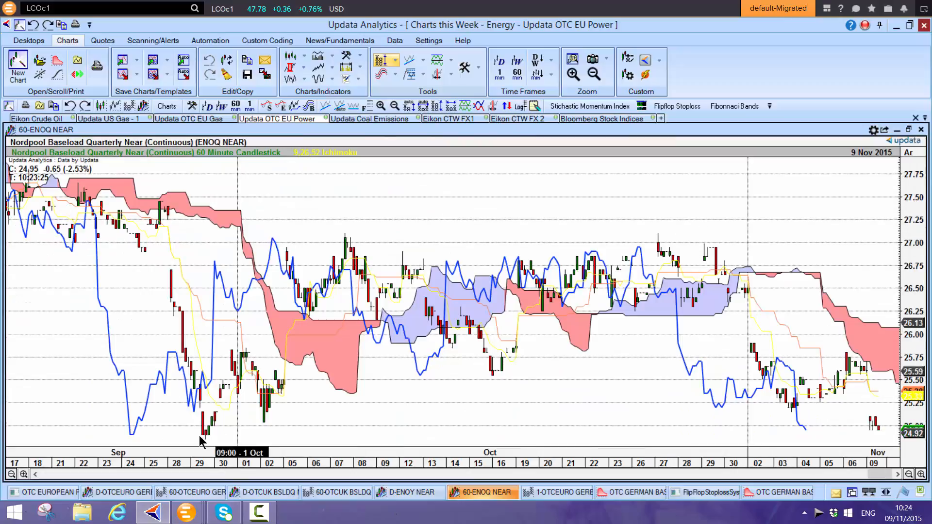
mouse_move(428, 176)
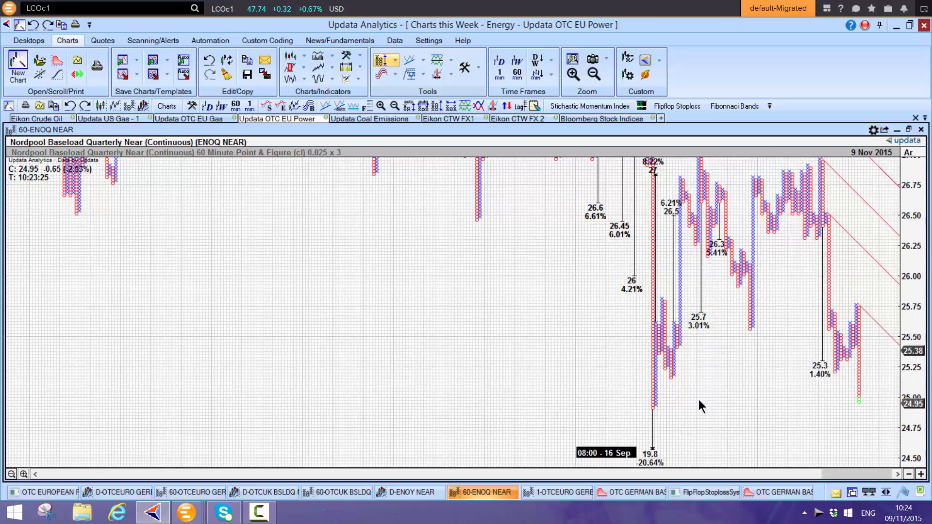
mouse_move(728, 423)
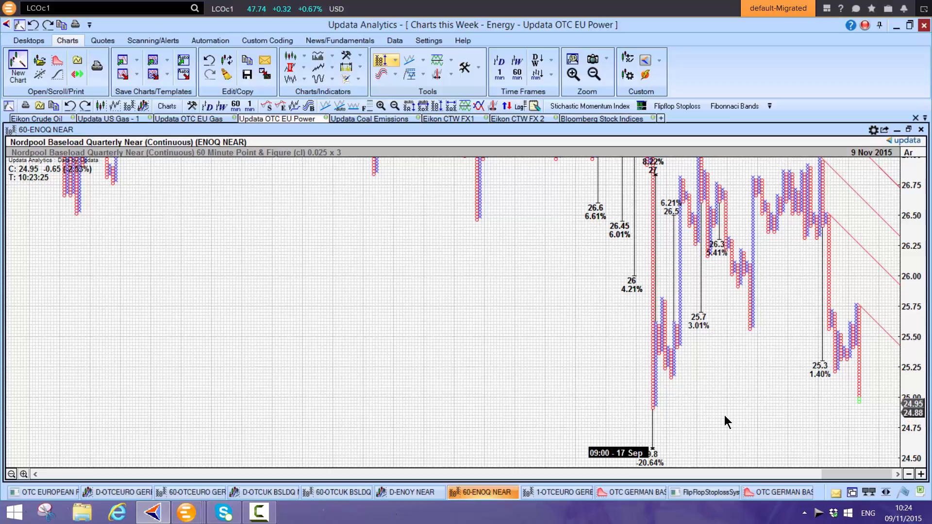
mouse_move(641, 437)
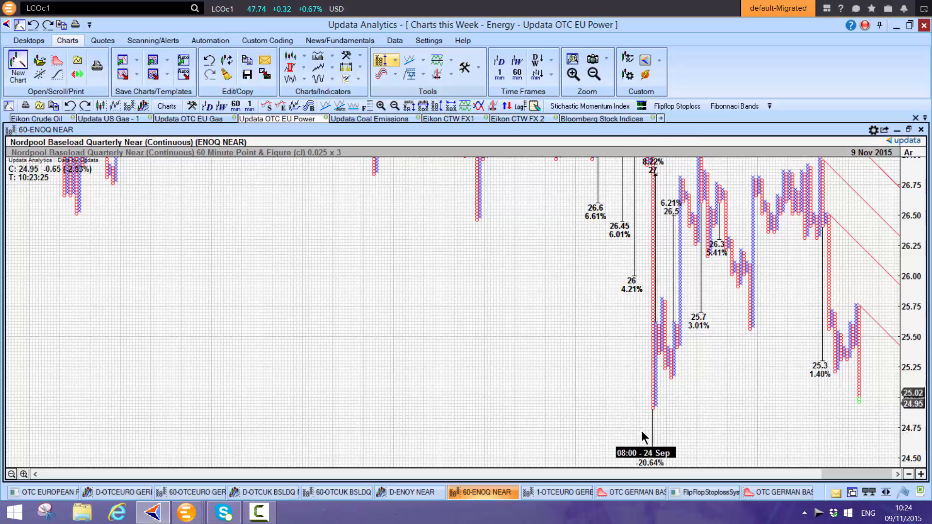
mouse_move(654, 206)
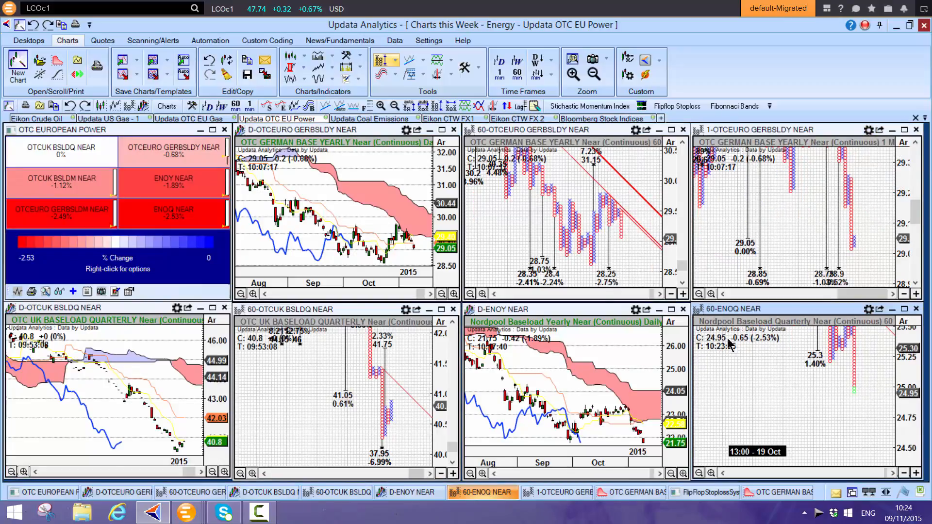
mouse_move(366, 118)
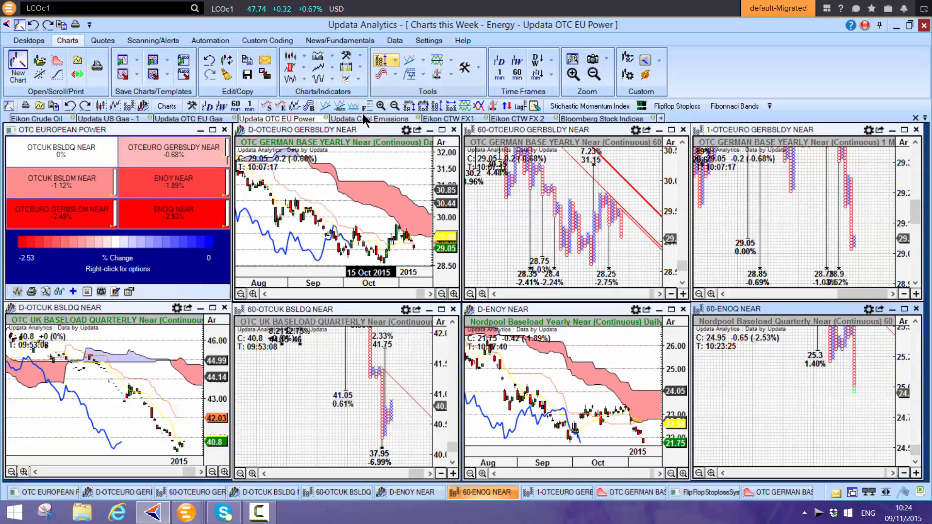
- Switch to the Coal Emissions desktop and maximise the 60-minute API2 coal yearly chart
left_click(367, 119)
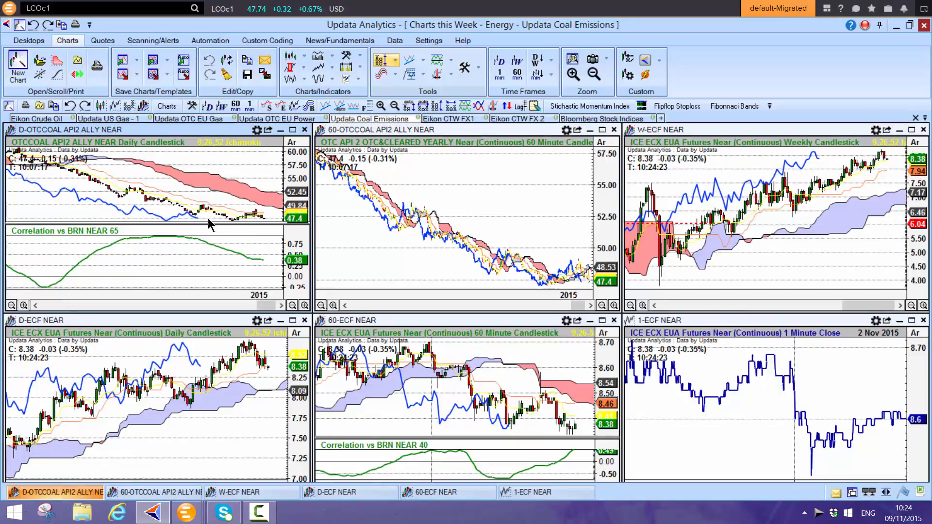
mouse_move(532, 274)
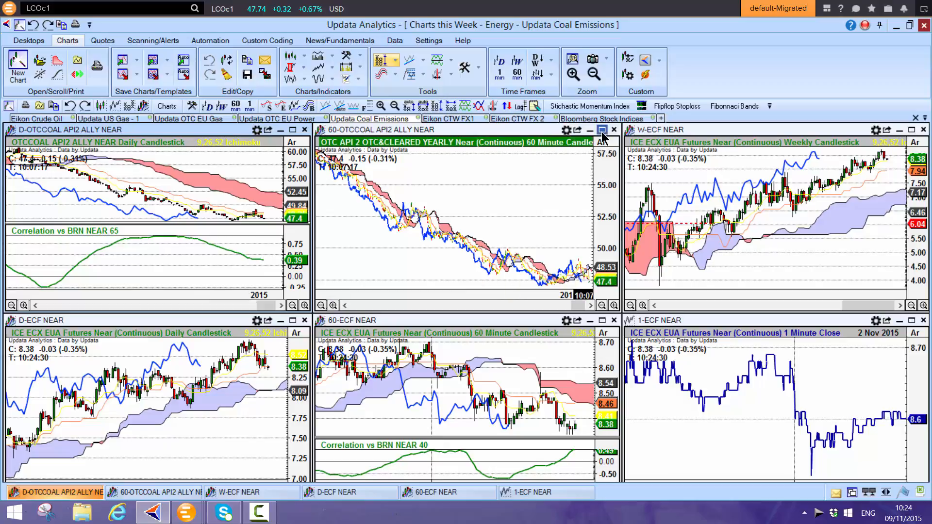
left_click(600, 129)
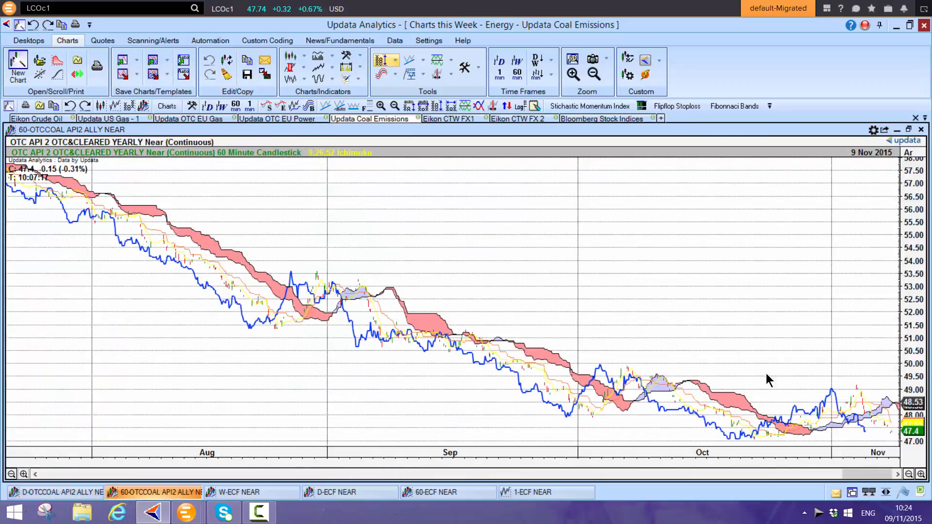
mouse_move(825, 392)
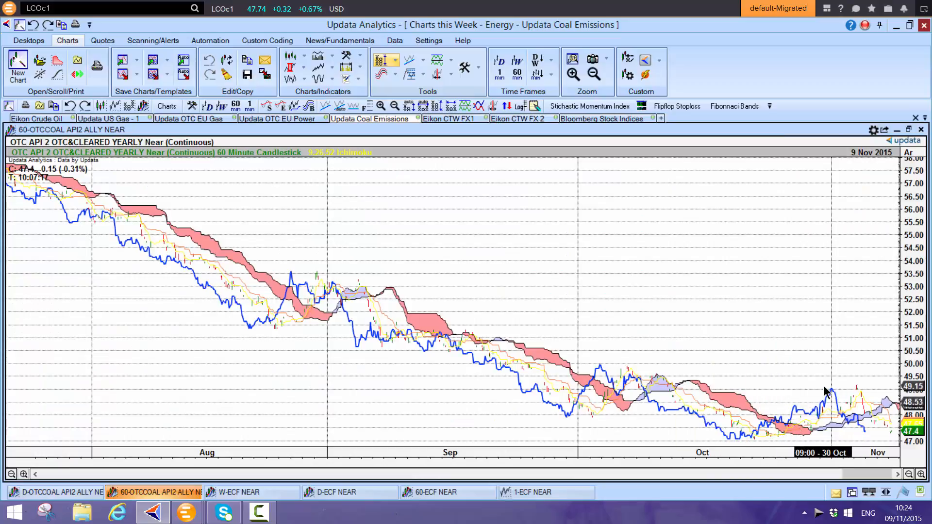
mouse_move(562, 207)
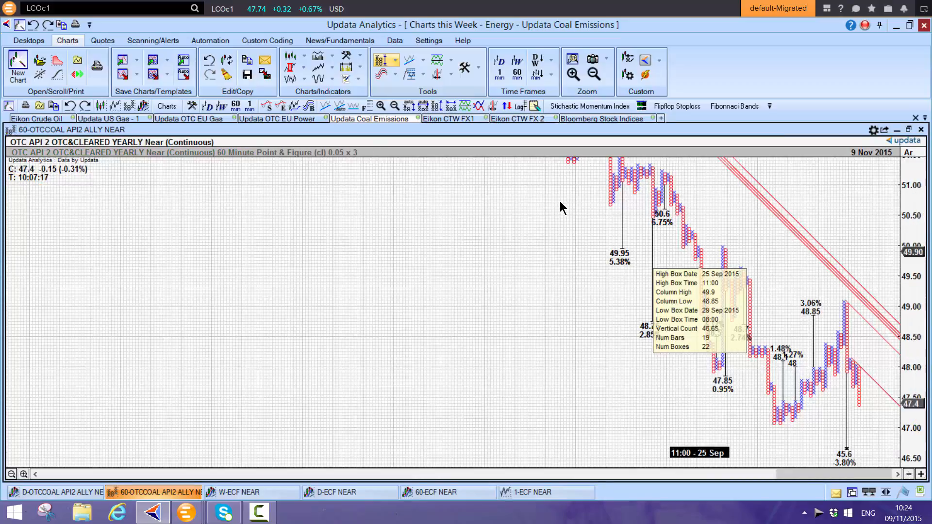
mouse_move(784, 297)
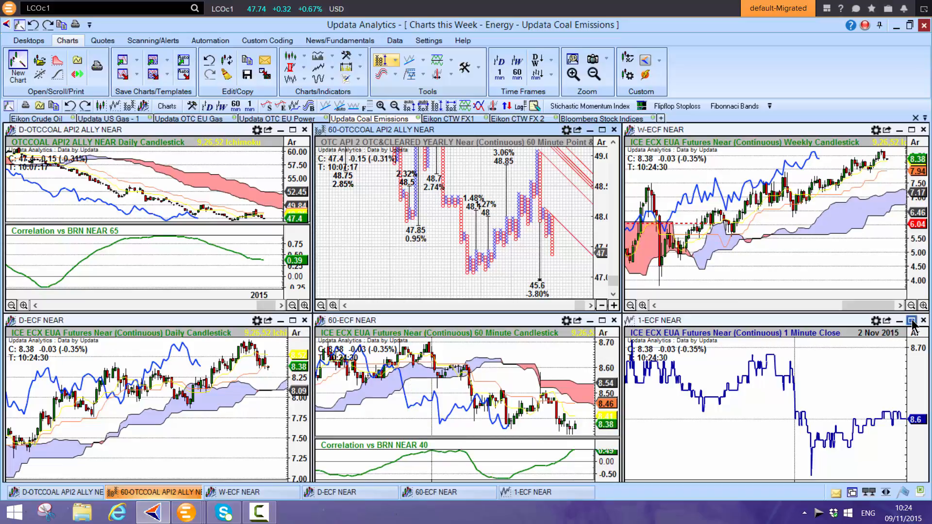
- Show the 1-minute ECX EUA futures chart as point and figure with targets, back in the grid
left_click(910, 320)
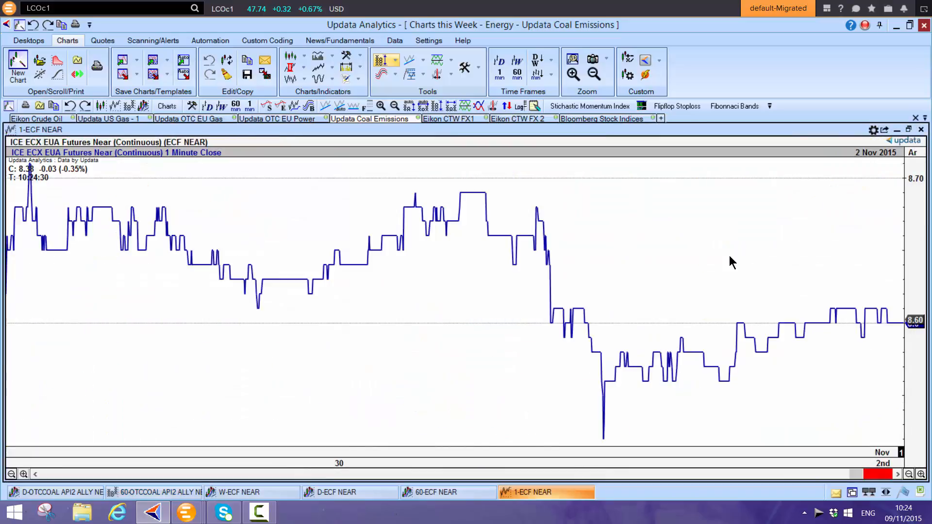
mouse_move(798, 254)
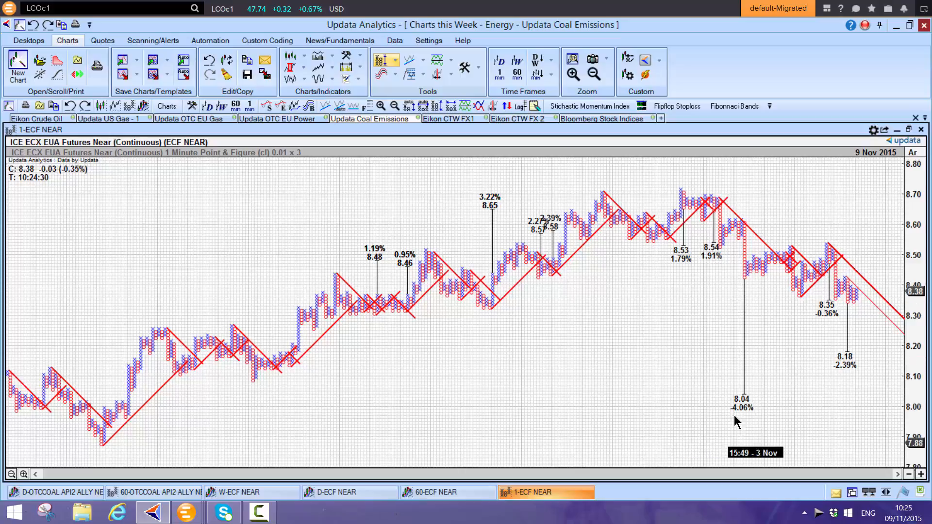
mouse_move(753, 392)
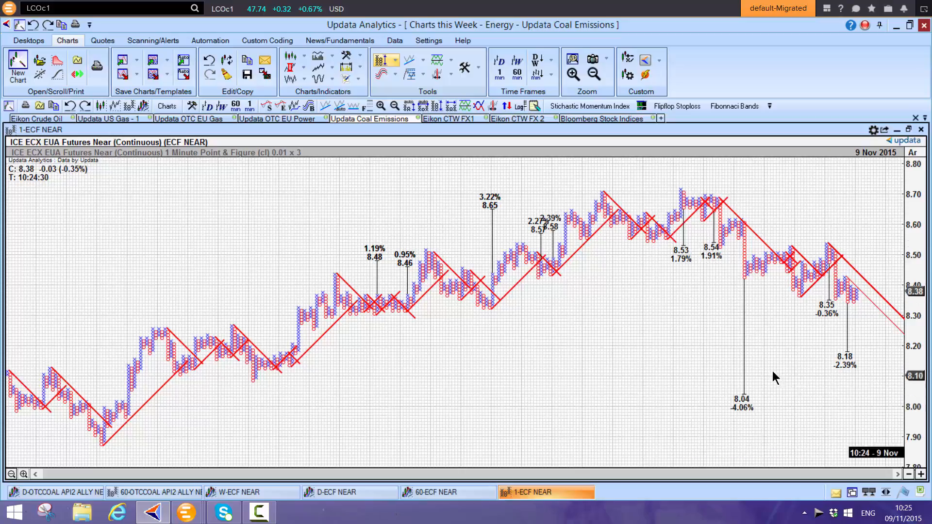
mouse_move(843, 336)
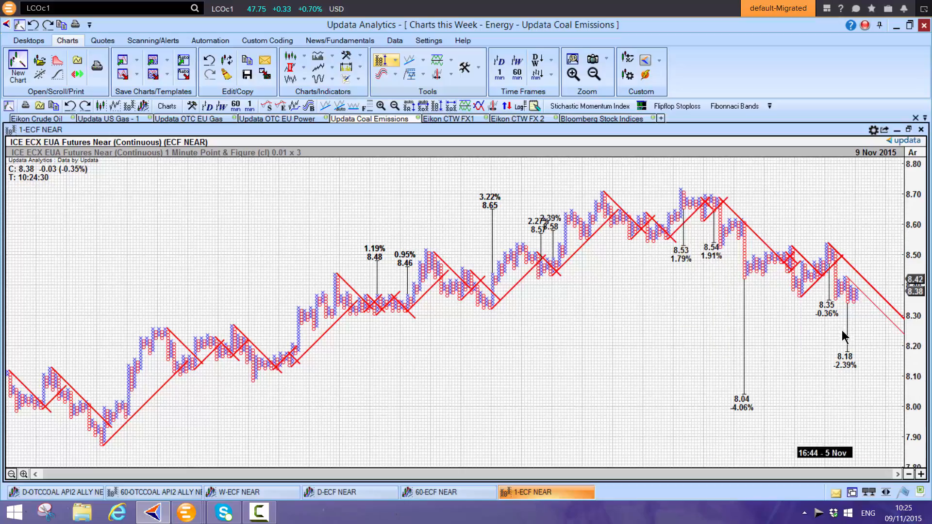
mouse_move(735, 420)
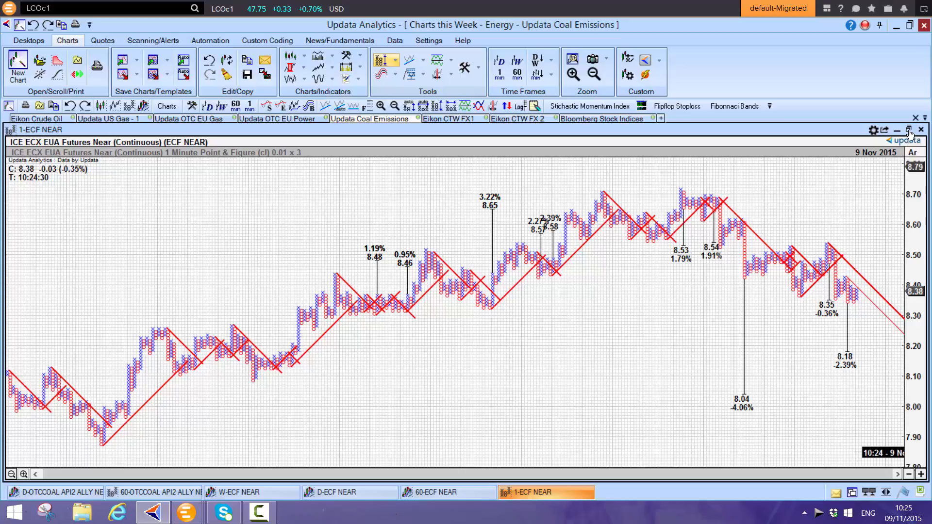
left_click(908, 129)
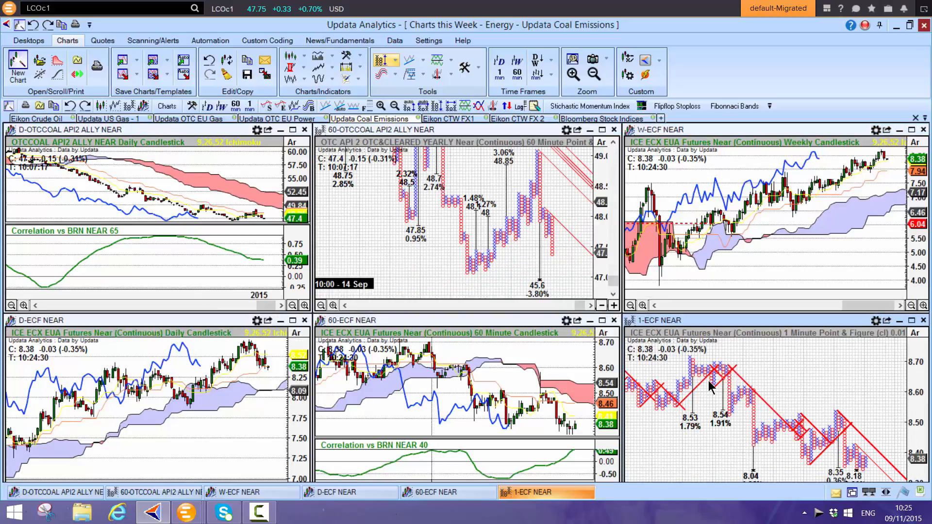
mouse_move(707, 386)
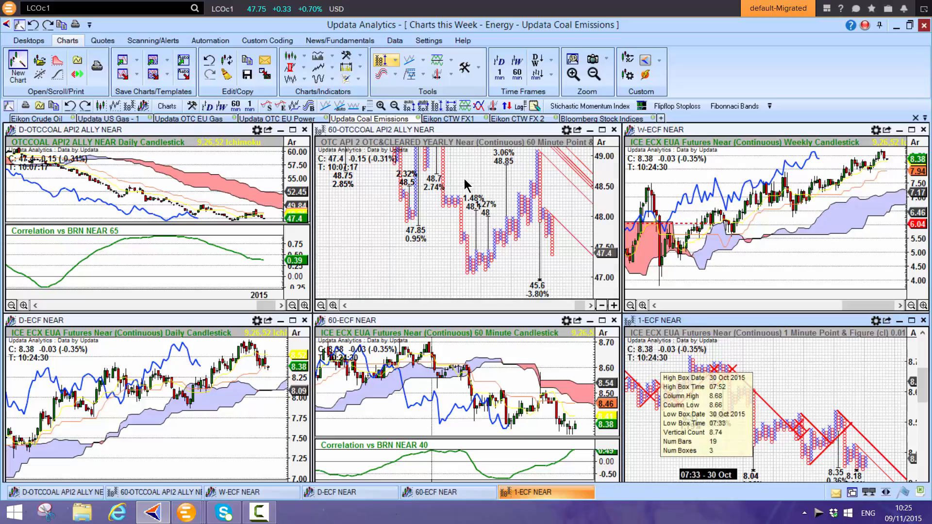
- Switch to the Eikon CTW FX1 desktop and enlarge the daily US Dollar Index Ichimoku chart
left_click(447, 119)
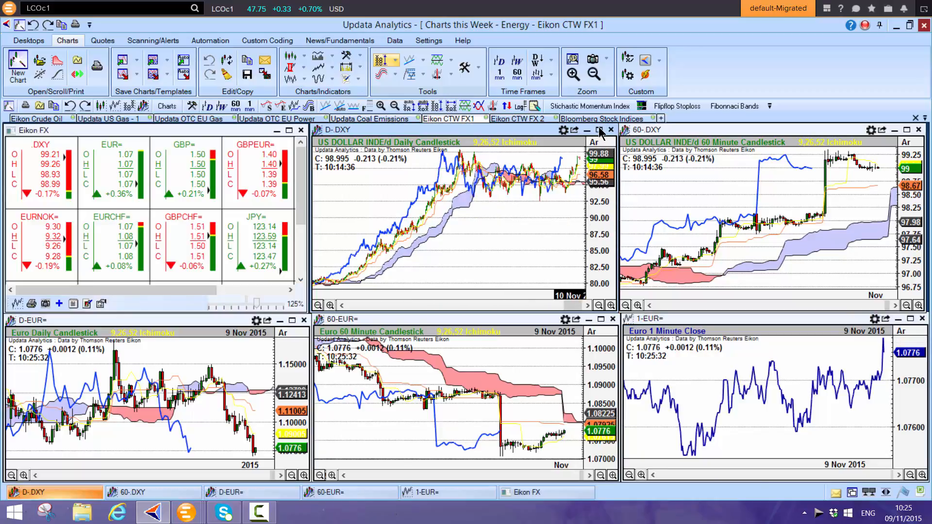
left_click(600, 129)
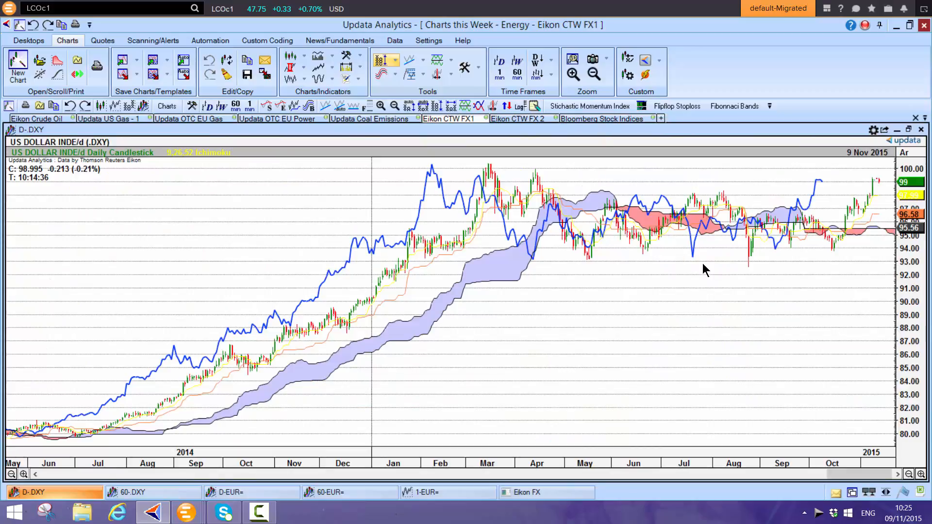
mouse_move(481, 223)
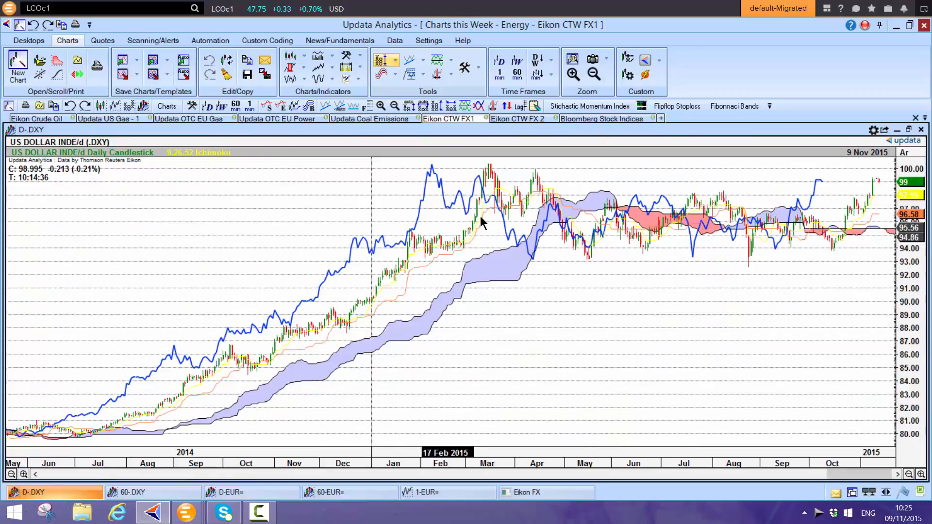
mouse_move(725, 234)
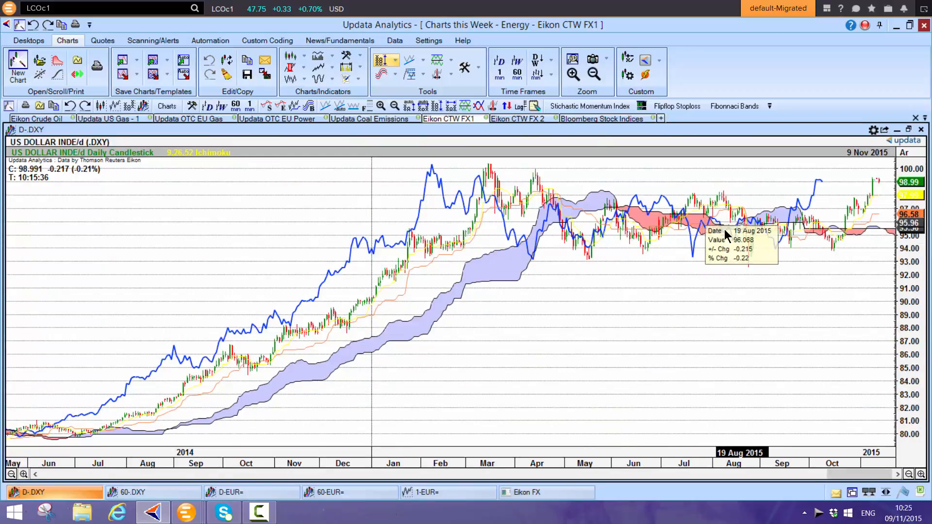
mouse_move(745, 223)
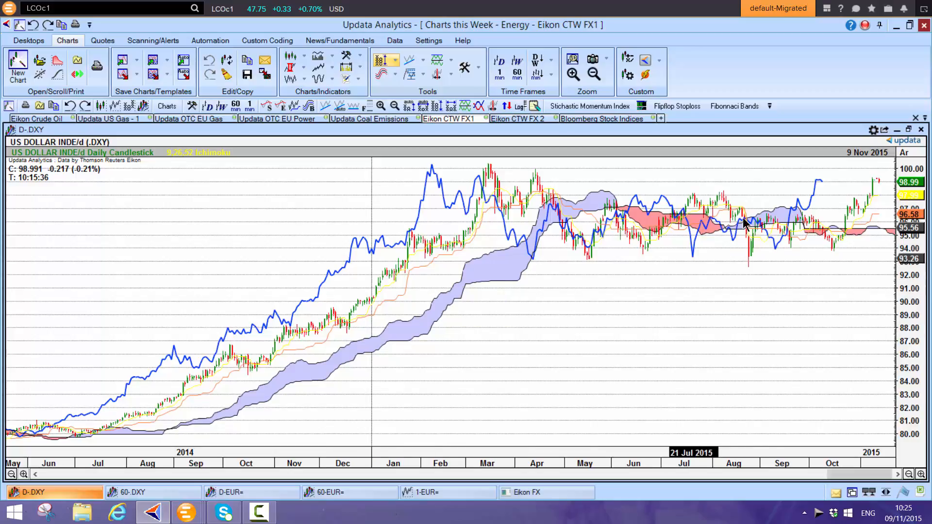
mouse_move(842, 227)
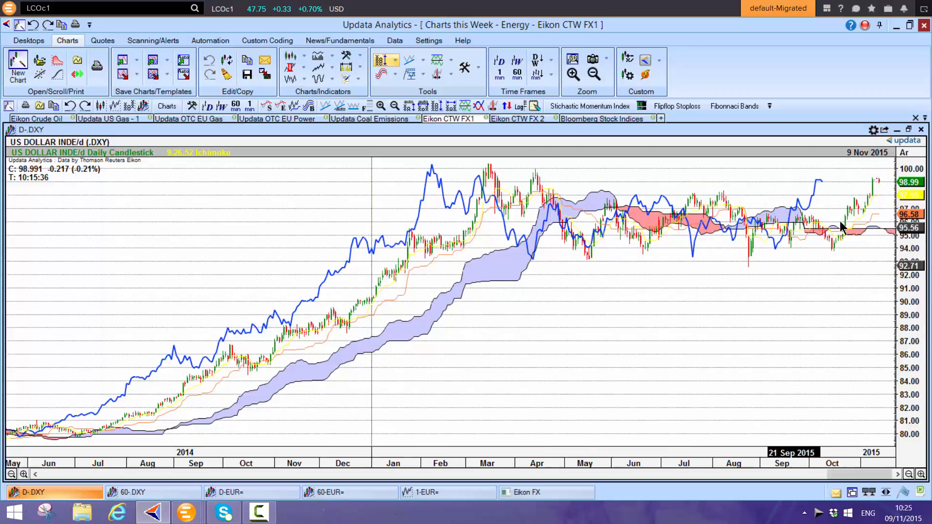
mouse_move(409, 173)
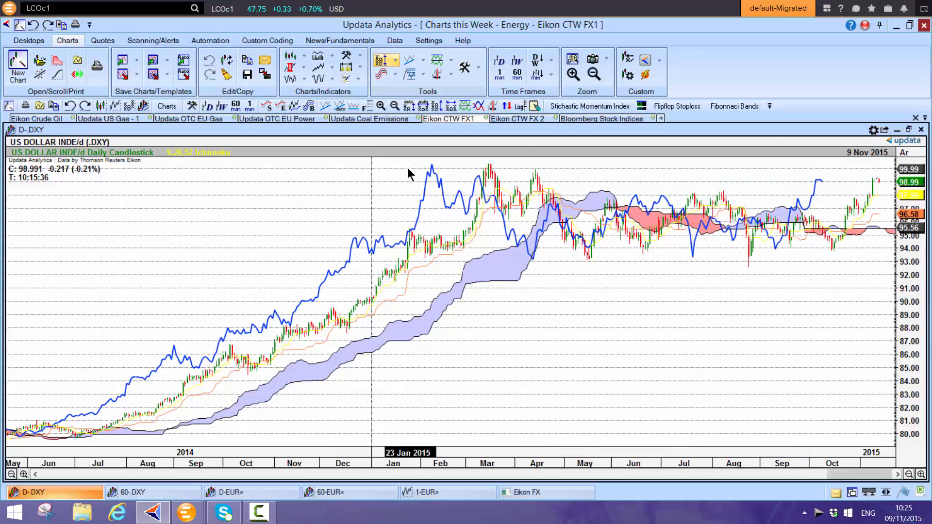
mouse_move(492, 179)
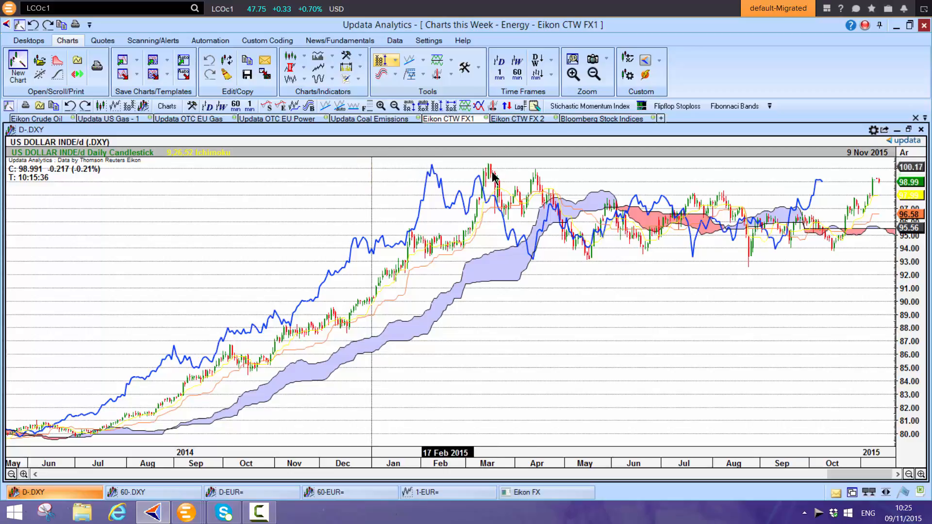
mouse_move(457, 173)
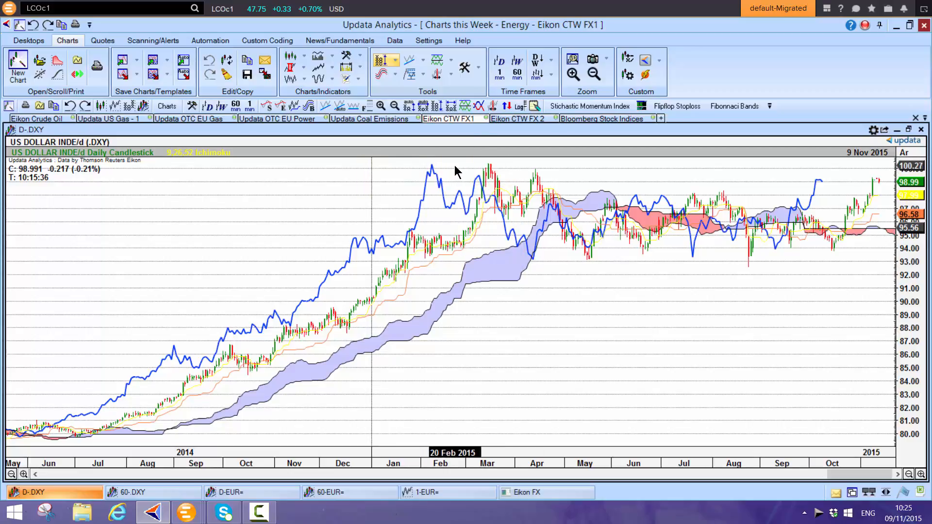
mouse_move(325, 350)
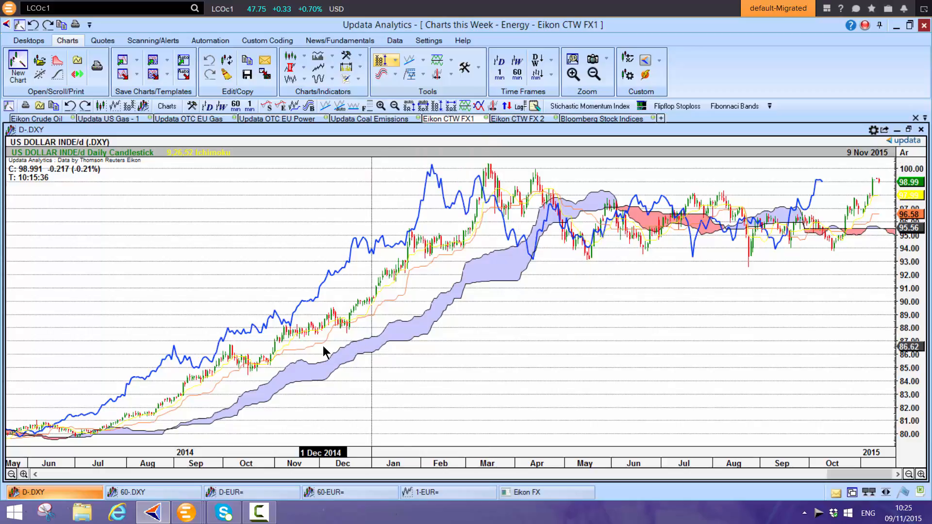
mouse_move(406, 349)
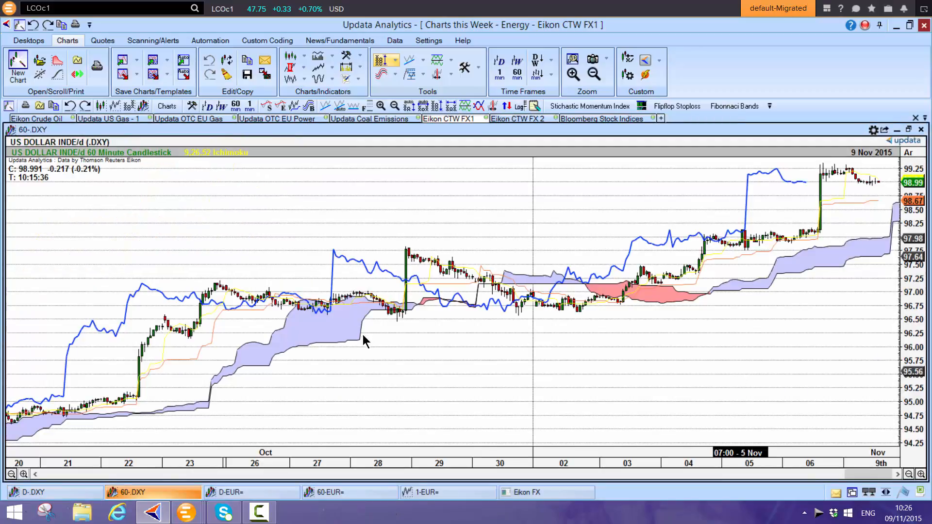
mouse_move(740, 367)
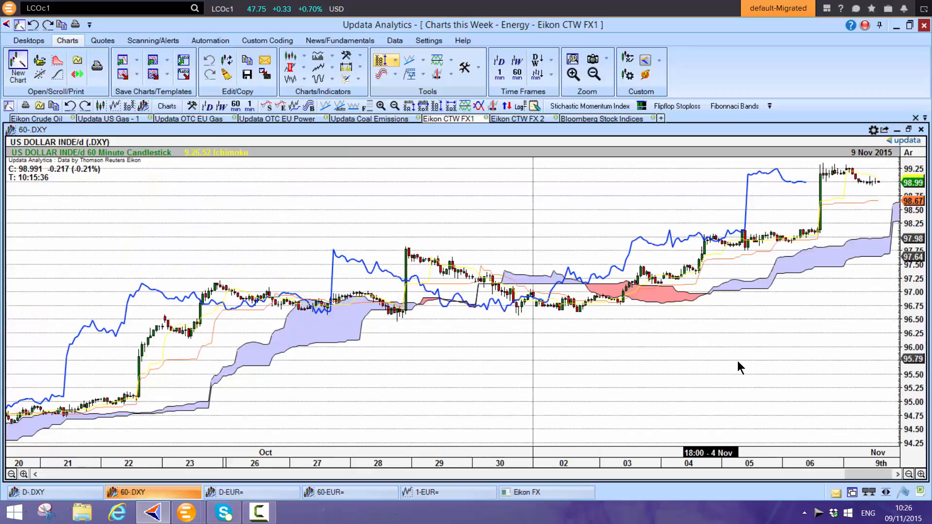
mouse_move(594, 297)
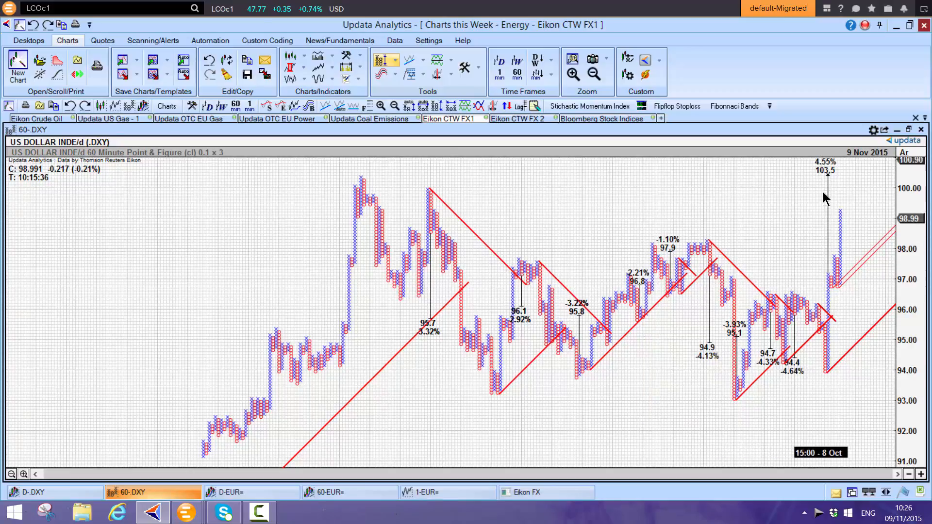
mouse_move(836, 185)
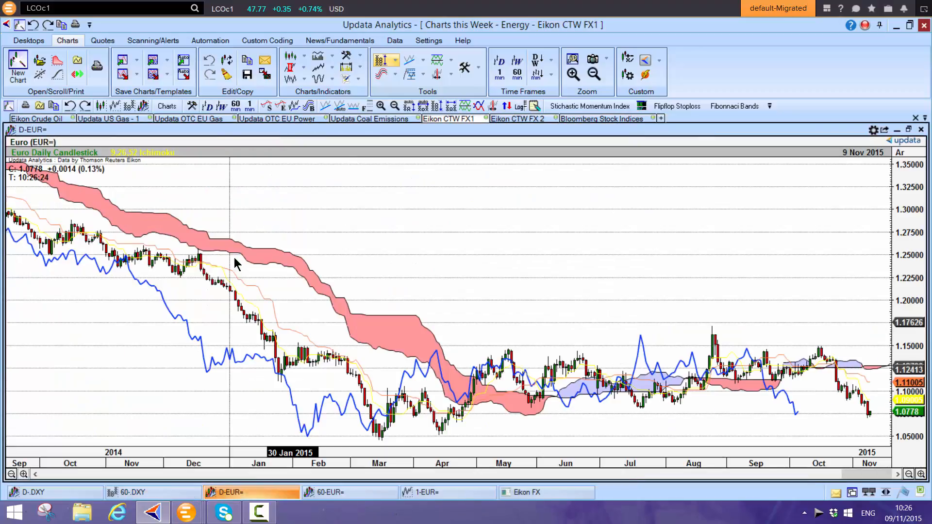
mouse_move(285, 199)
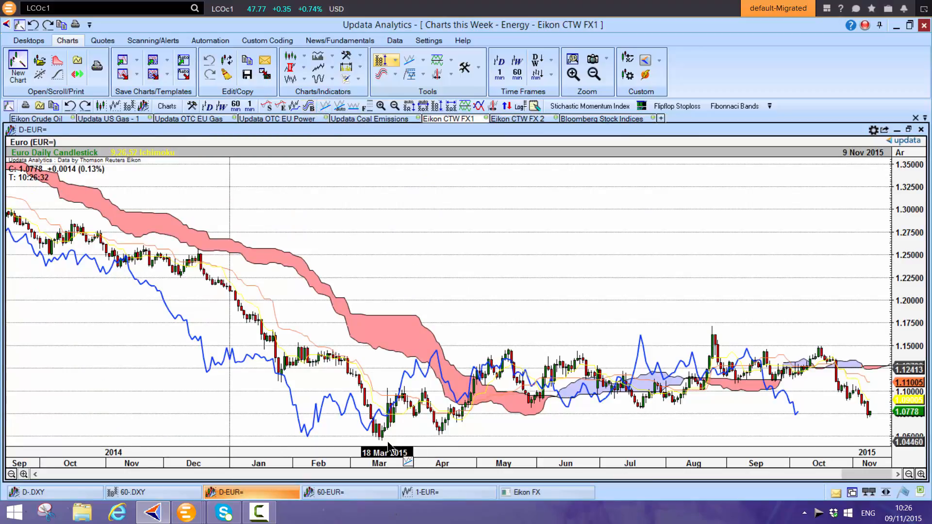
mouse_move(695, 389)
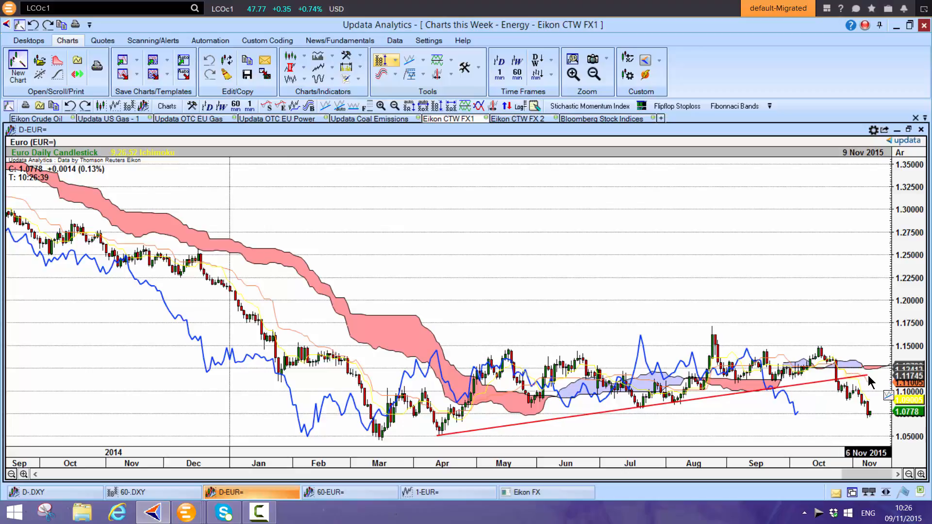
mouse_move(844, 383)
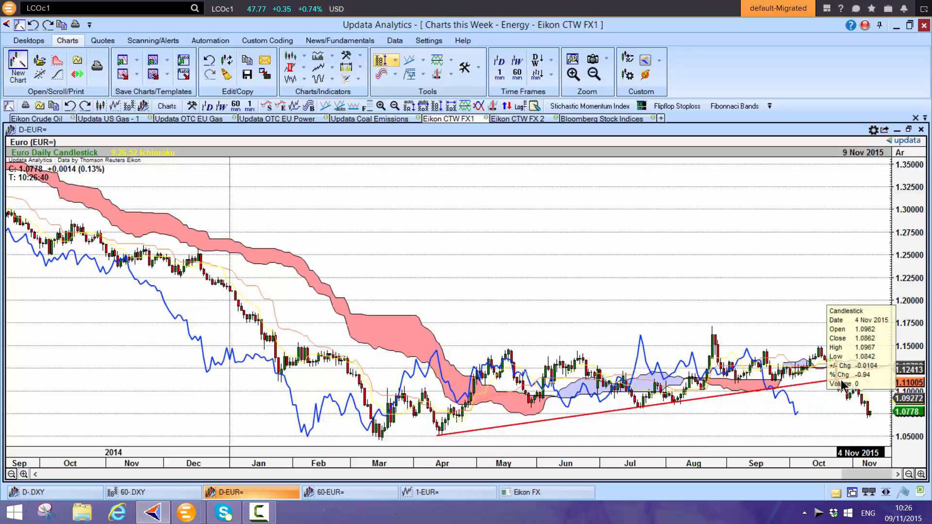
mouse_move(832, 407)
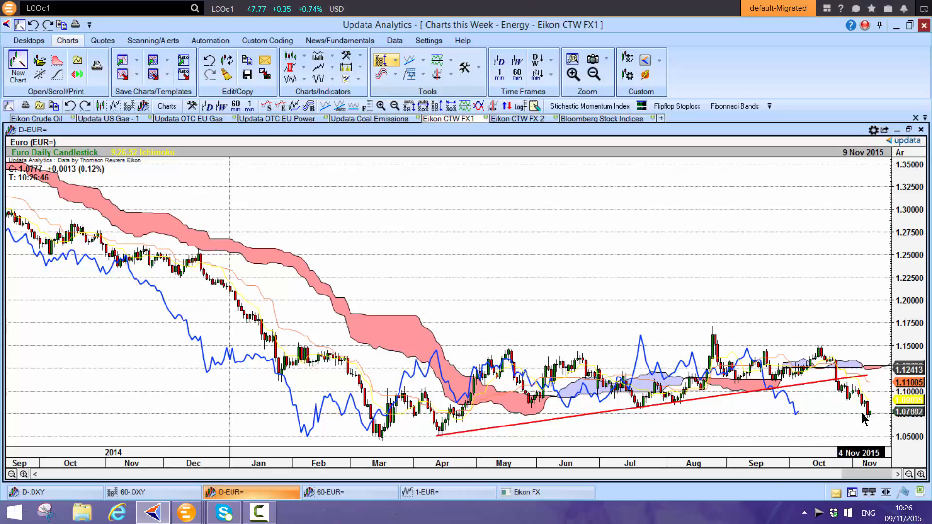
mouse_move(845, 408)
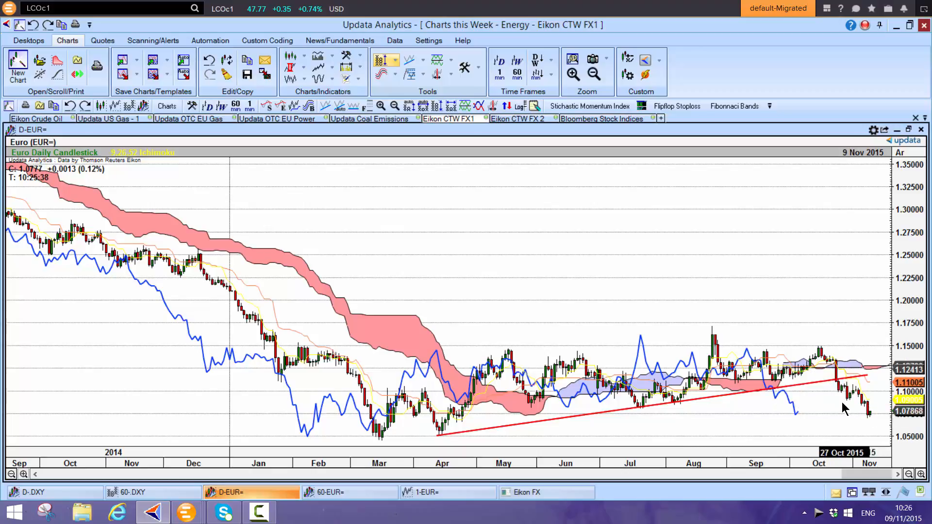
mouse_move(862, 419)
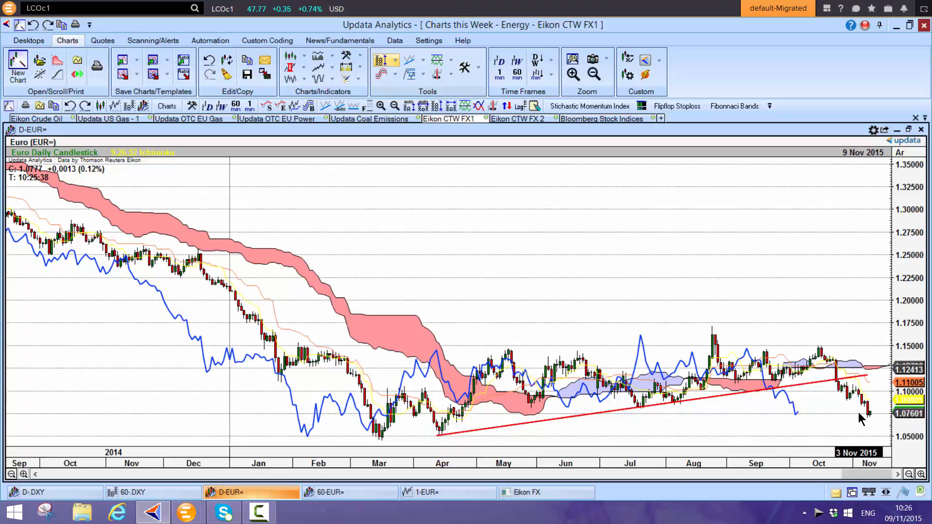
mouse_move(836, 423)
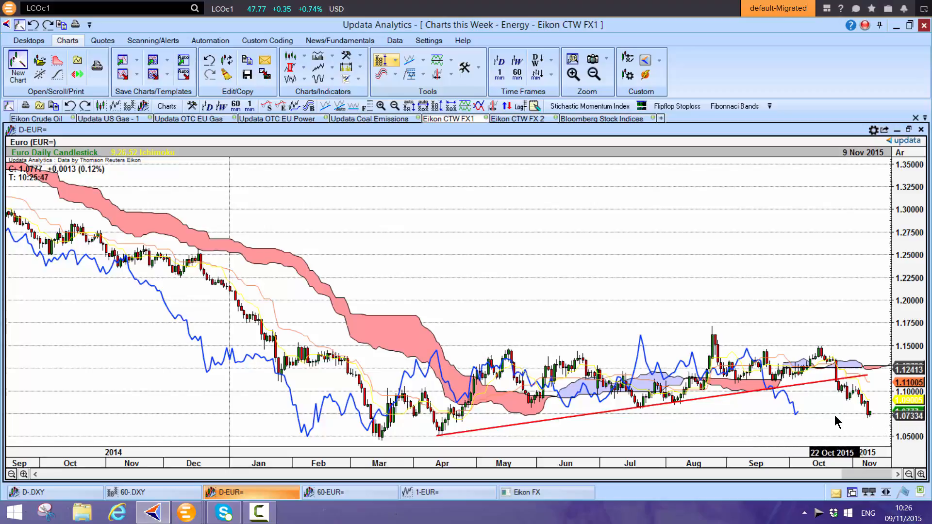
mouse_move(378, 445)
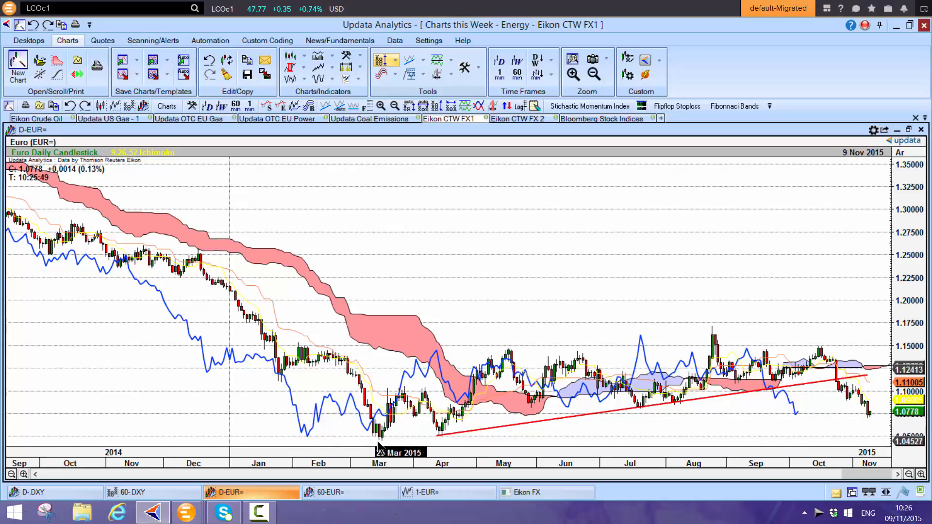
mouse_move(632, 271)
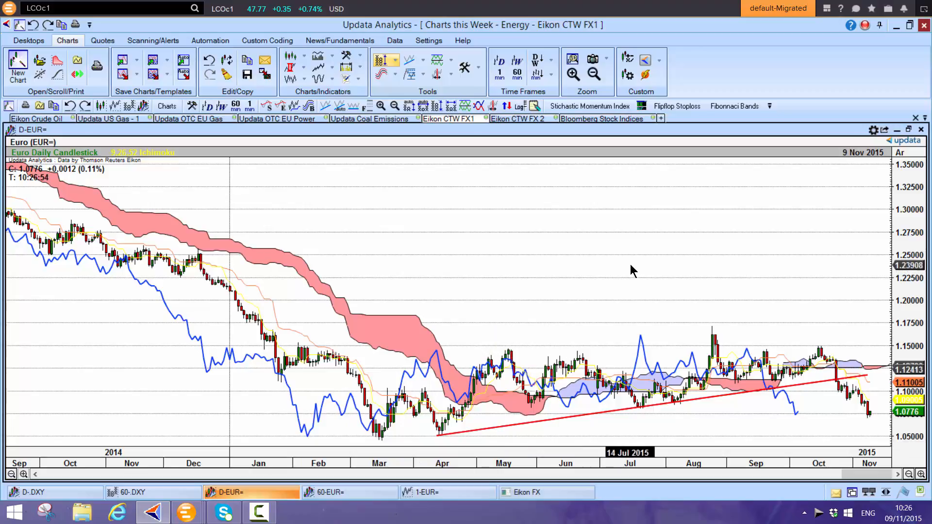
mouse_move(728, 110)
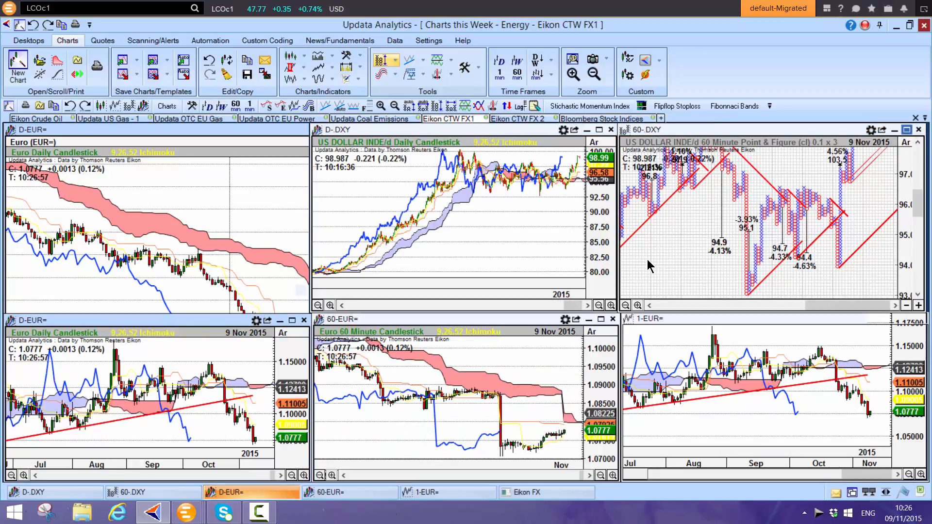
- Enlarge the hourly Euro point-and-figure chart with its falling trend lines and 1.054 targets
left_click(525, 491)
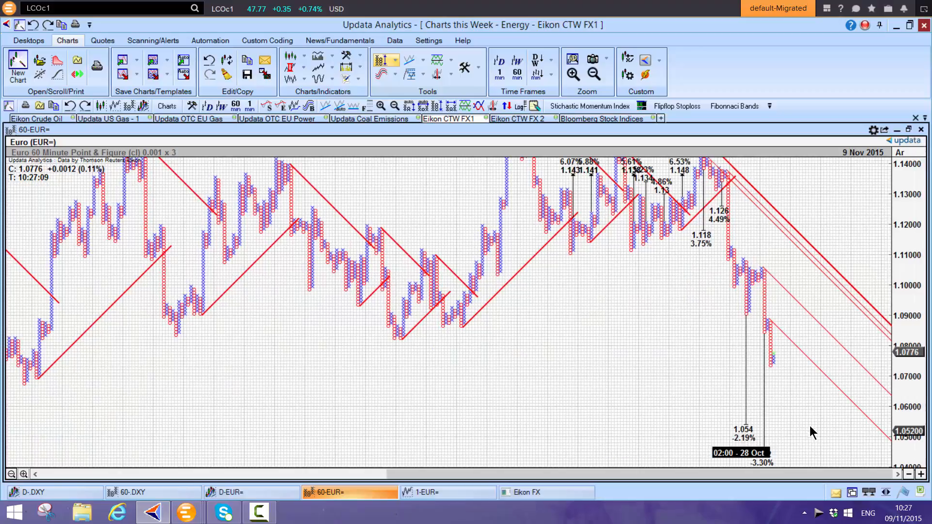
mouse_move(769, 478)
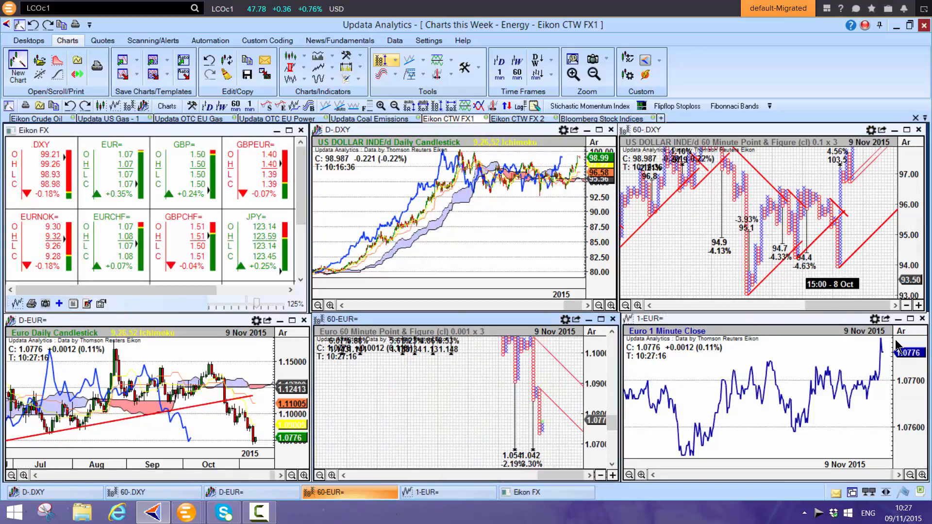
- Show the one-minute Euro chart as a 0.0001-box point-and-figure chart with targets
left_click(908, 318)
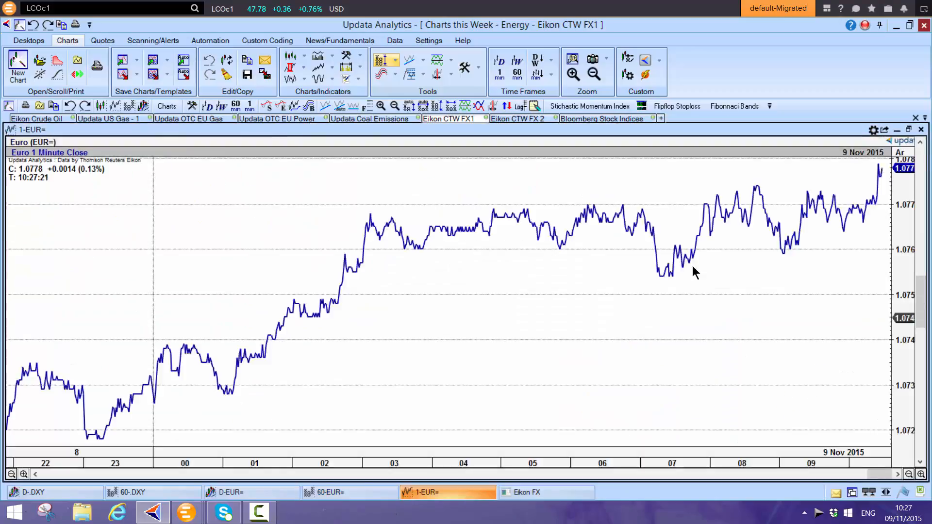
mouse_move(425, 350)
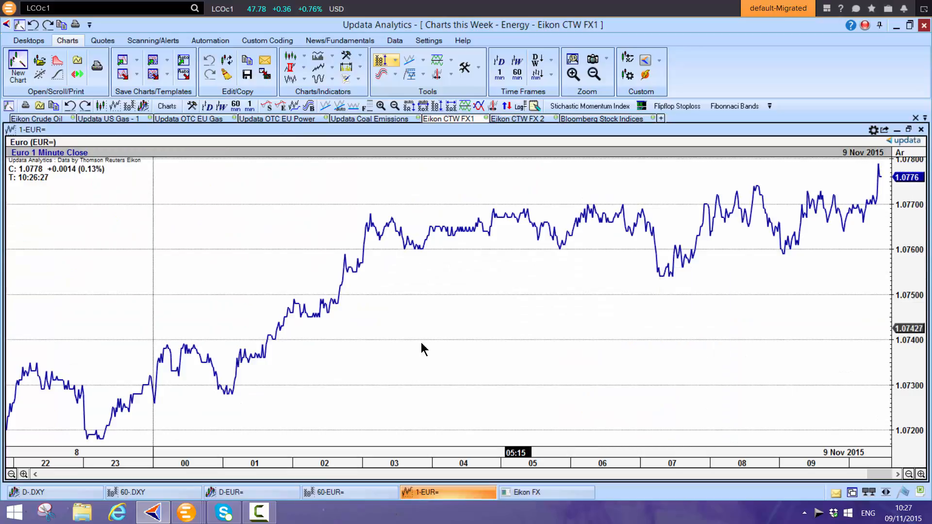
mouse_move(684, 229)
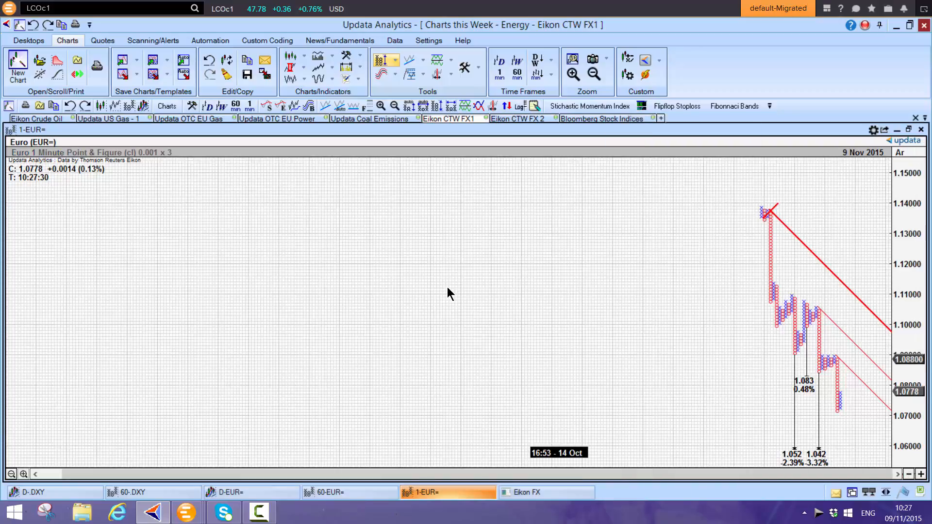
mouse_move(793, 457)
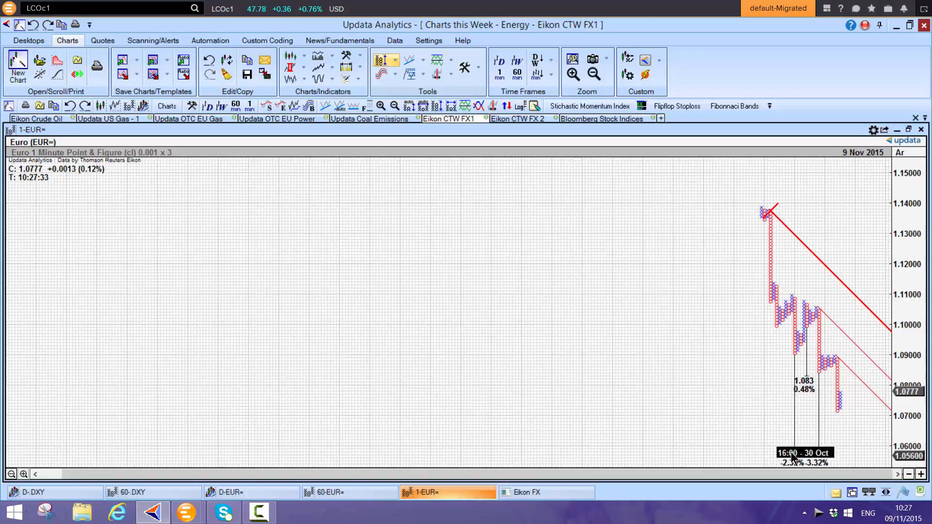
left_click(907, 474)
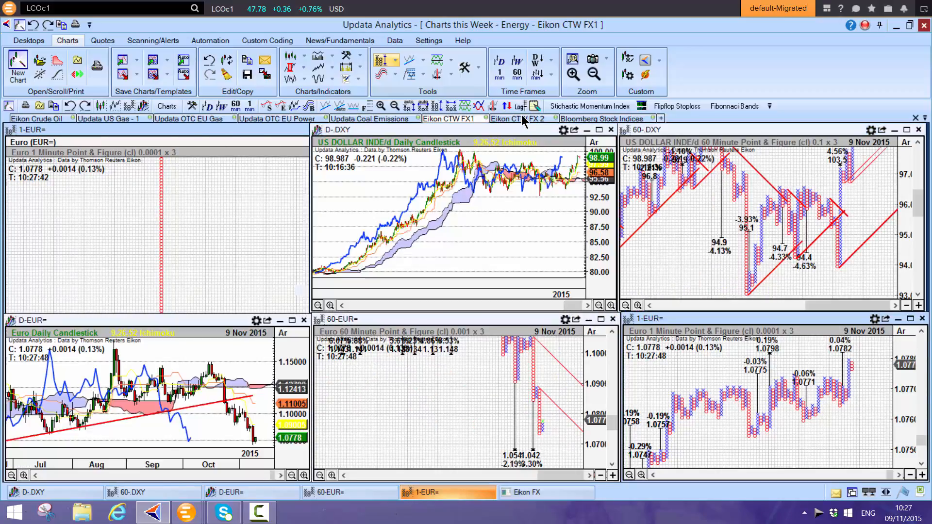
- Switch to the Eikon CTW FX 2 desktop of sterling, krone and Swiss franc charts
left_click(516, 119)
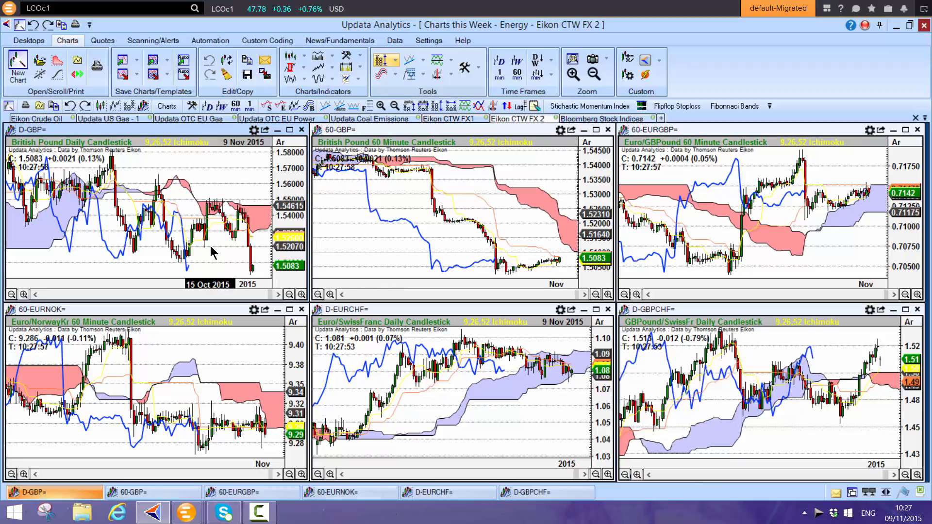
mouse_move(178, 264)
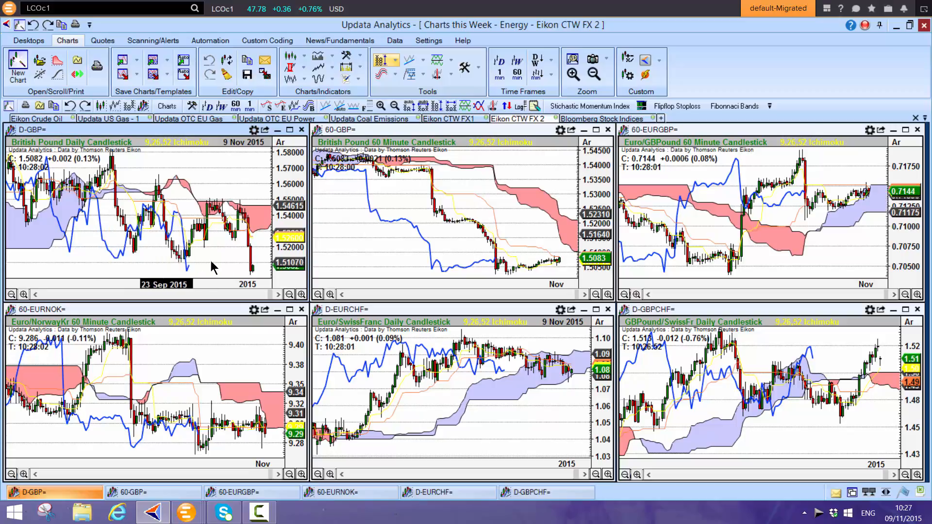
mouse_move(189, 268)
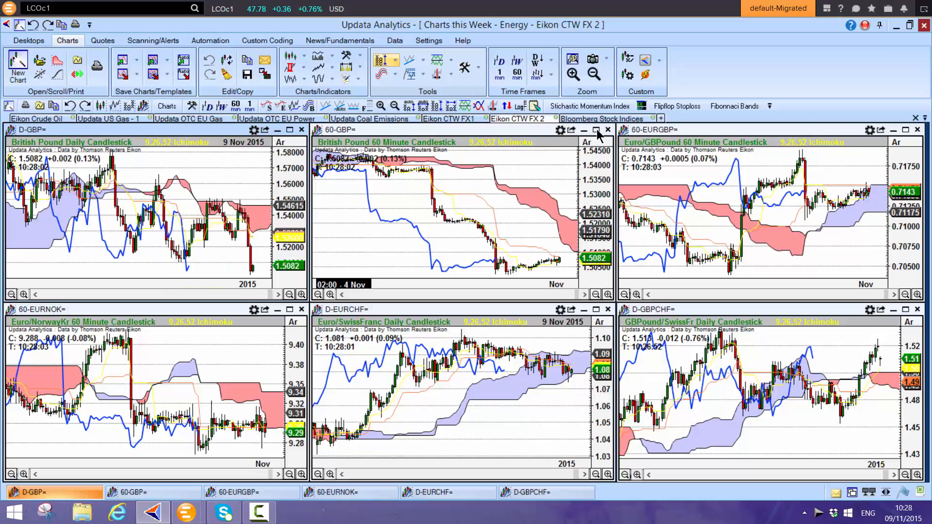
- Review the hourly British Pound point-and-figure chart full-size, then restore the six-chart grid
left_click(596, 129)
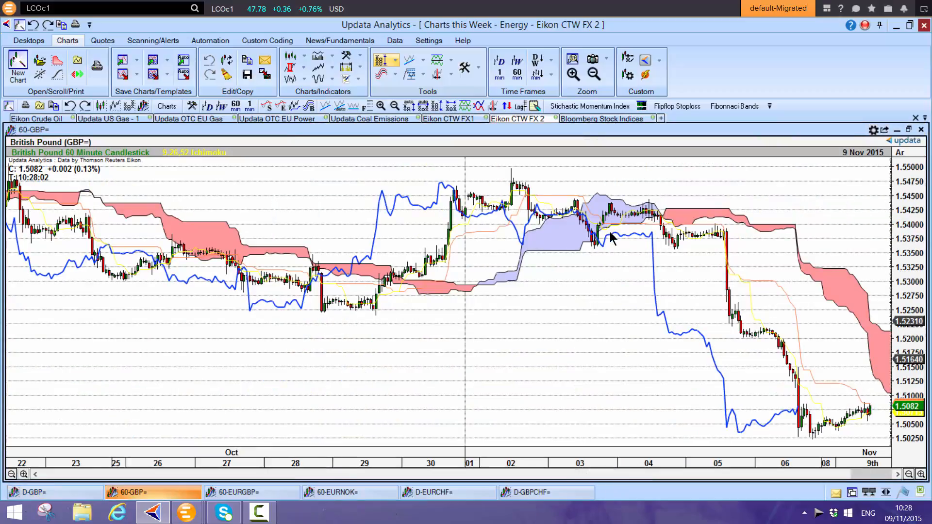
mouse_move(642, 319)
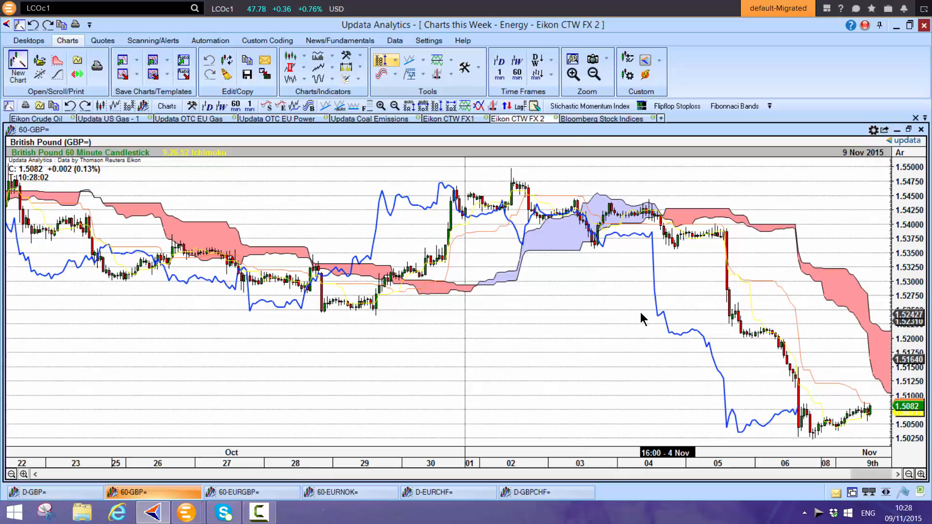
mouse_move(448, 272)
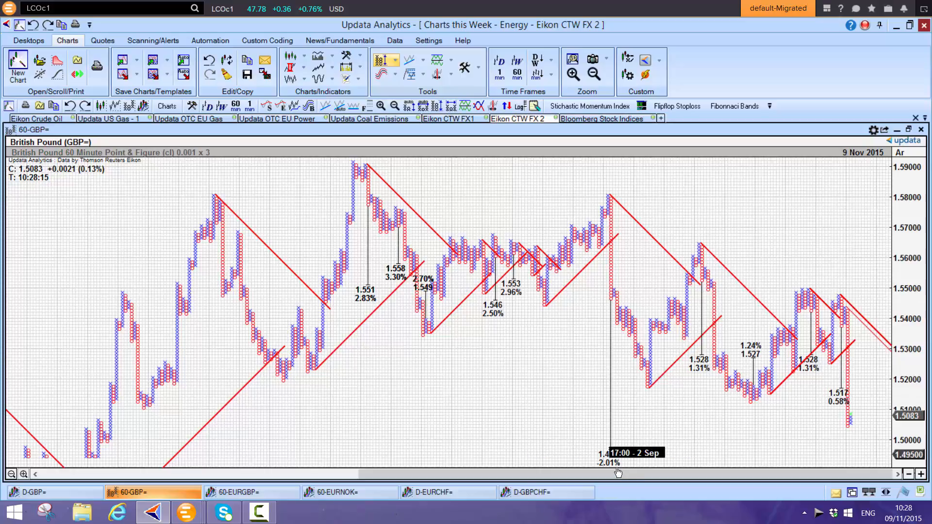
mouse_move(616, 268)
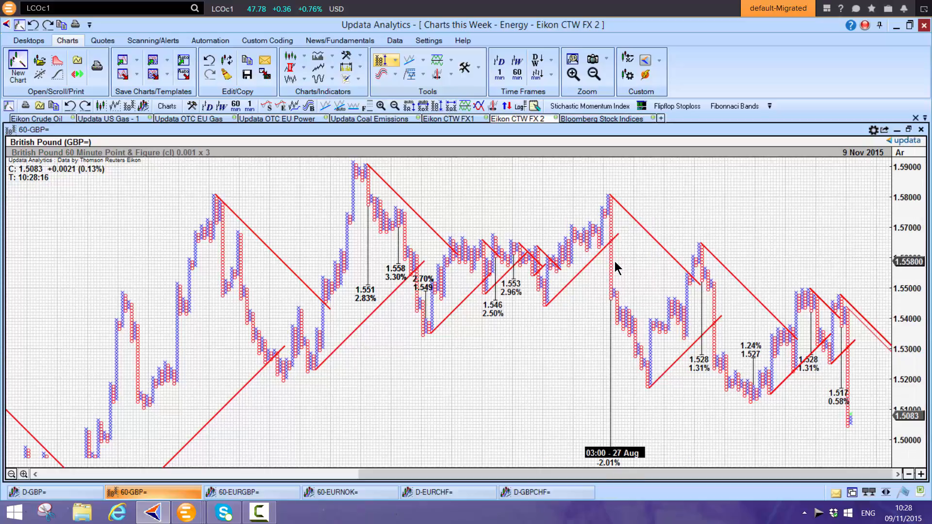
mouse_move(705, 460)
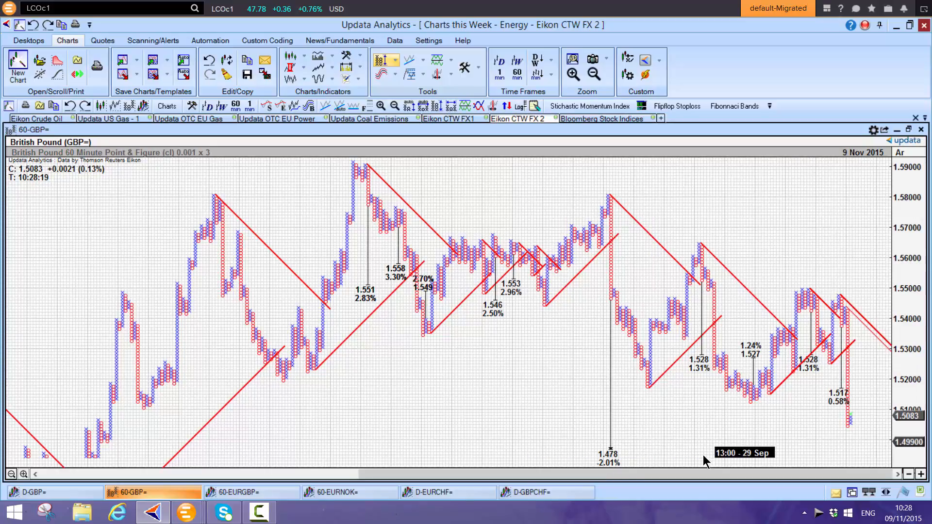
mouse_move(803, 297)
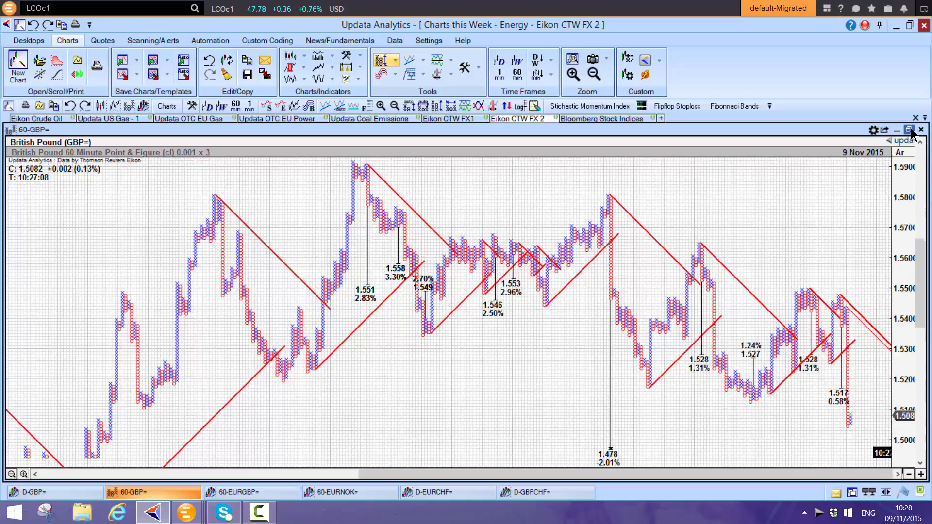
left_click(908, 129)
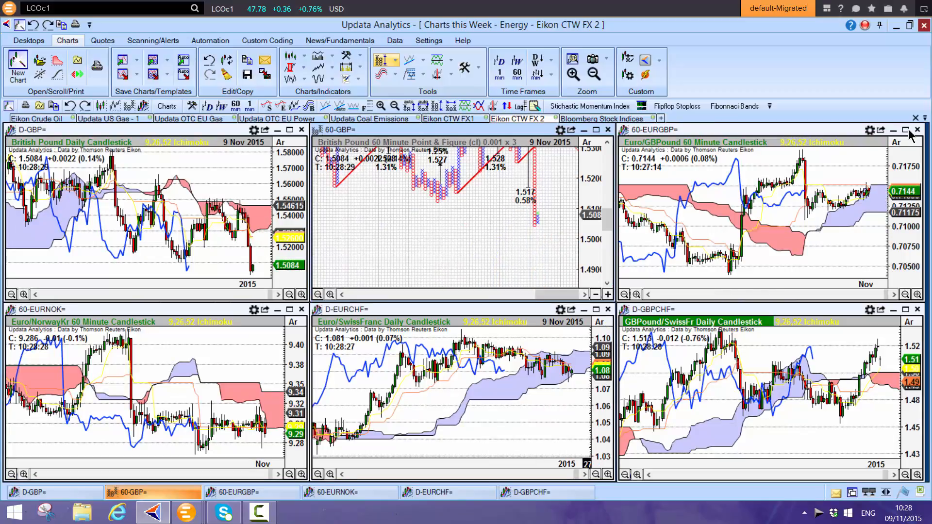
- Enlarge the 60-minute Euro/GBP Ichimoku candlestick chart to fill the window
left_click(905, 129)
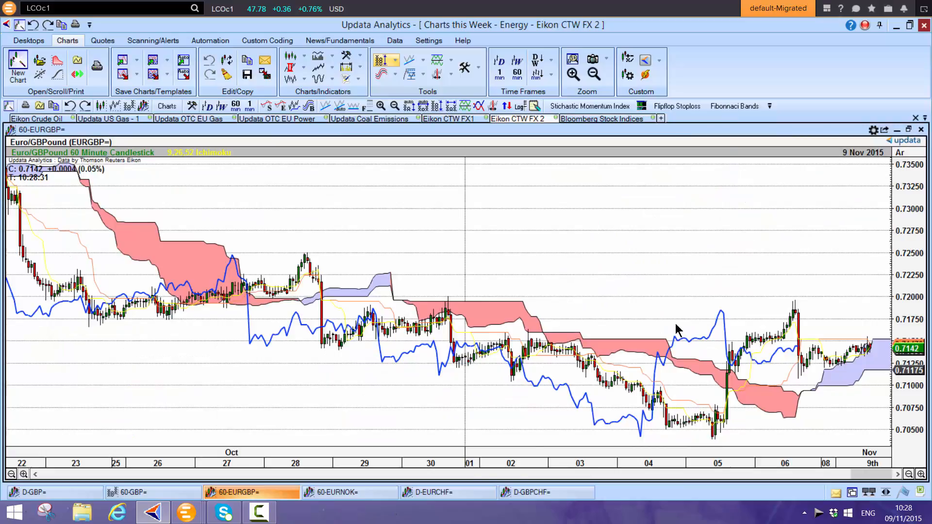
mouse_move(752, 345)
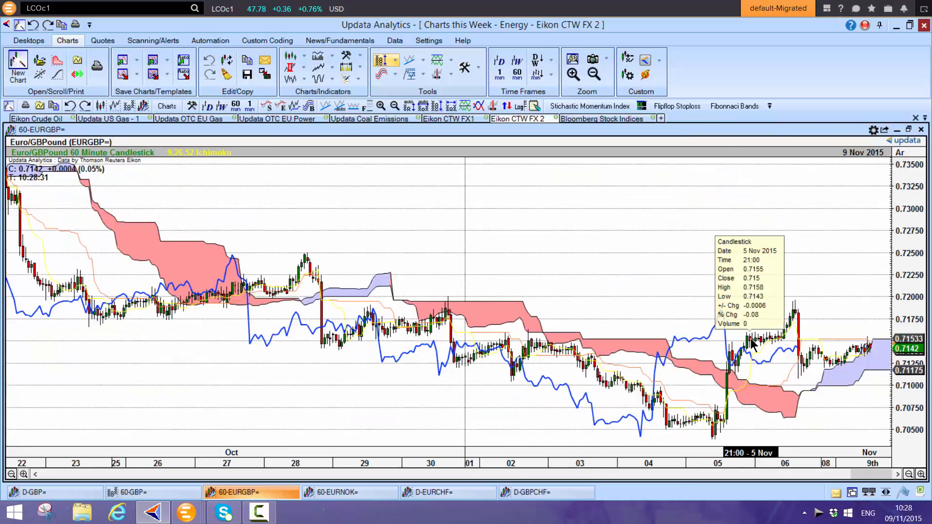
mouse_move(326, 300)
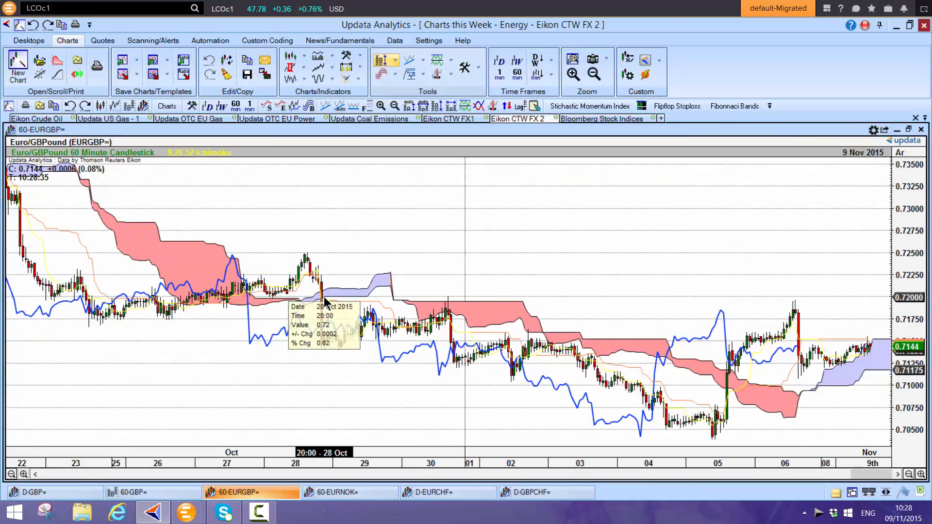
mouse_move(799, 314)
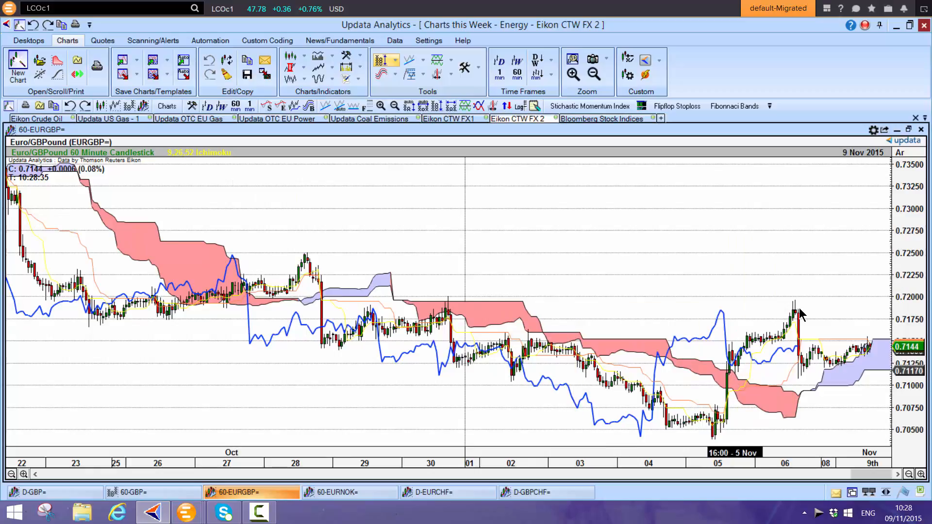
mouse_move(719, 406)
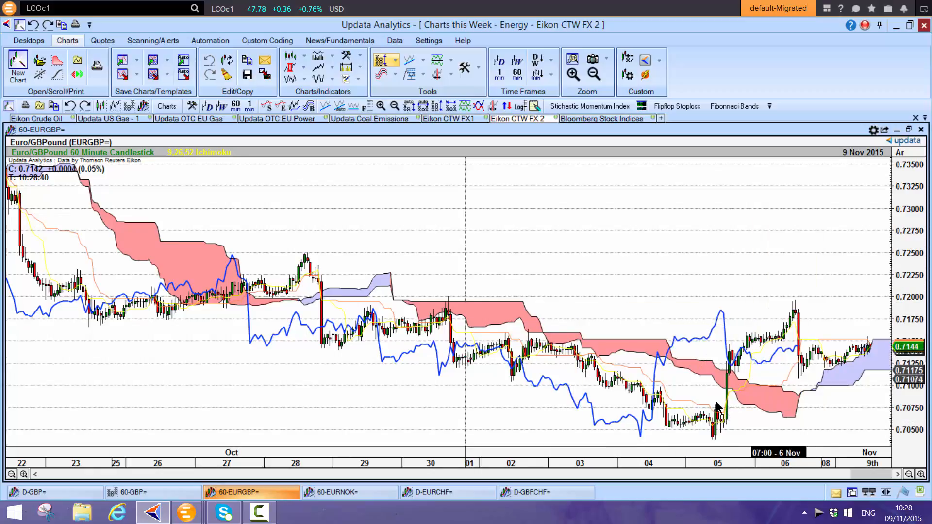
mouse_move(792, 231)
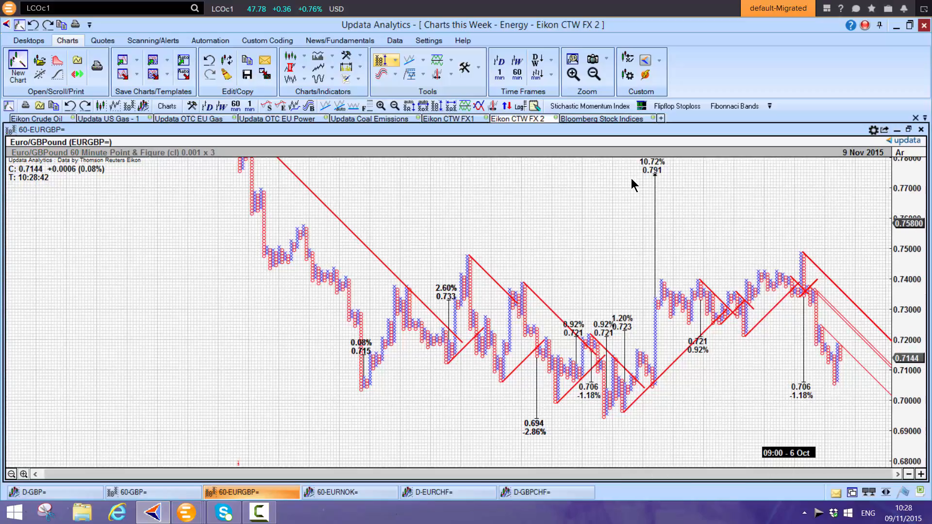
mouse_move(801, 303)
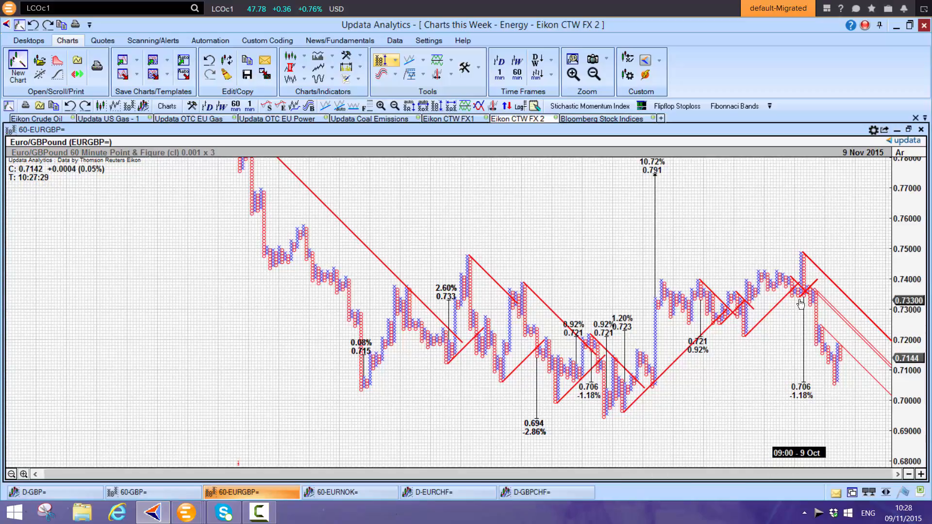
mouse_move(790, 383)
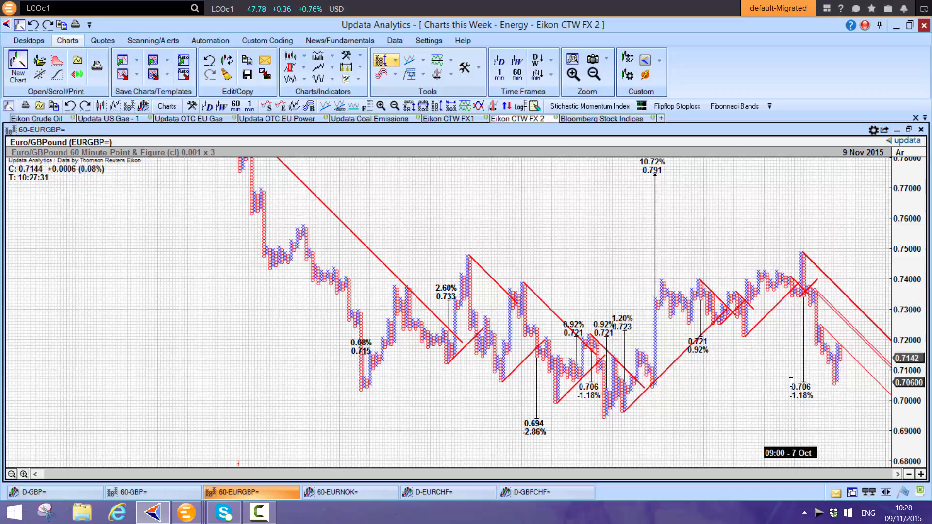
mouse_move(815, 397)
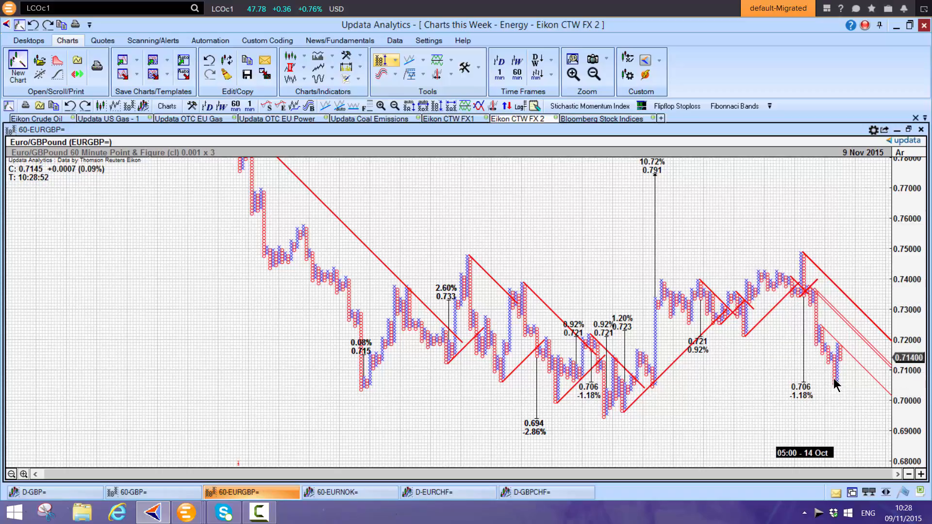
mouse_move(811, 291)
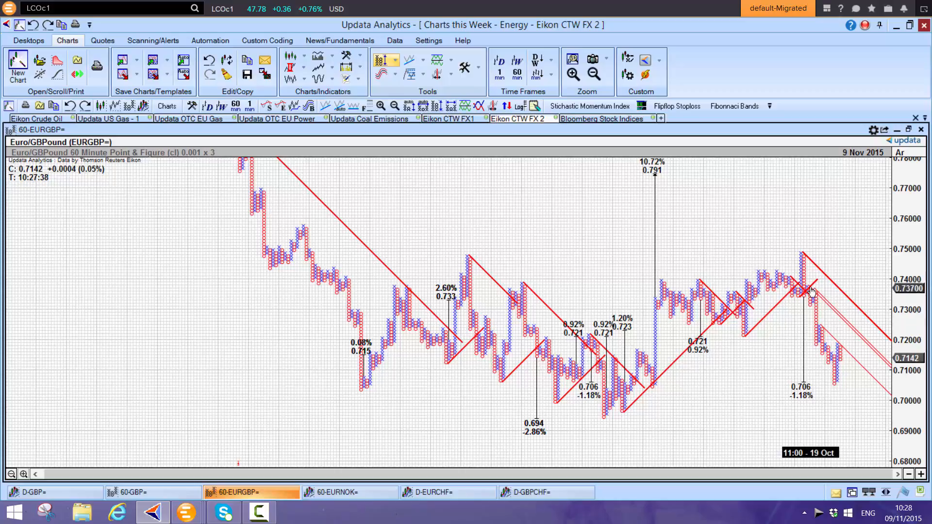
mouse_move(879, 345)
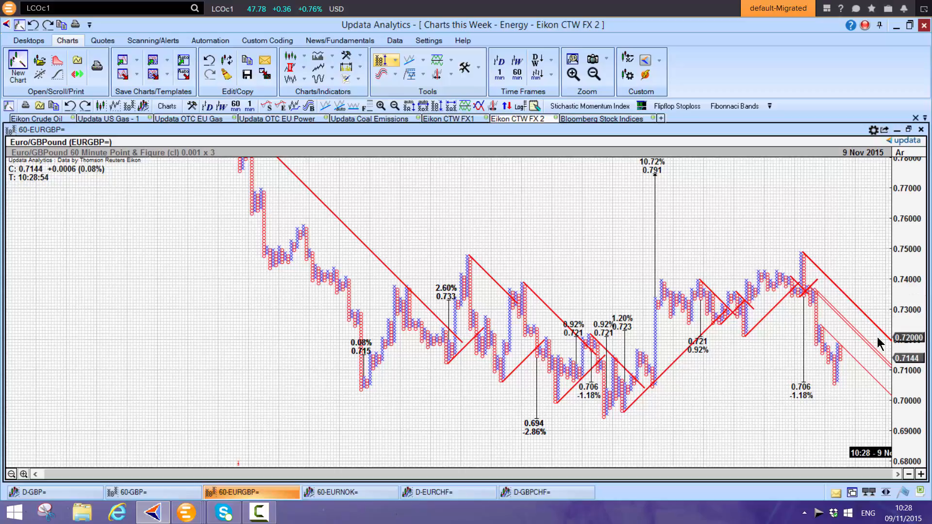
mouse_move(877, 184)
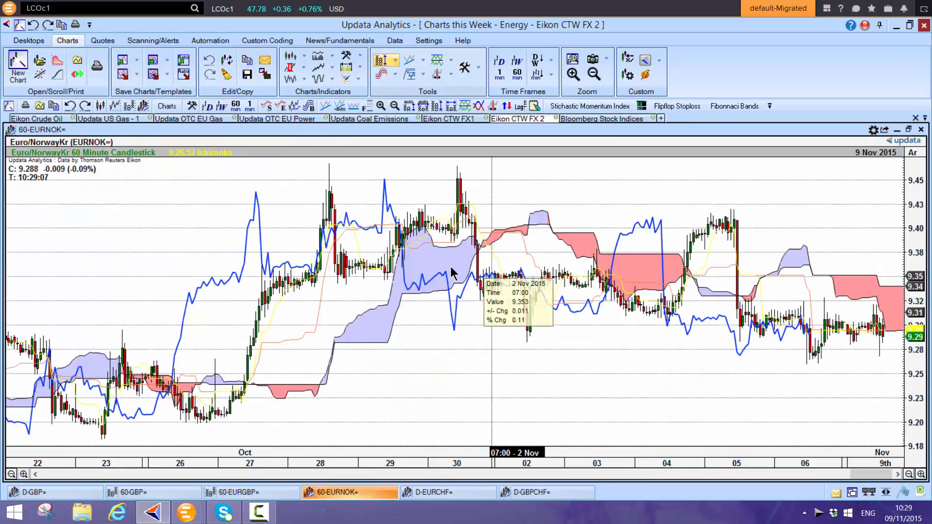
mouse_move(462, 211)
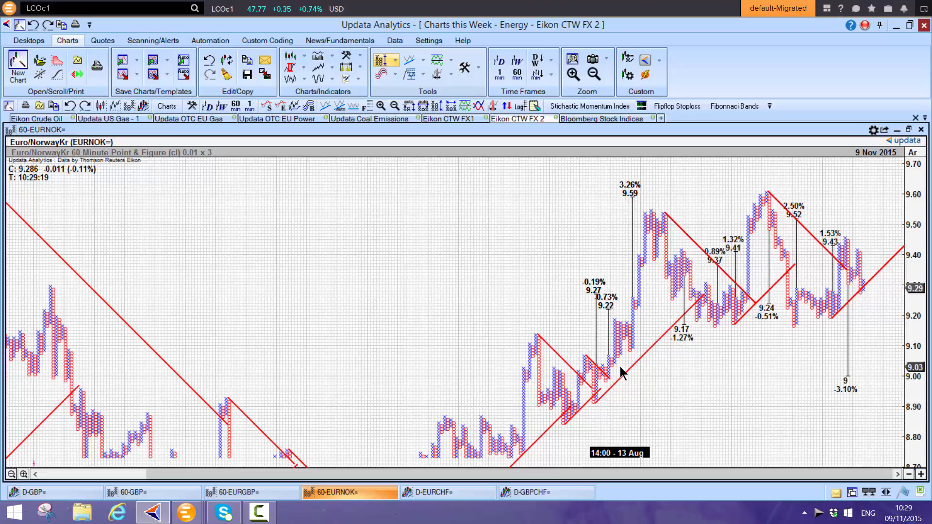
mouse_move(844, 292)
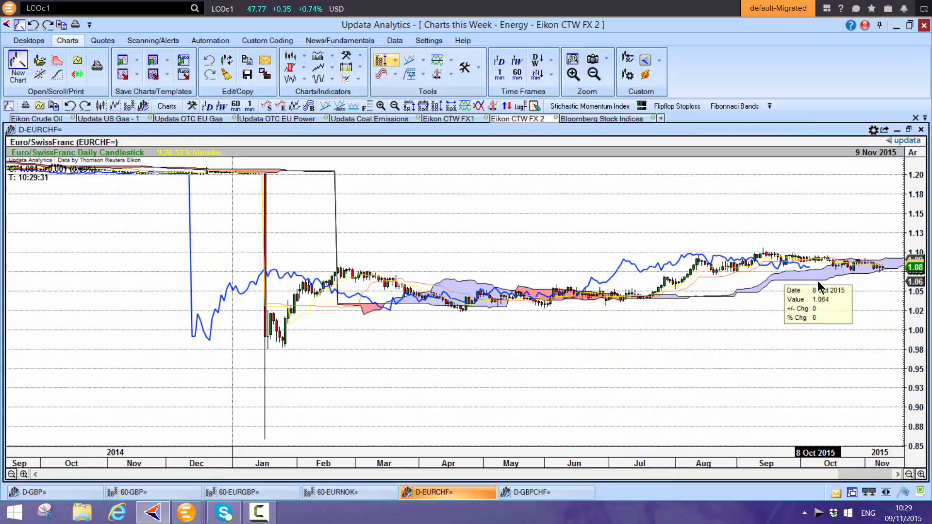
mouse_move(794, 234)
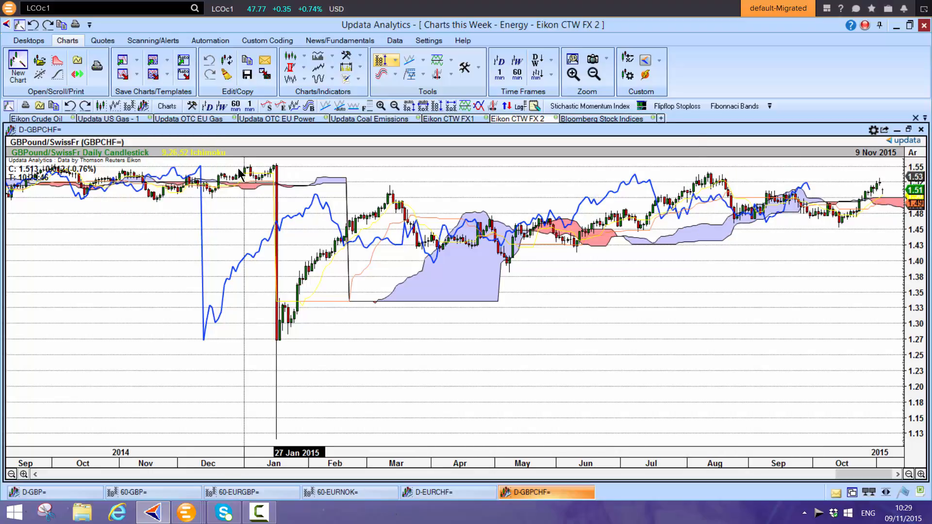
mouse_move(546, 320)
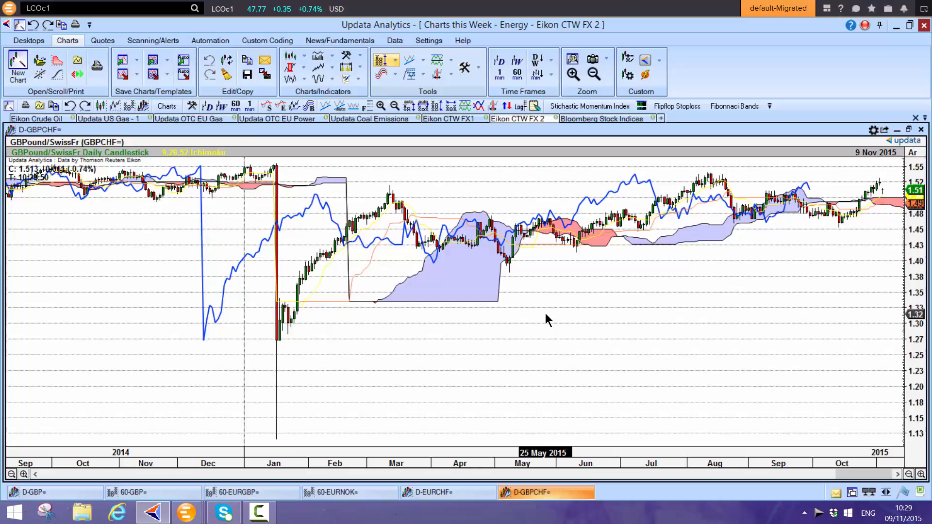
mouse_move(885, 132)
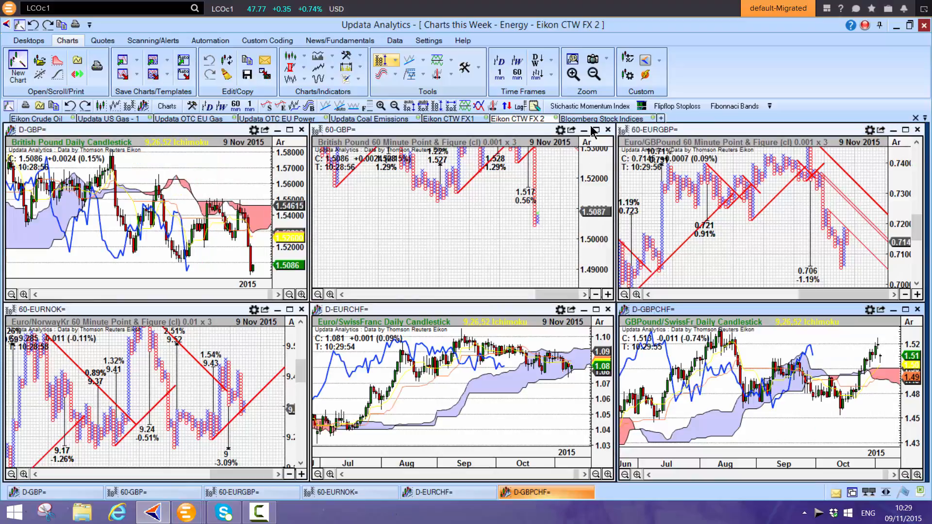
- Switch to the Bloomberg Stock Indices desktop with S&P 500 weekly, daily and 60-minute charts
left_click(601, 119)
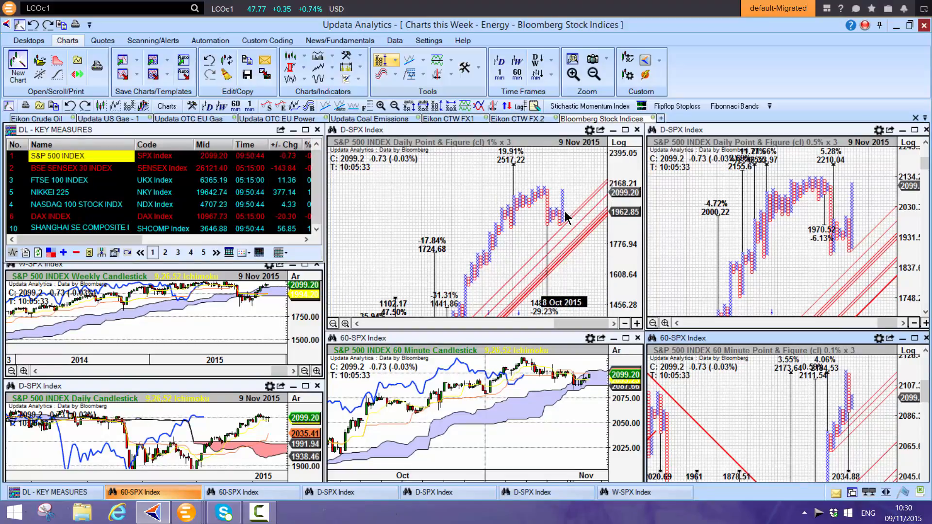
mouse_move(517, 364)
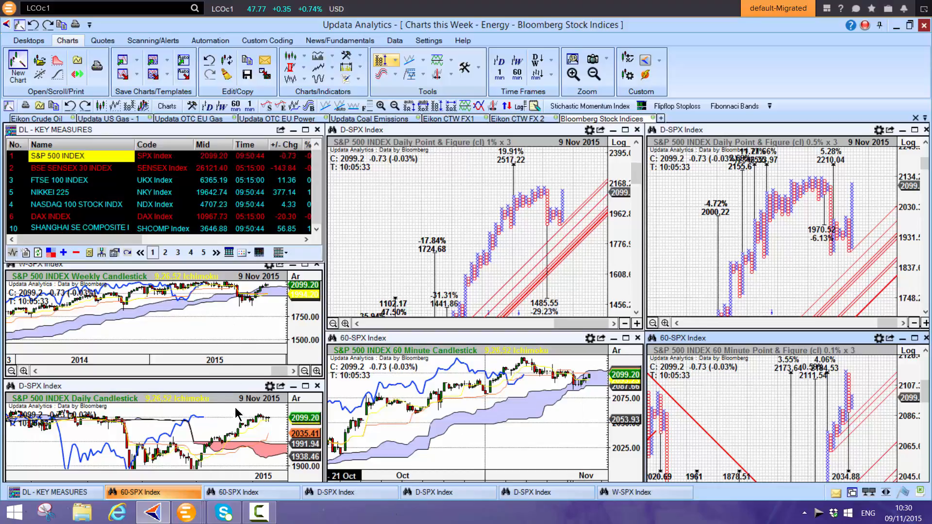
mouse_move(459, 215)
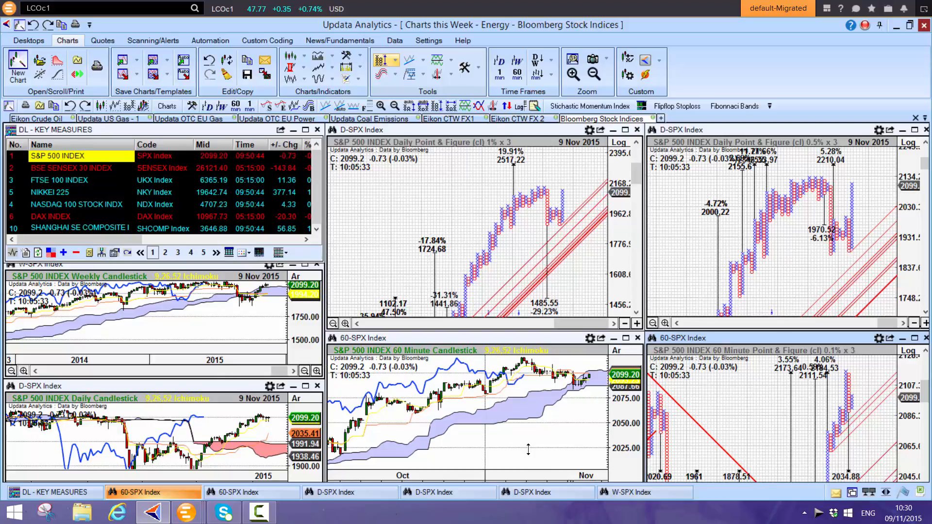
mouse_move(433, 329)
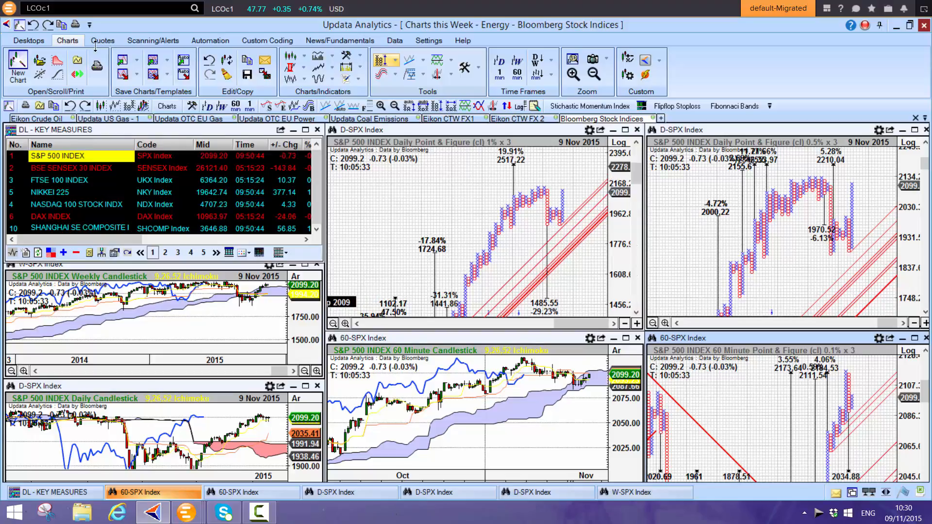
left_click(28, 39)
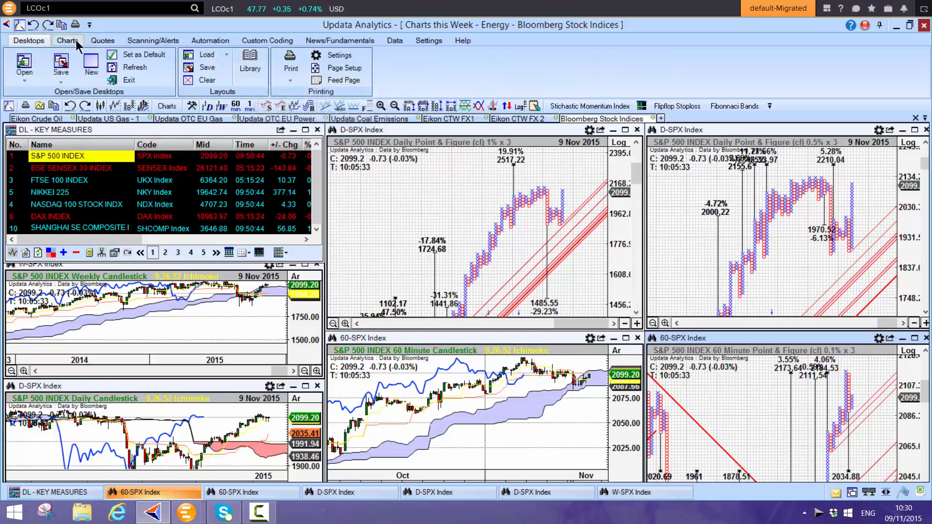
left_click(67, 41)
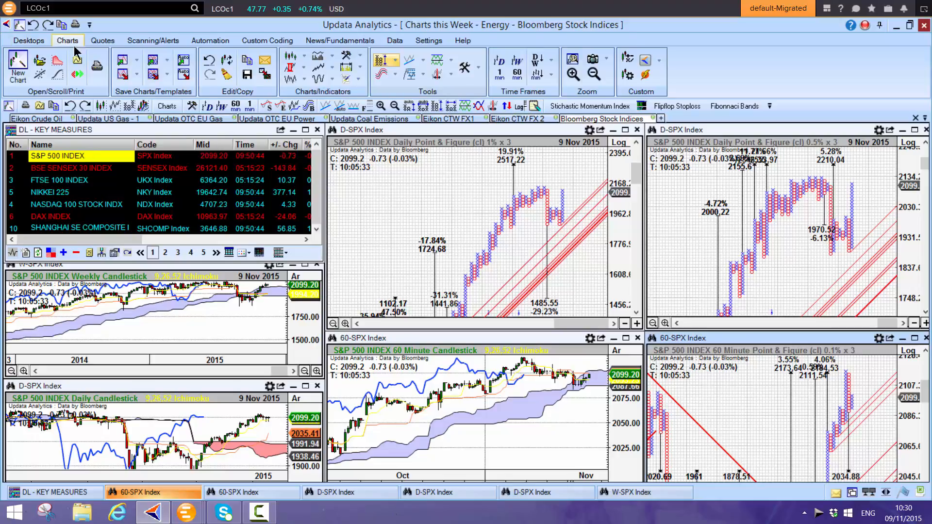
mouse_move(469, 208)
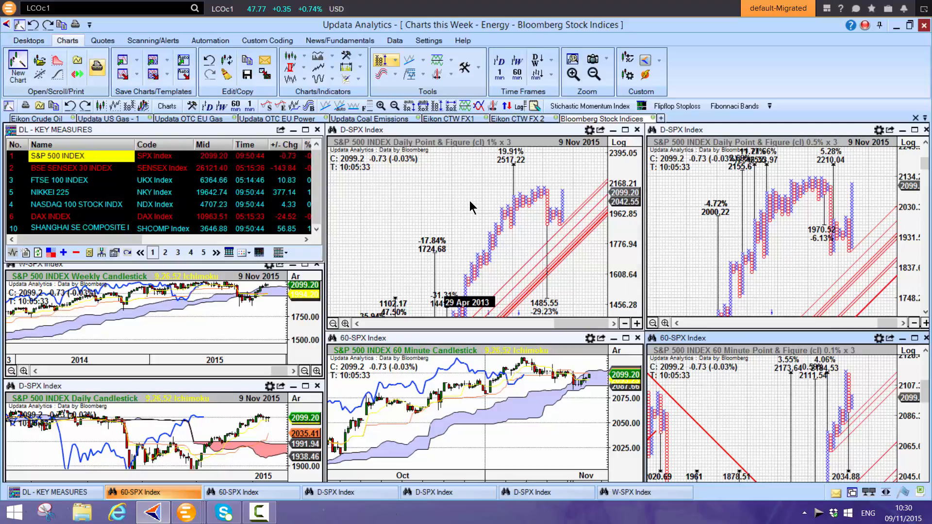
mouse_move(467, 220)
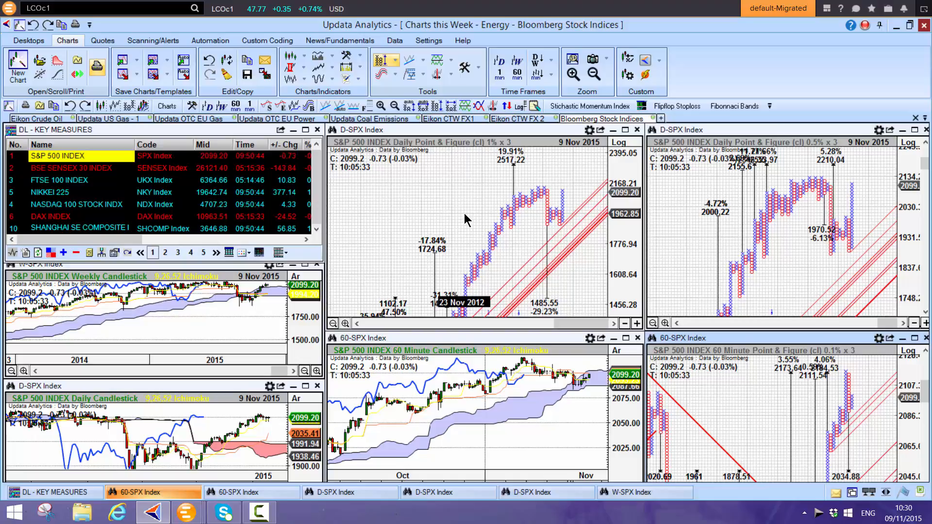
mouse_move(701, 229)
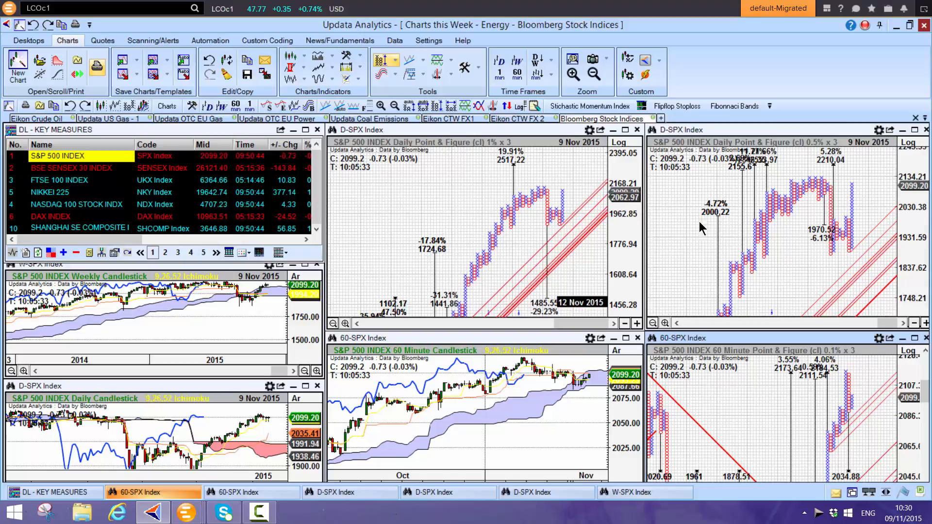
mouse_move(535, 196)
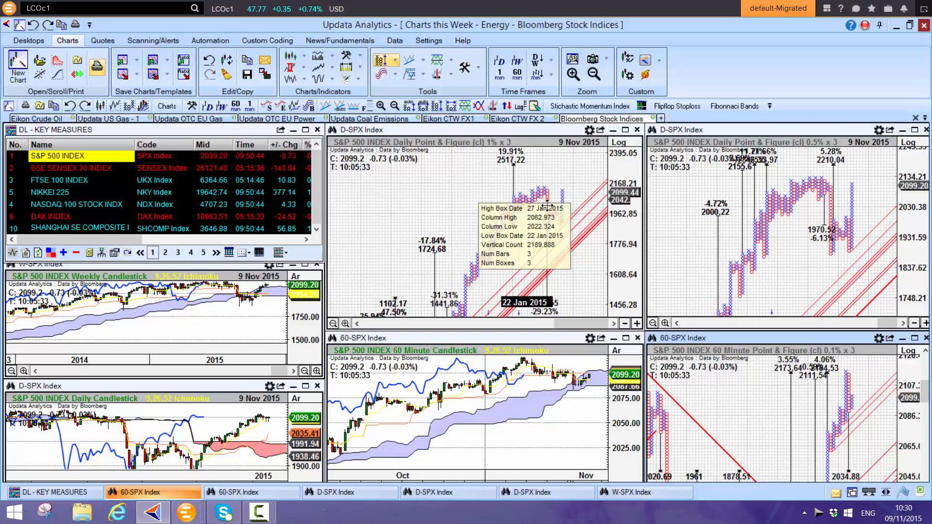
mouse_move(832, 428)
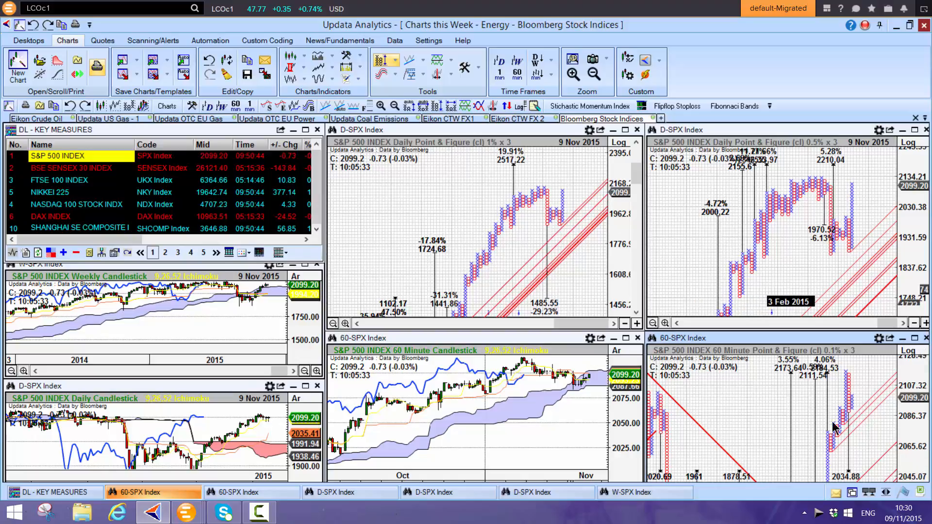
mouse_move(868, 443)
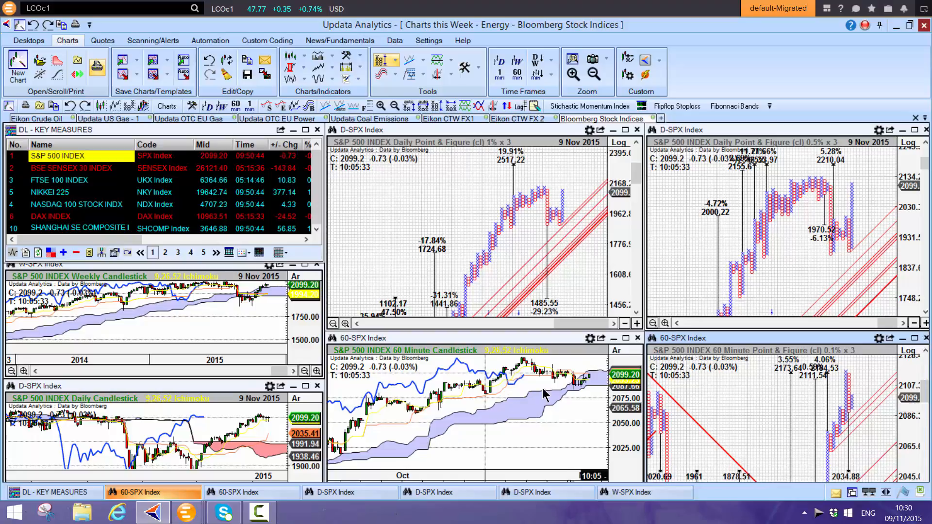
mouse_move(199, 422)
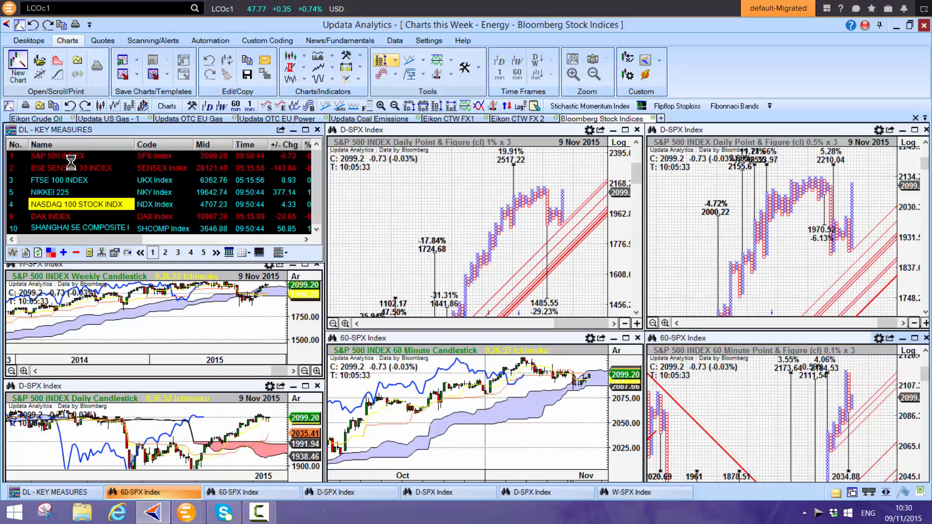
- Load the NASDAQ 100 from the key measures list into all linked charts
left_click(78, 204)
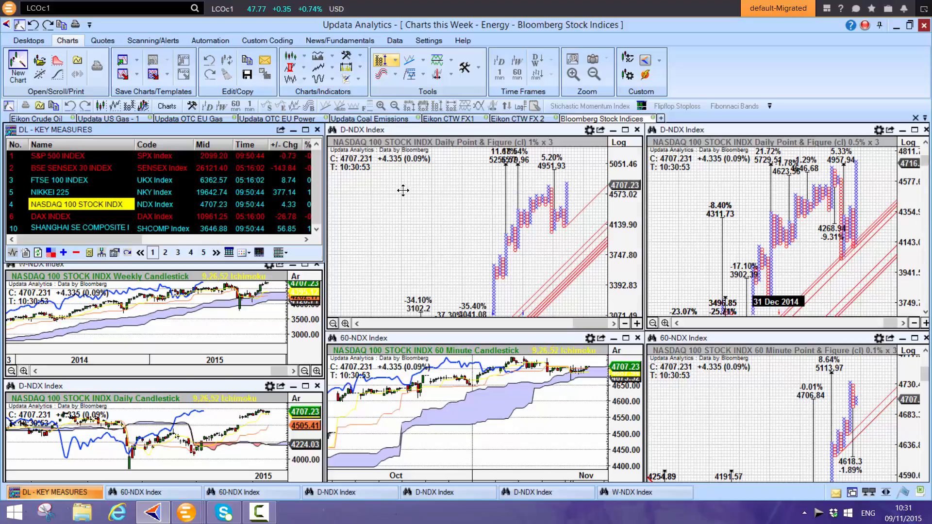
mouse_move(408, 206)
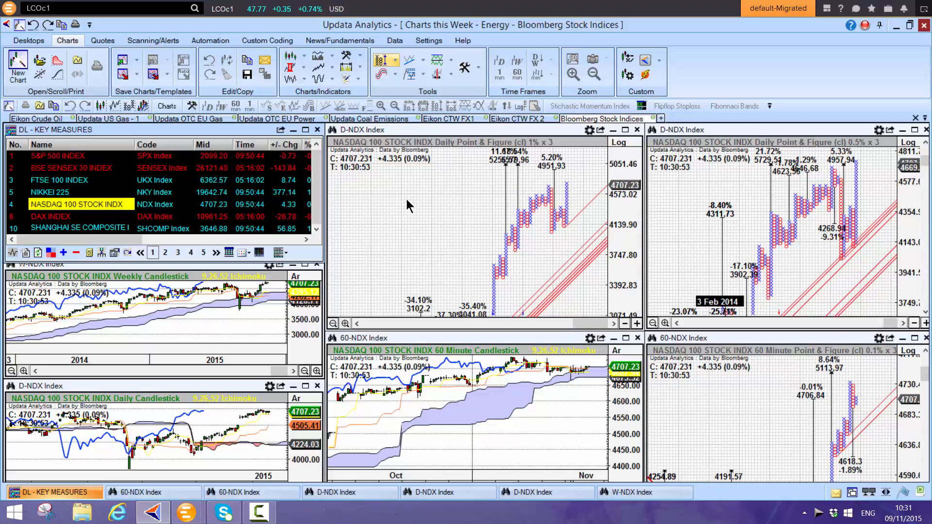
mouse_move(127, 243)
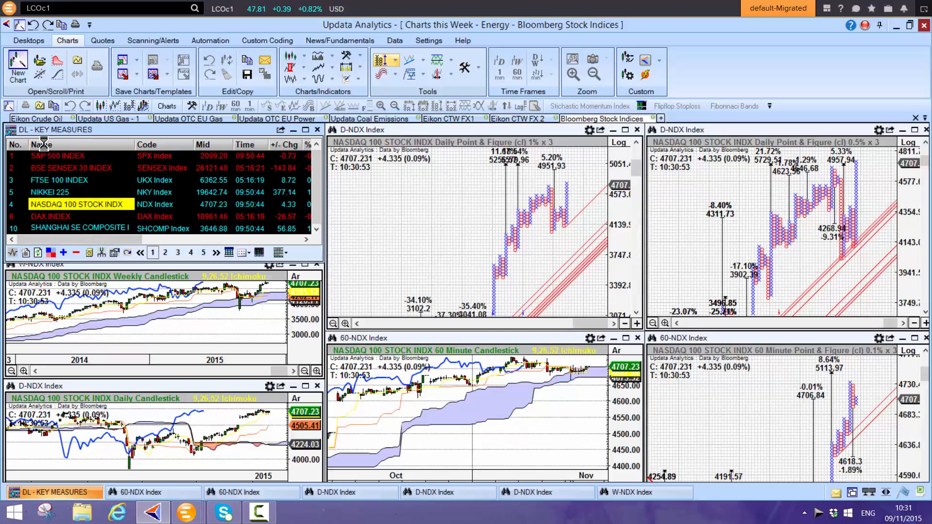
- Load the FTSE 100 (UKX) from the key measures list into every linked chart
left_click(59, 179)
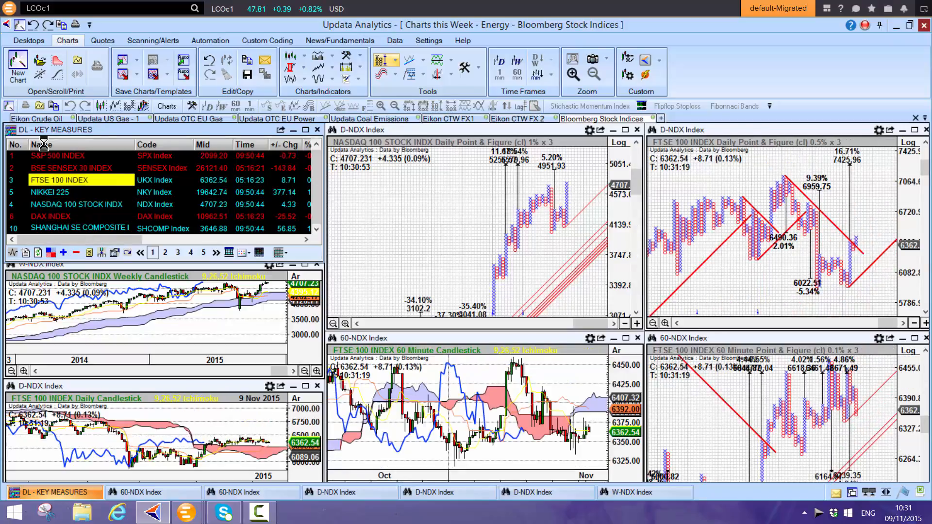
left_click(80, 180)
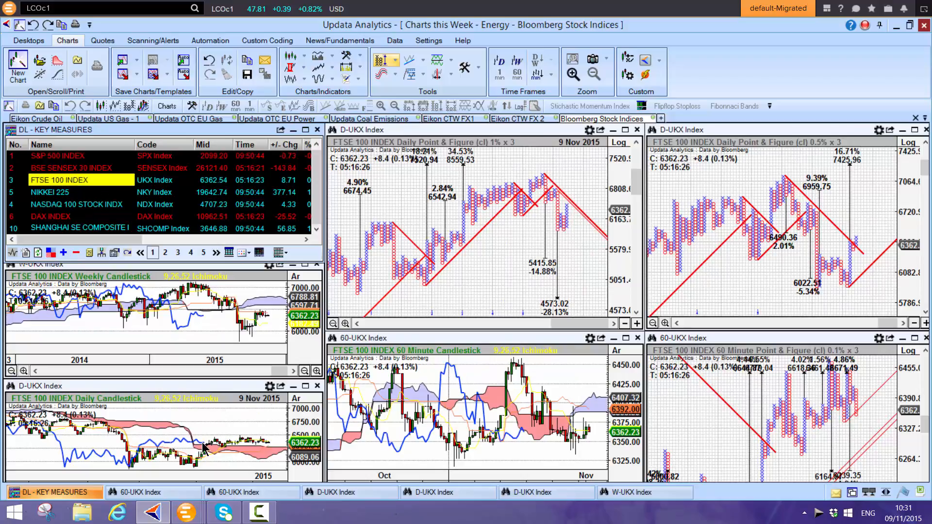
mouse_move(148, 454)
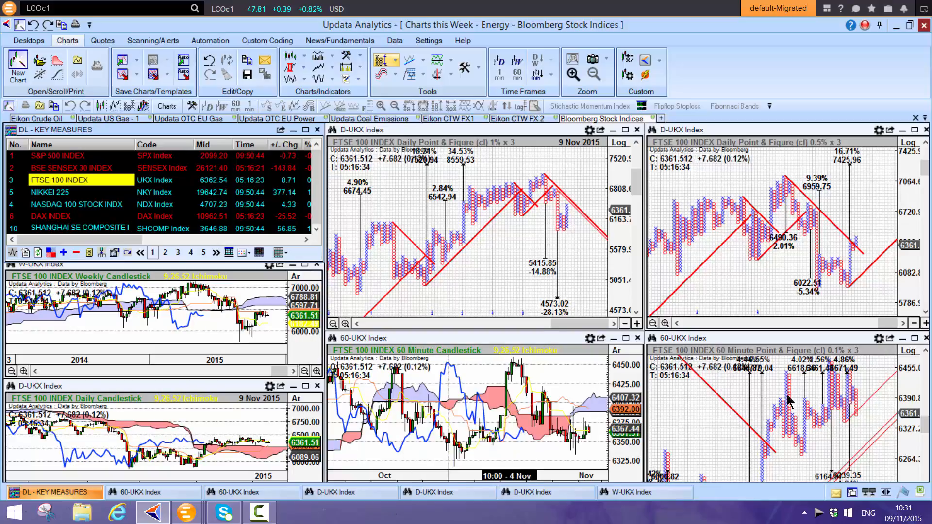
mouse_move(832, 383)
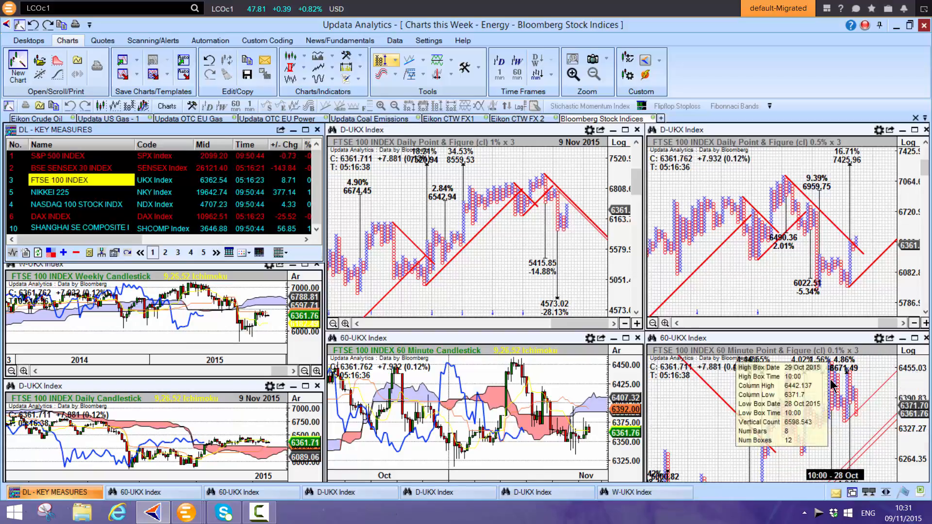
mouse_move(848, 419)
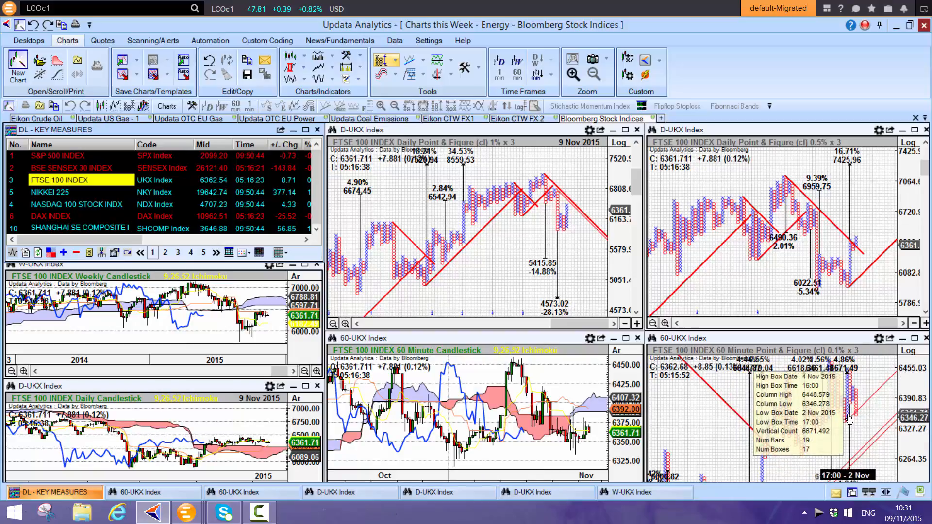
mouse_move(882, 259)
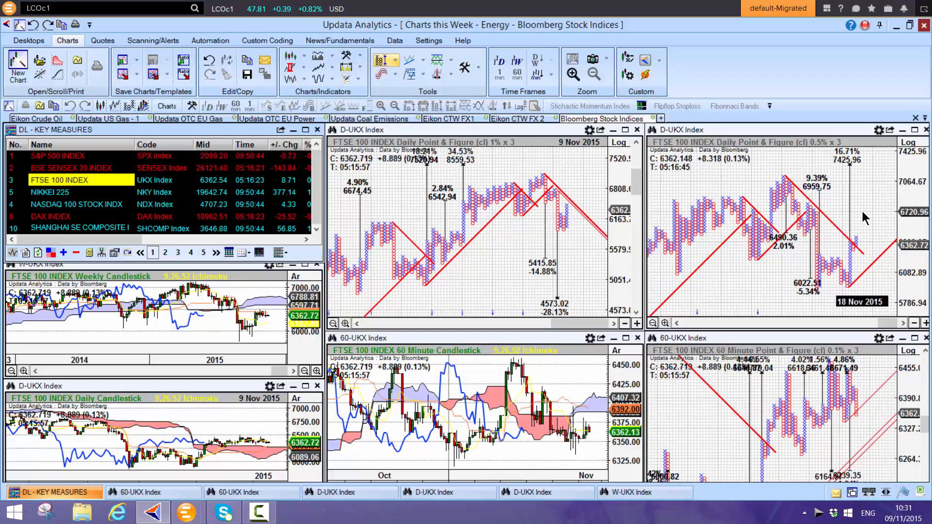
mouse_move(639, 244)
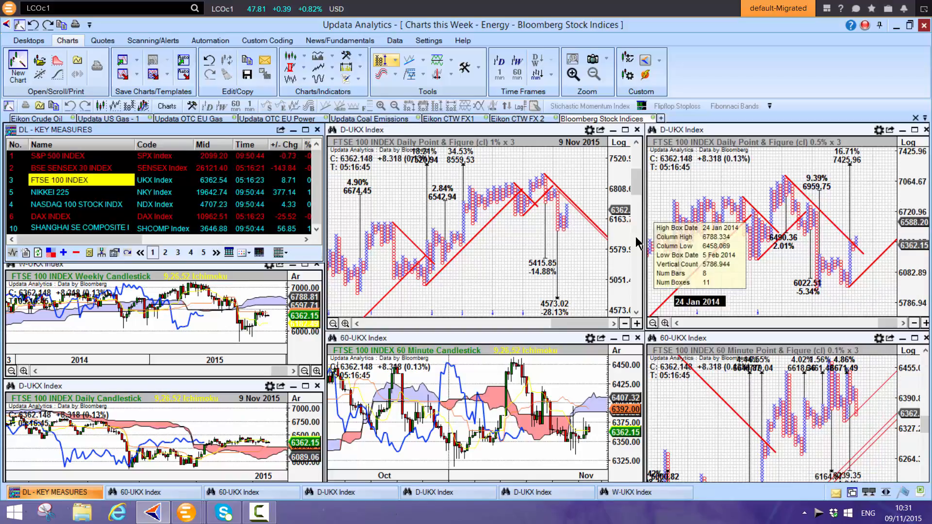
mouse_move(565, 236)
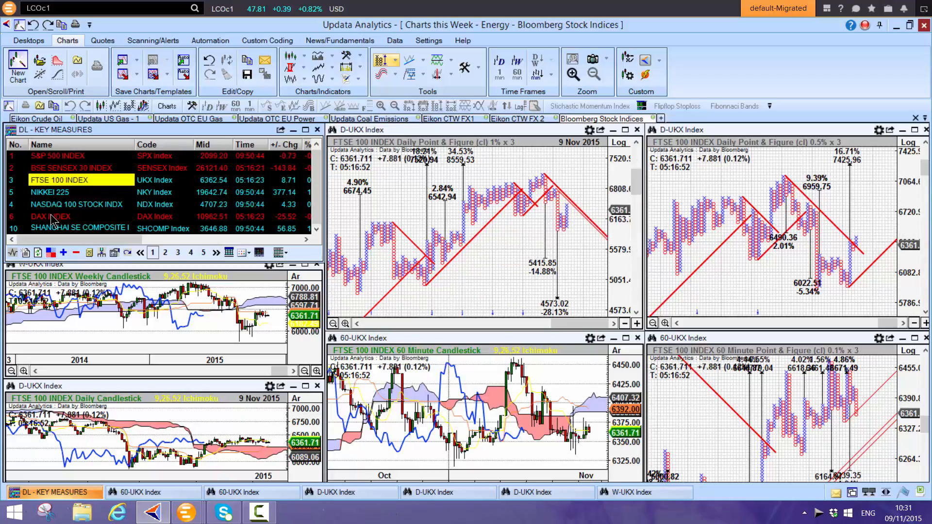
- Load the DAX index from the key measures list into all linked charts
left_click(53, 215)
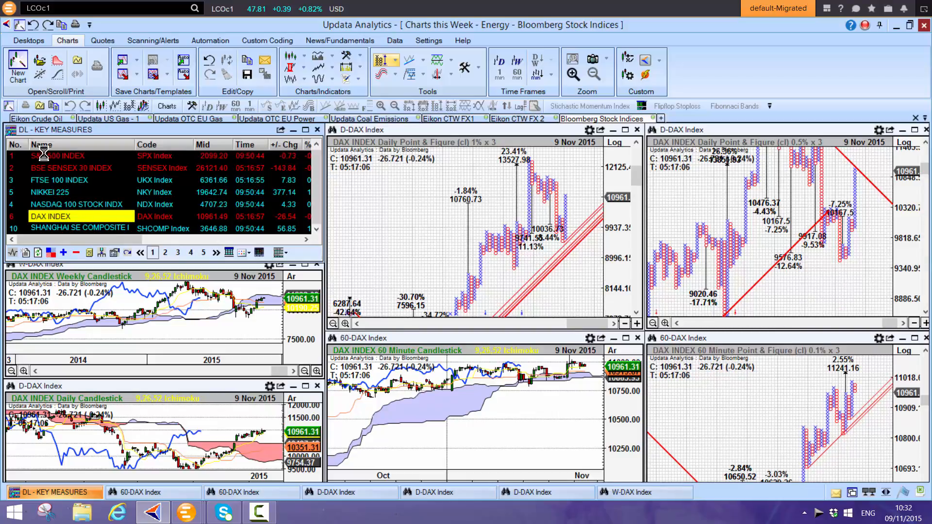
- Load the NIKKEI 225 from the key measures list into all linked charts
left_click(50, 192)
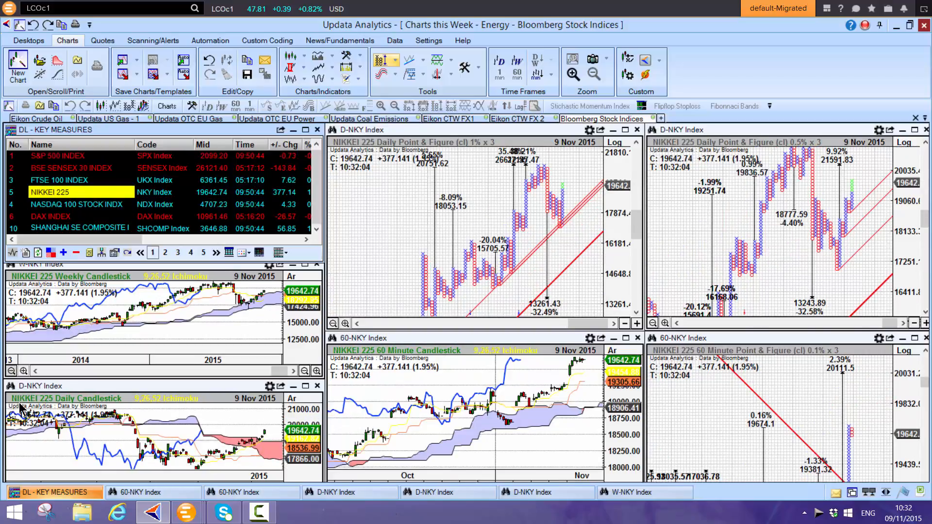
mouse_move(214, 428)
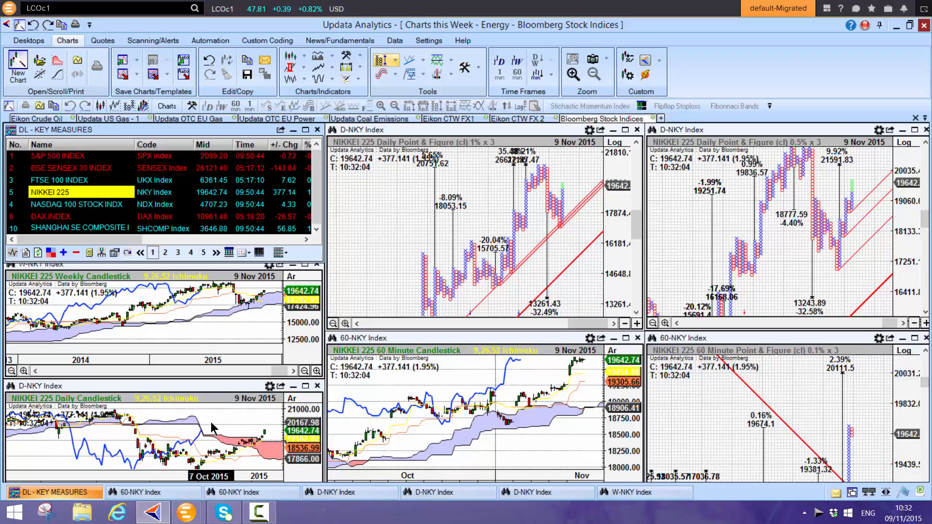
mouse_move(407, 272)
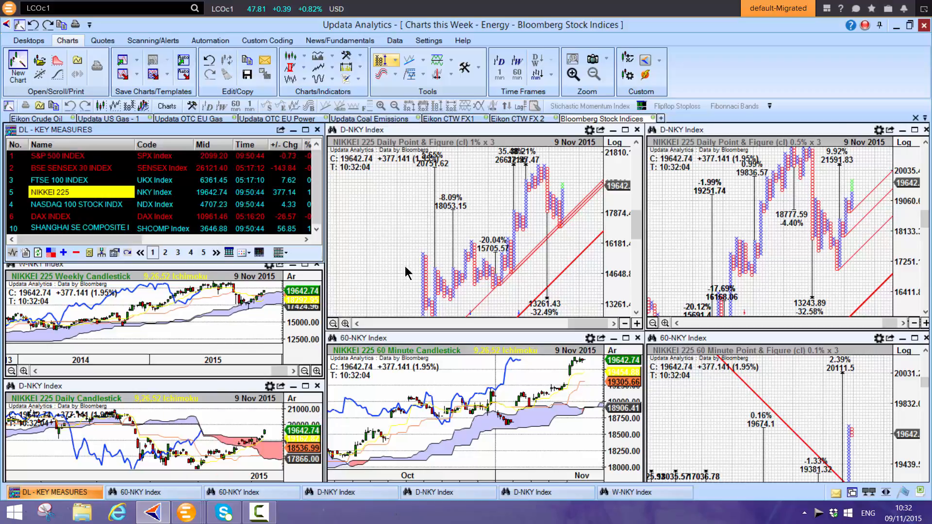
mouse_move(783, 237)
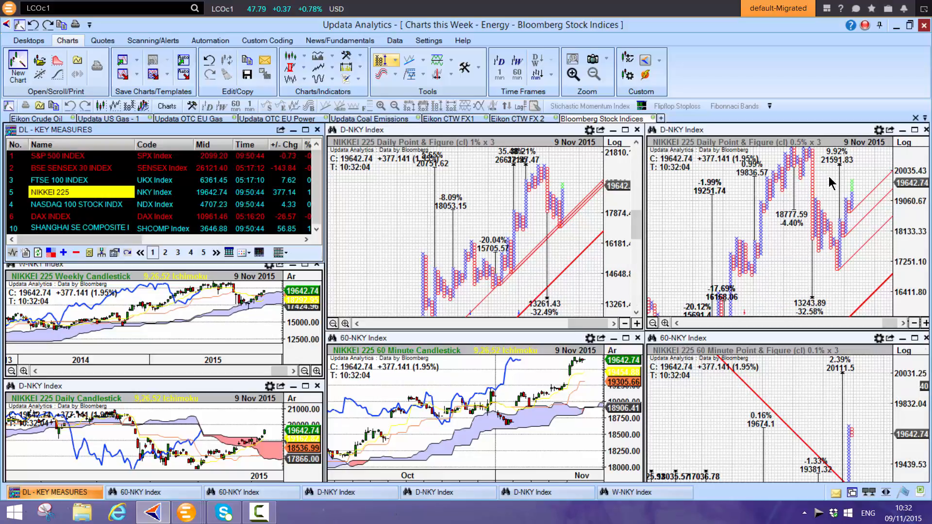
mouse_move(67, 215)
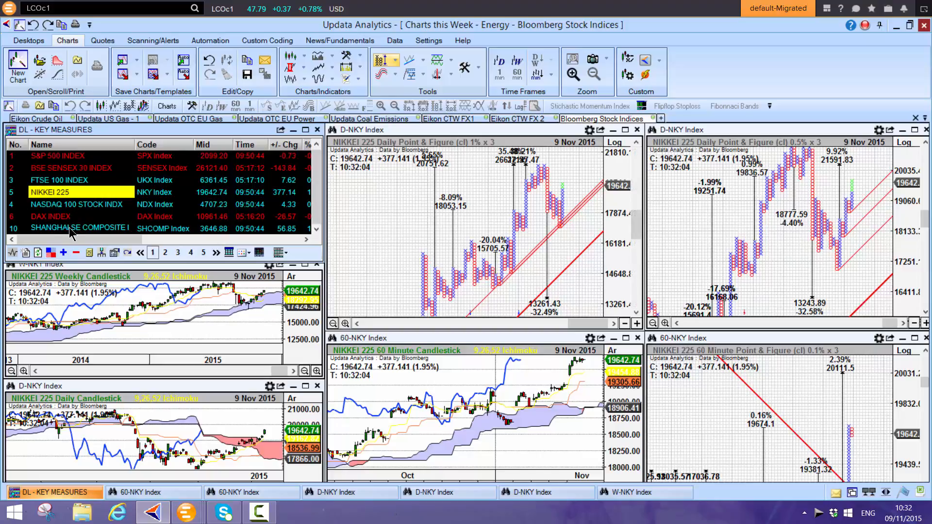
- Load the Shanghai SE Composite (SHCOMP) into all linked charts
left_click(78, 228)
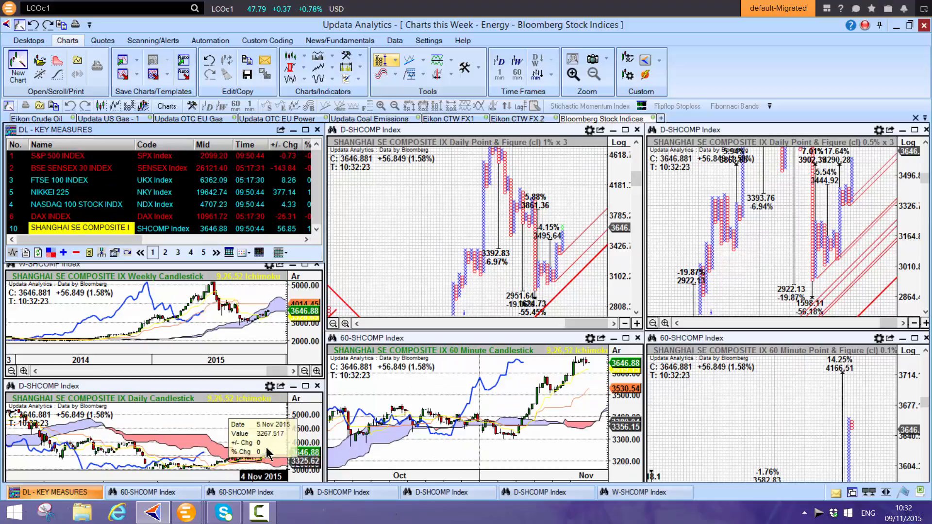
mouse_move(546, 428)
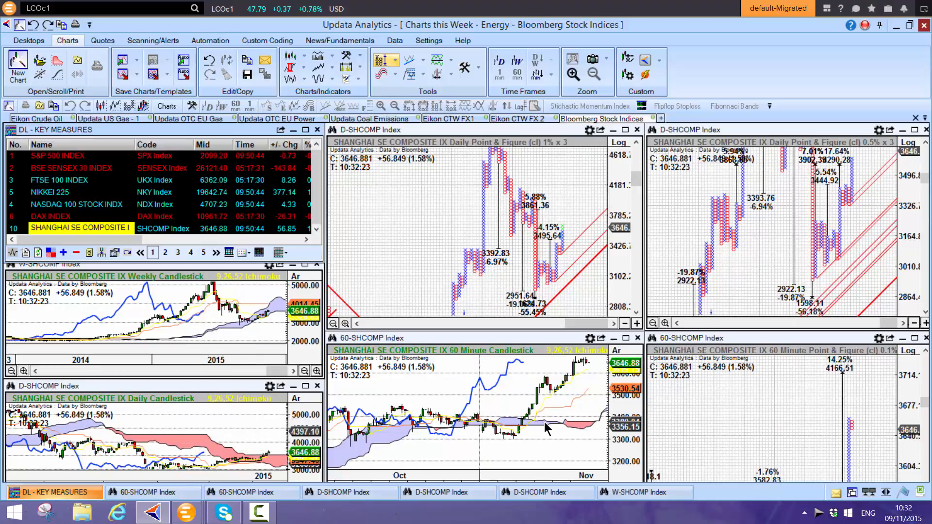
mouse_move(95, 205)
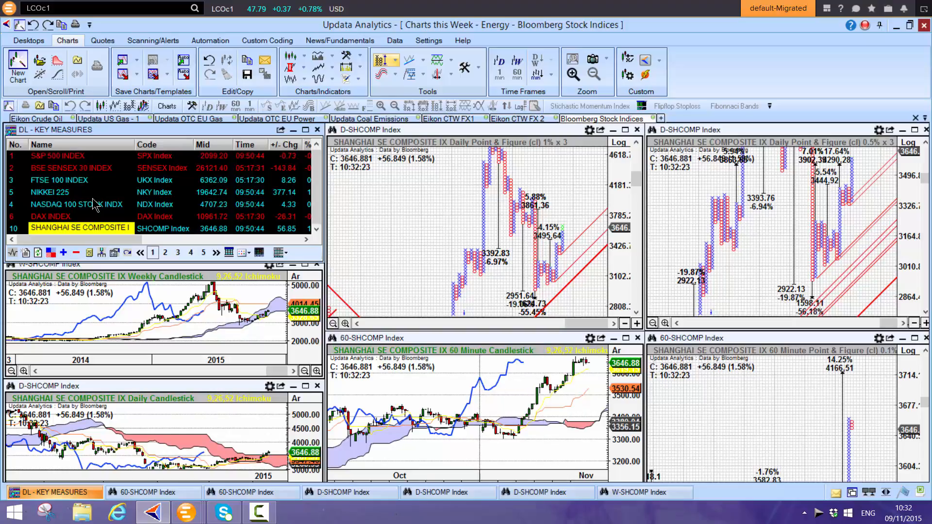
mouse_move(65, 169)
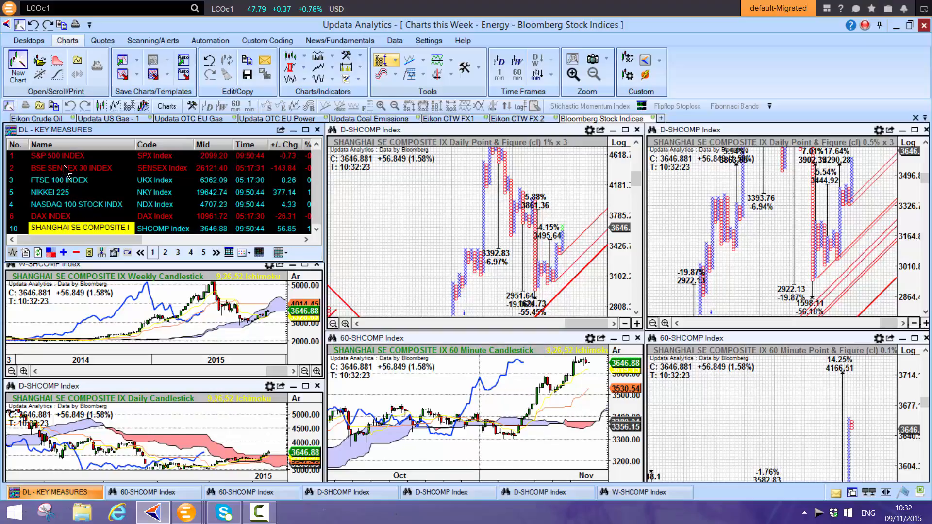
mouse_move(53, 129)
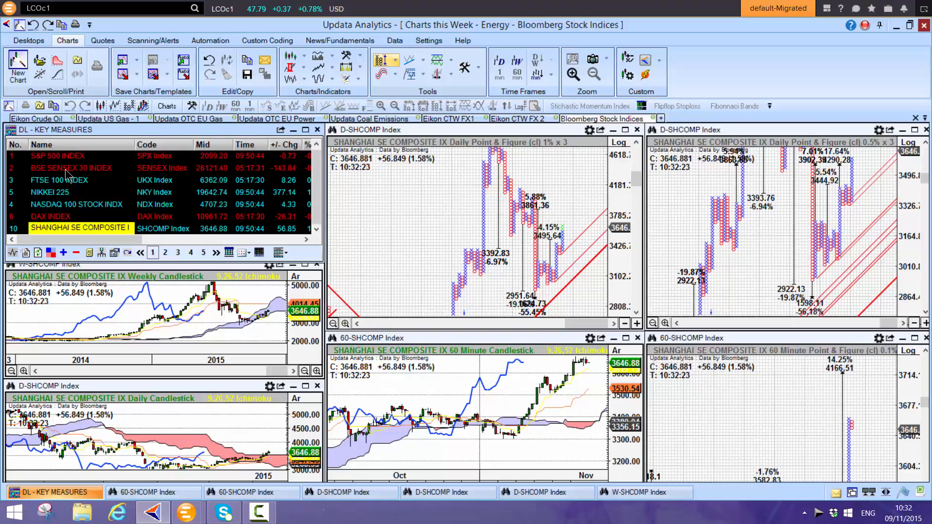
- Load the BSE SENSEX 30 index into all linked charts
left_click(71, 167)
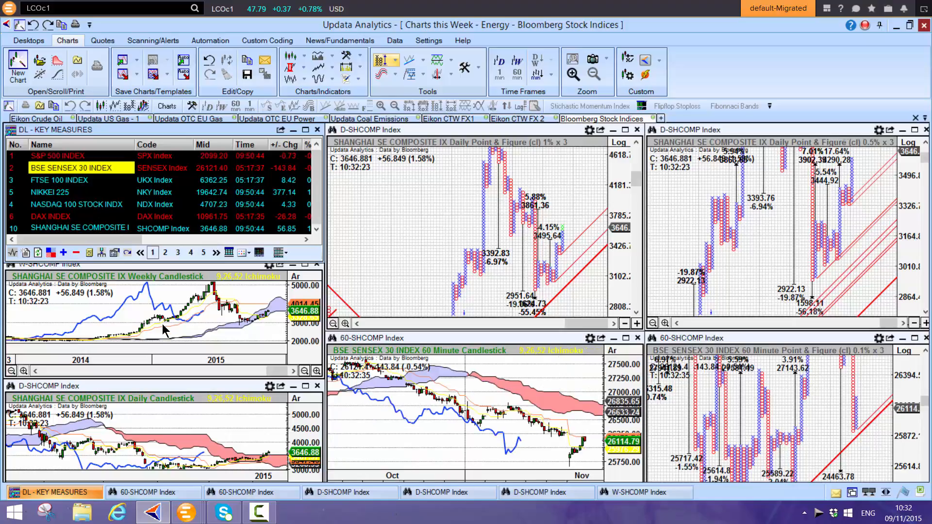
left_click(78, 168)
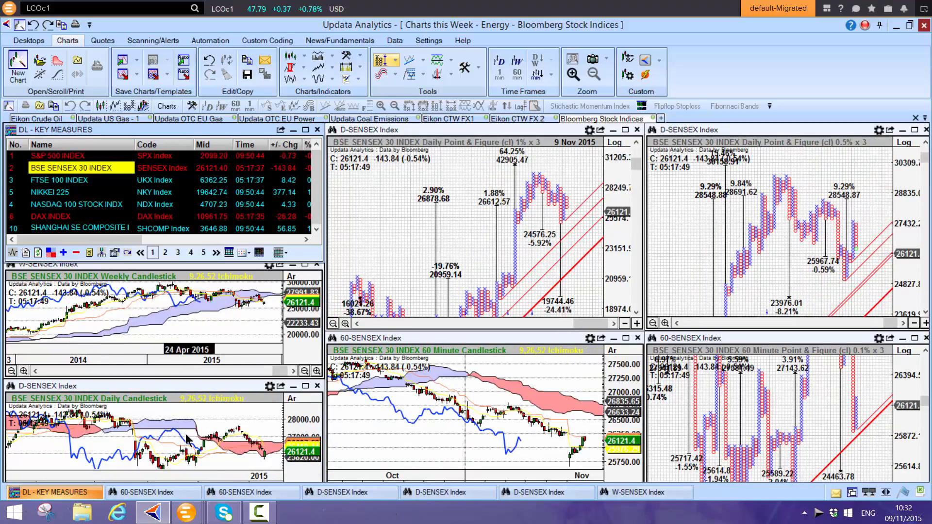
mouse_move(224, 463)
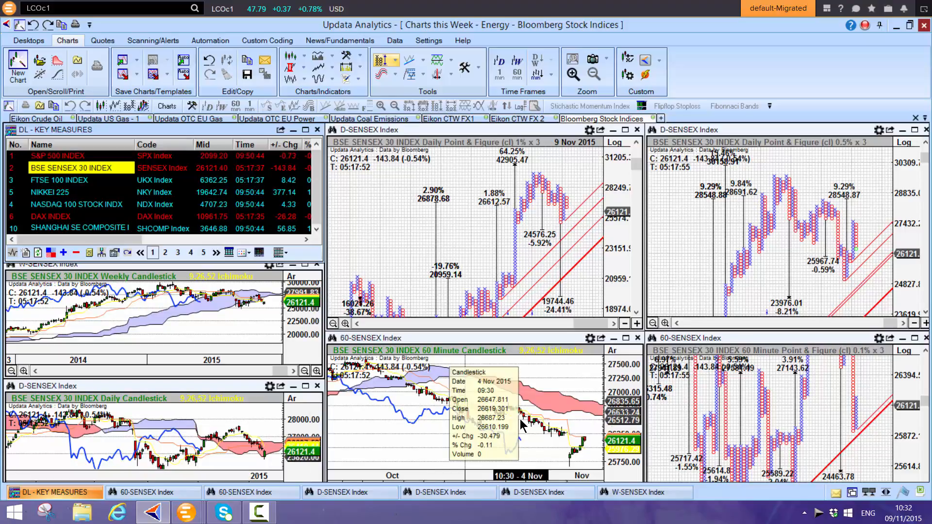
mouse_move(520, 437)
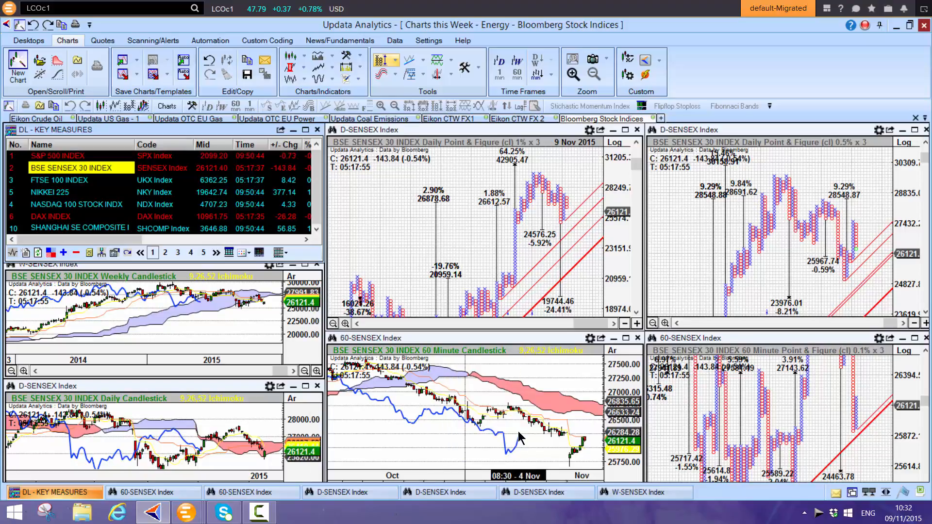